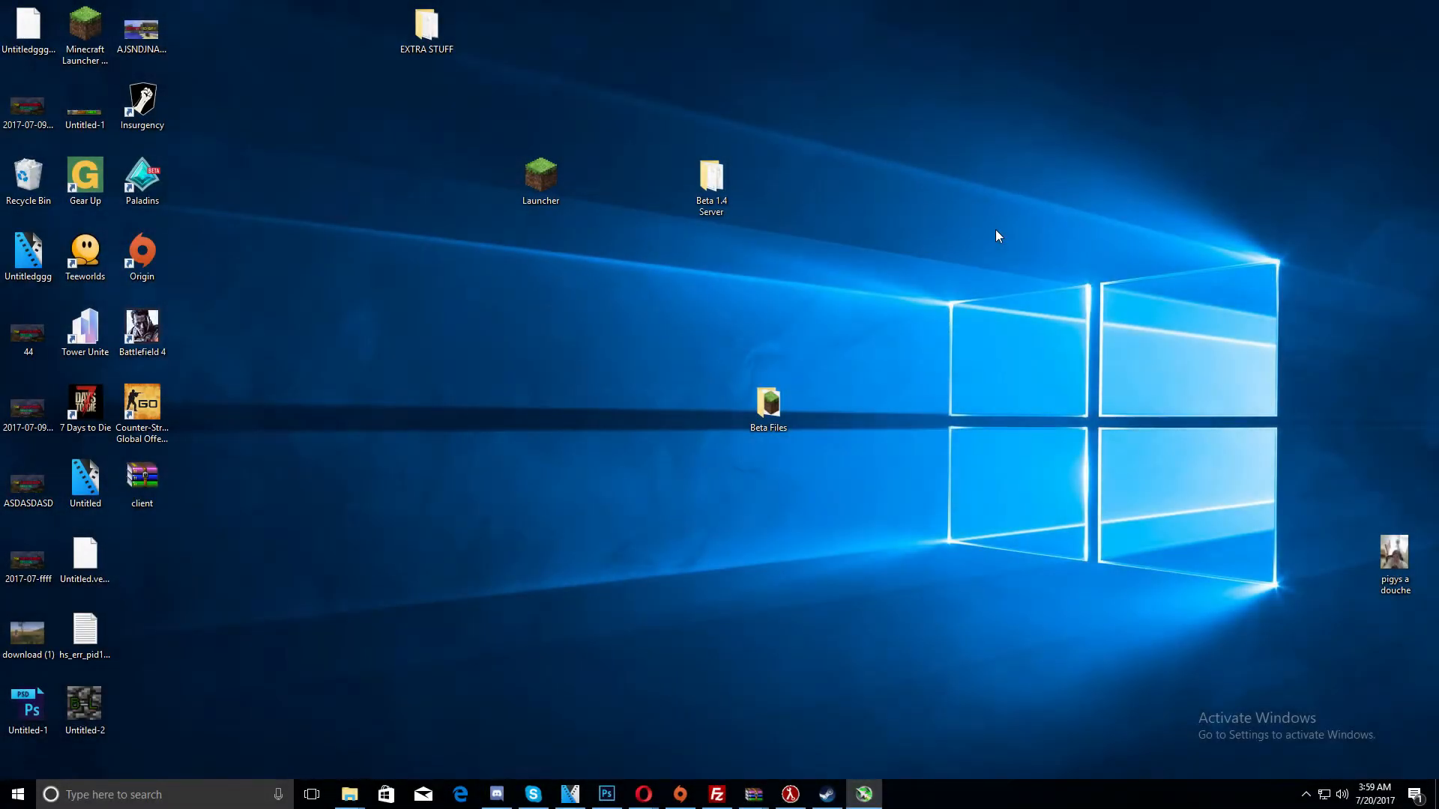
mouse_move(1009, 262)
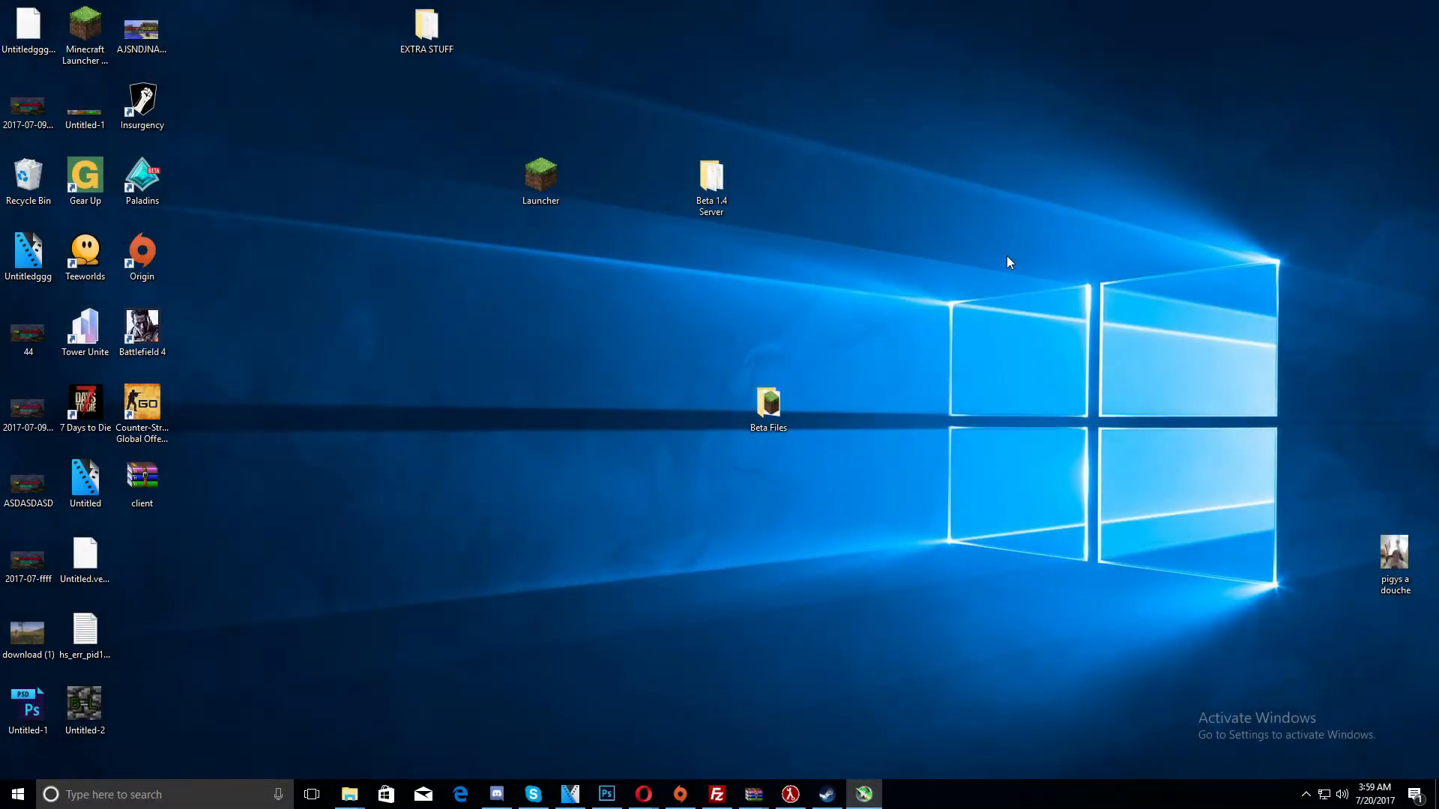
mouse_move(997, 260)
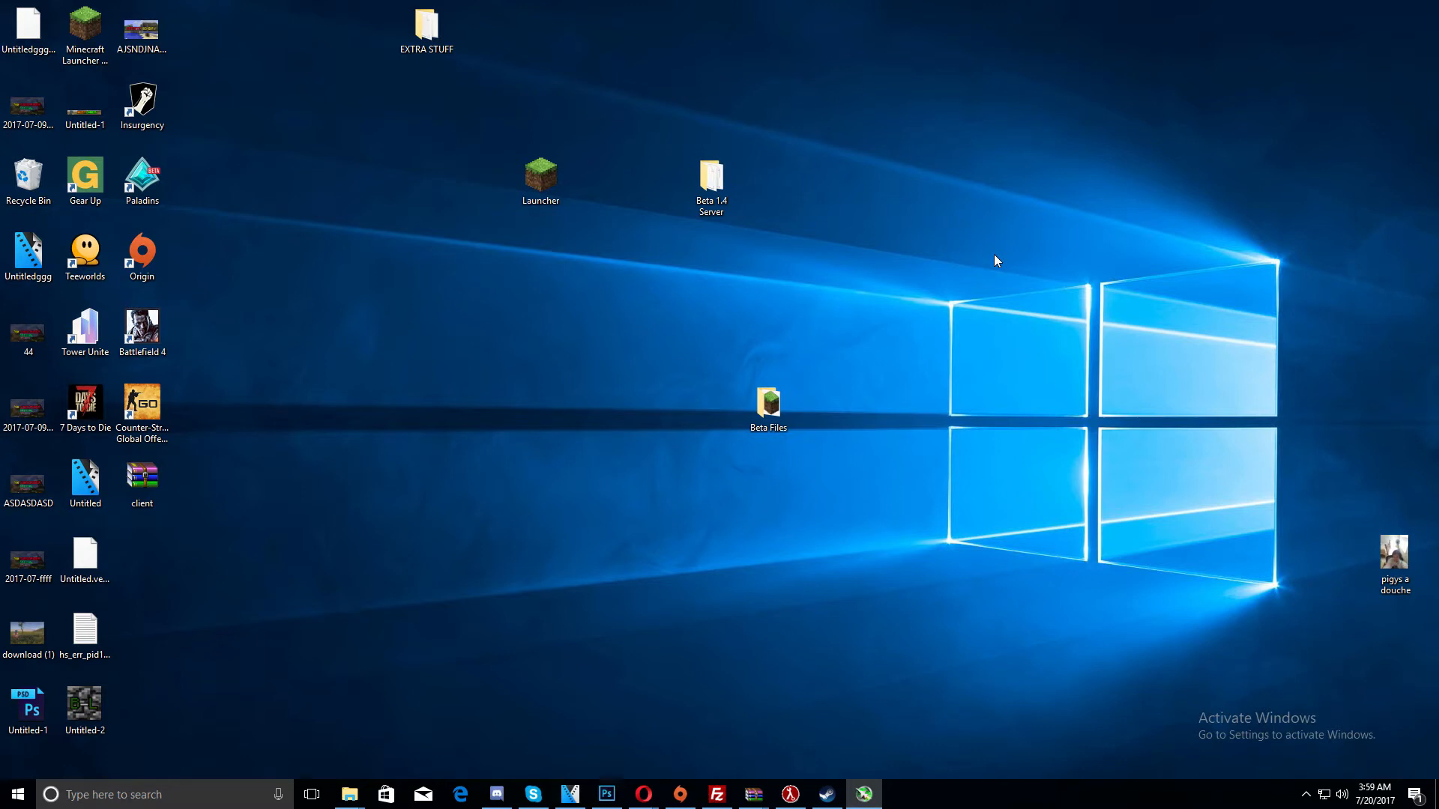
Move the 'put contents from here into .minecraft' files into .minecraft, replacing existing files
click(768, 404)
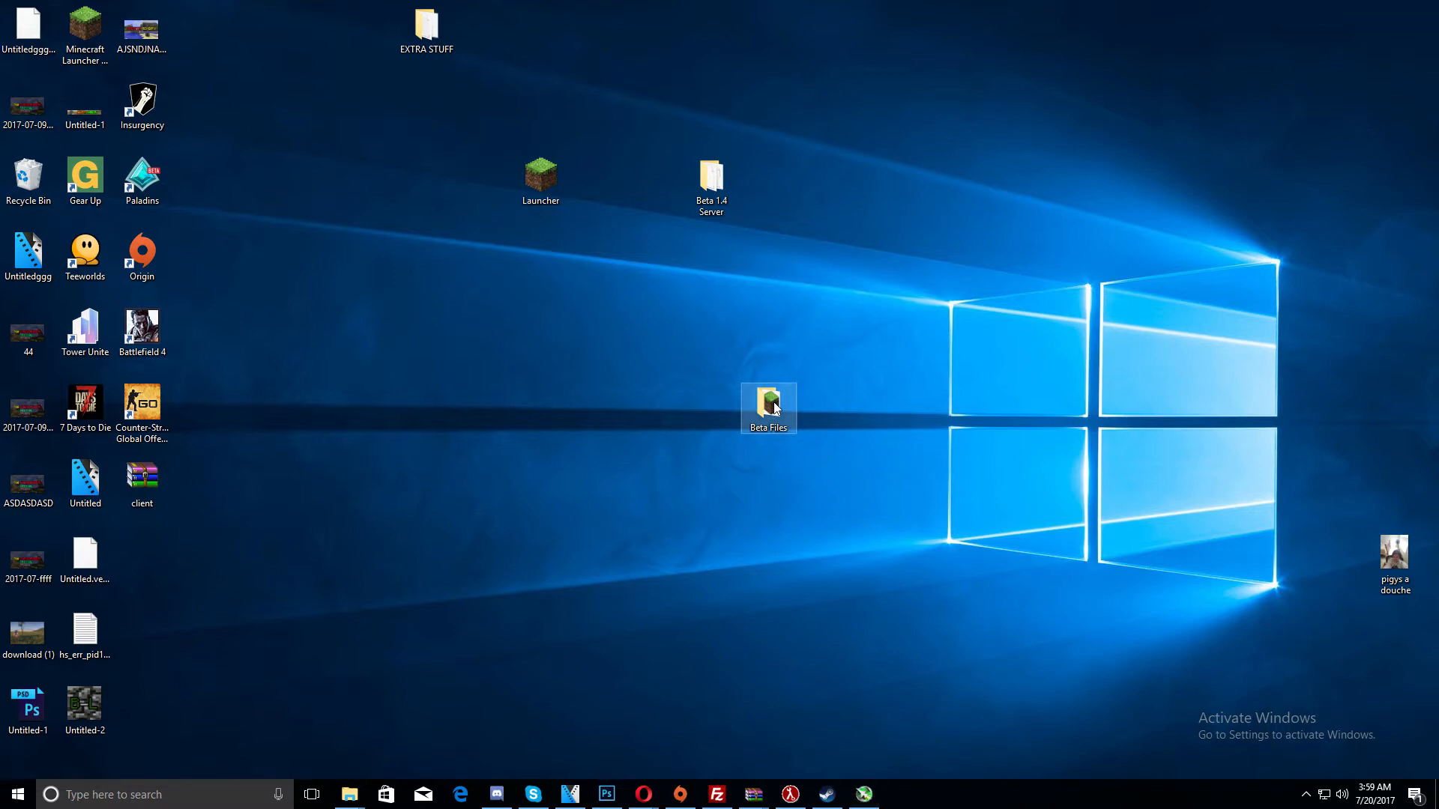
double_click(769, 404)
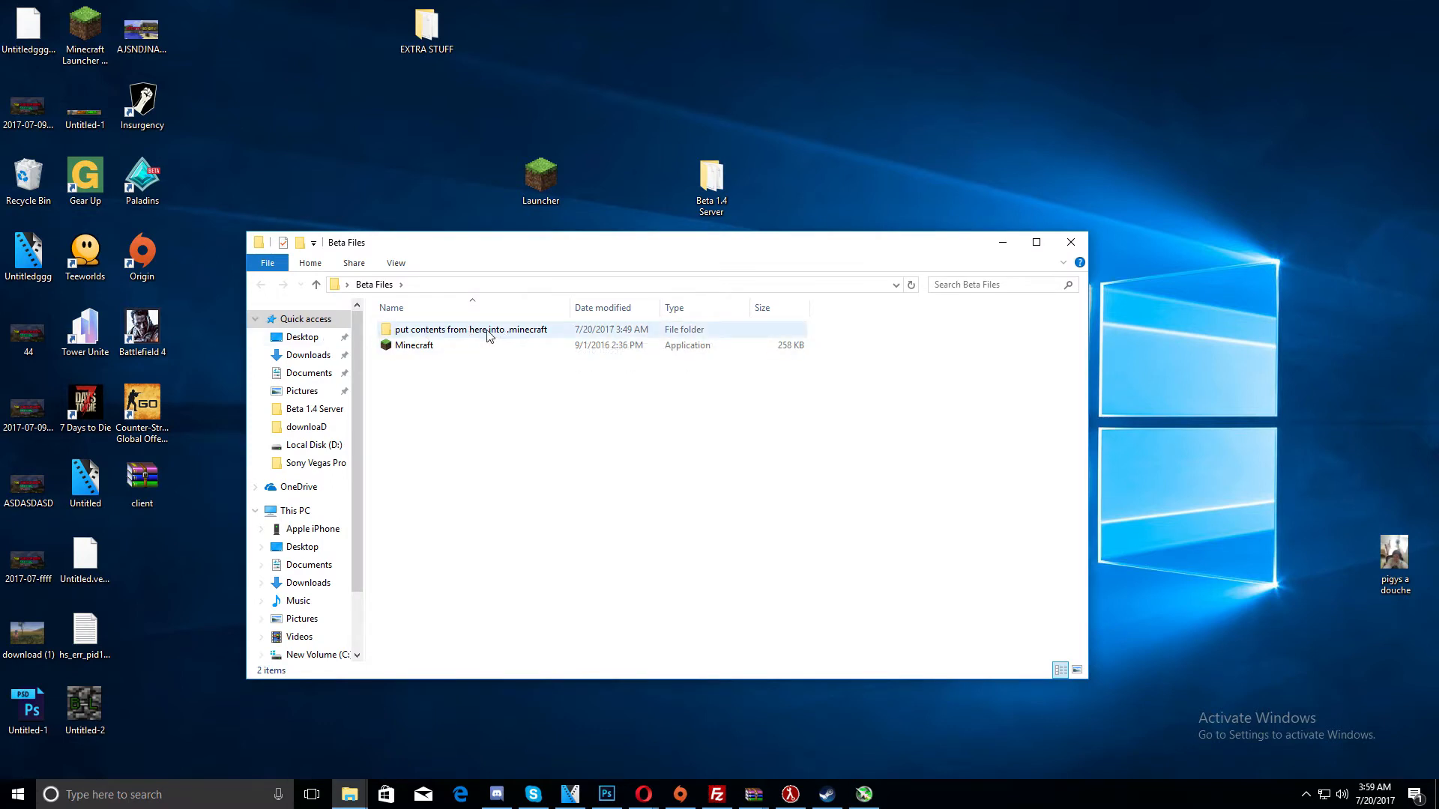
double_click(468, 330)
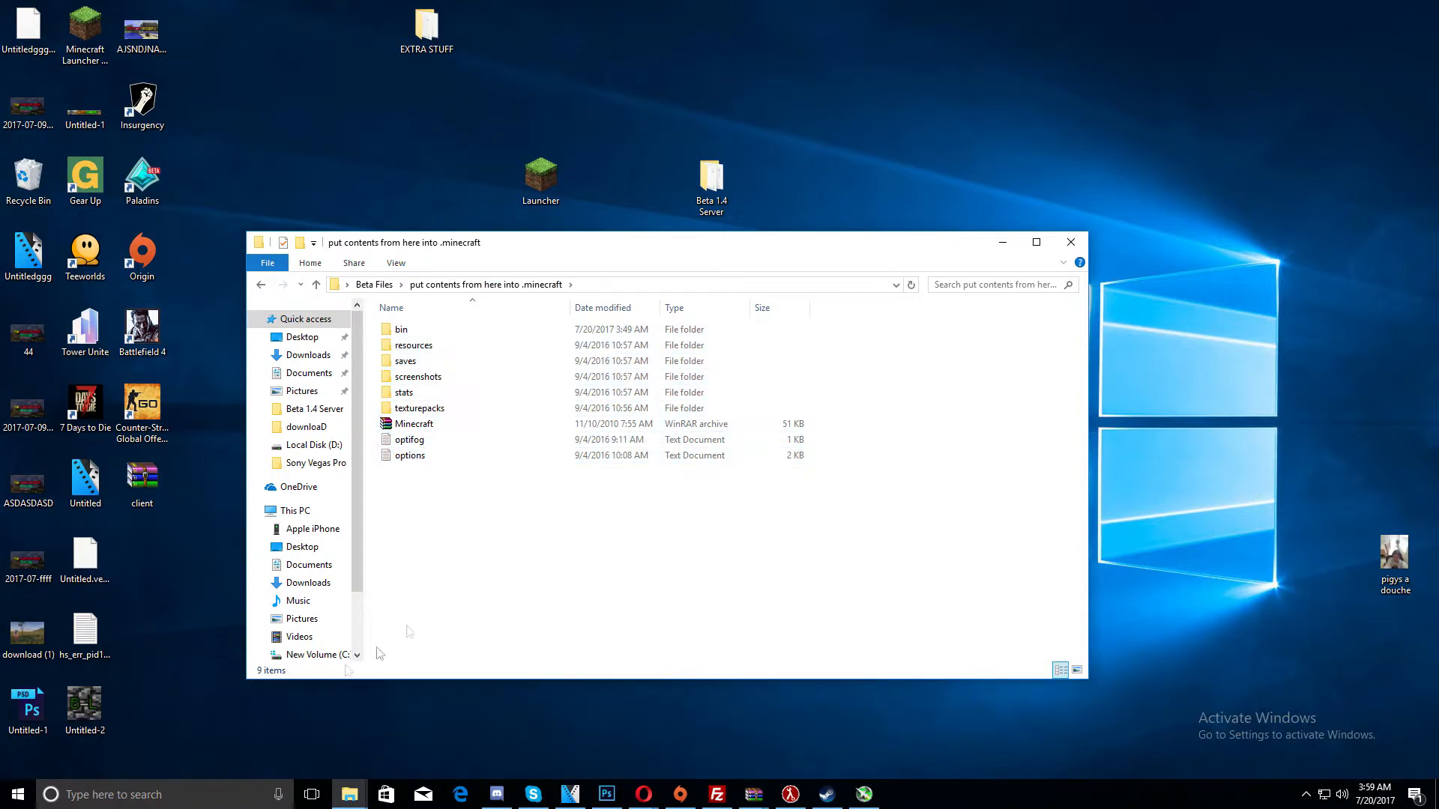
click(15, 794)
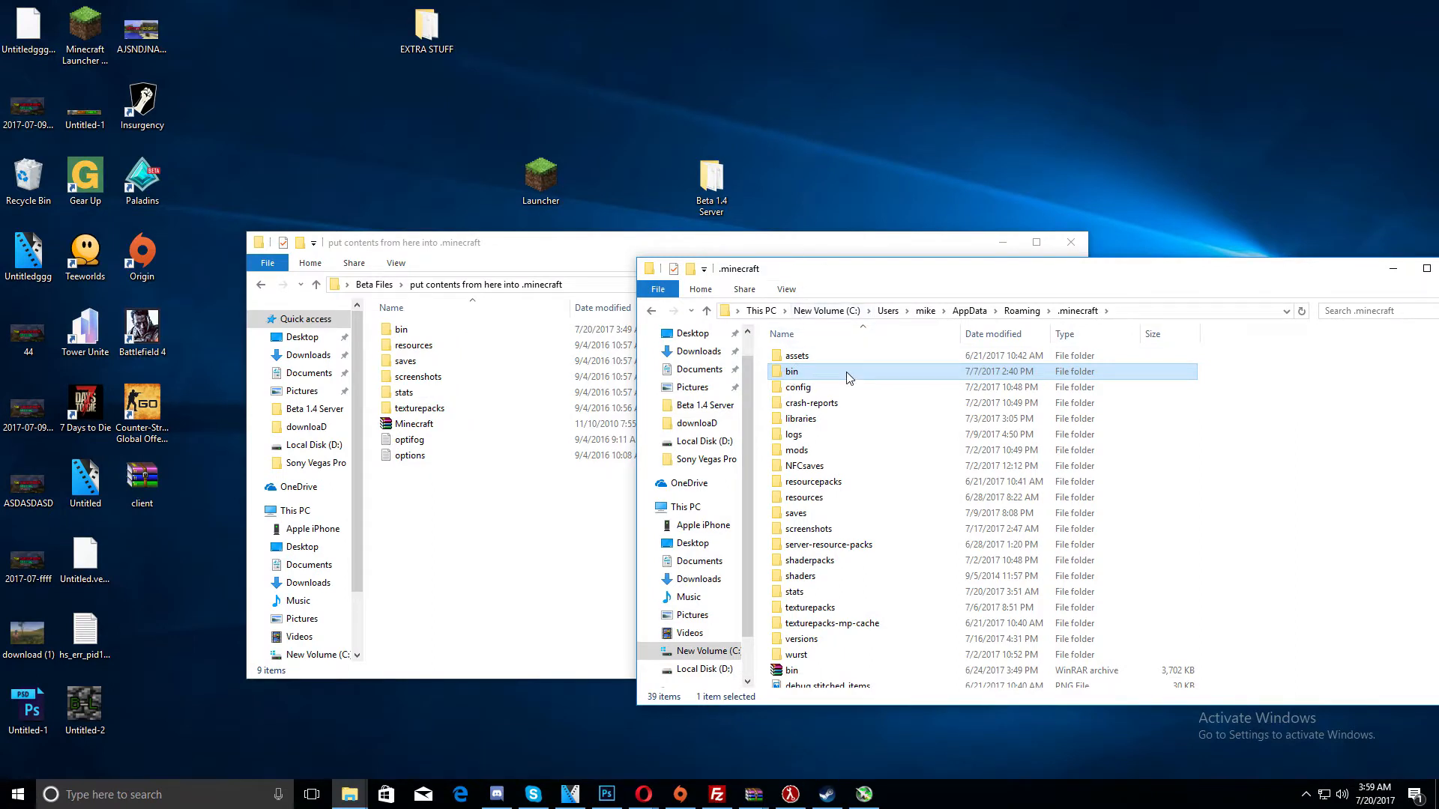
mouse_move(834, 375)
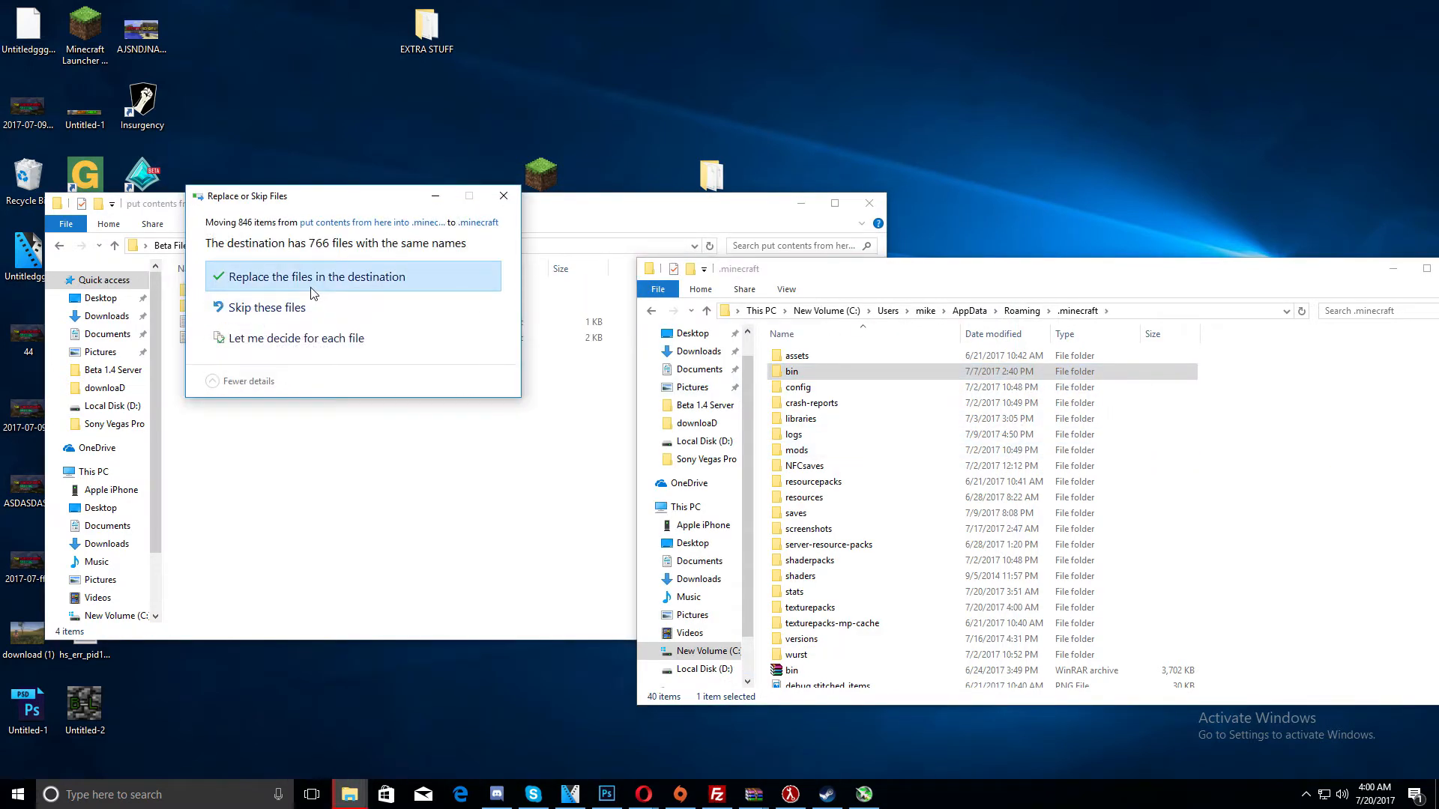
click(316, 276)
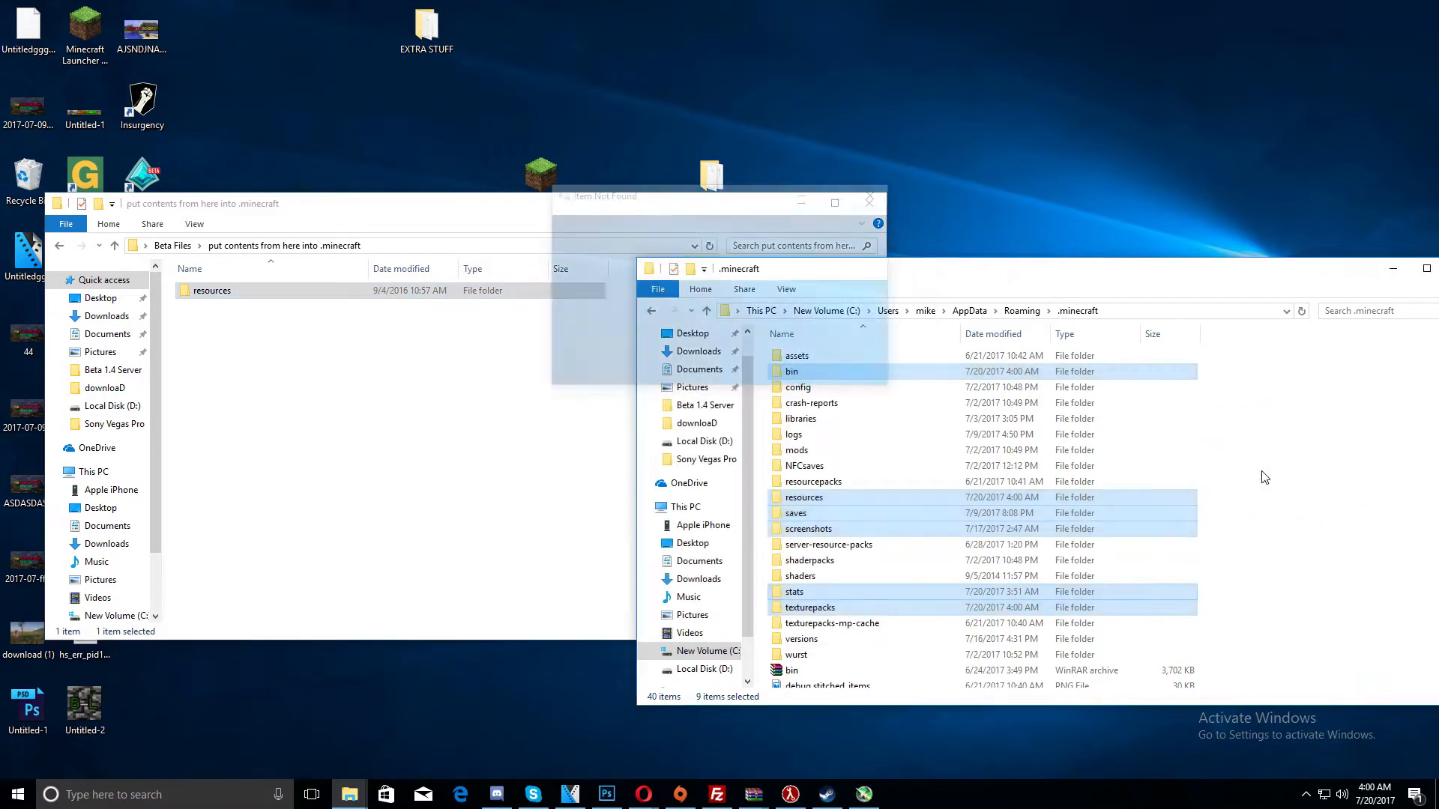
click(867, 200)
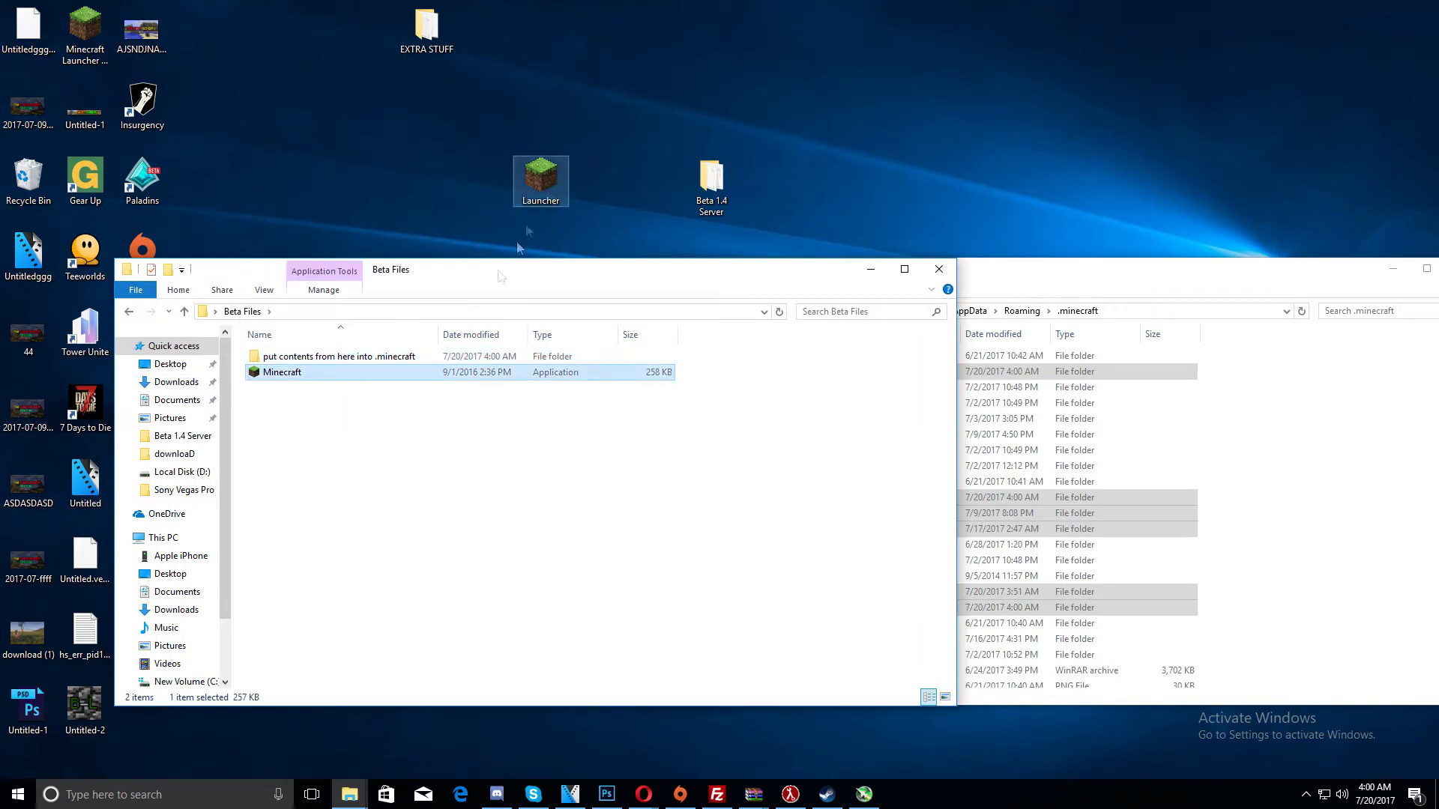
Launch Minecraft.exe, log in as 'sweetzpa' and choose Play Offline
double_click(541, 181)
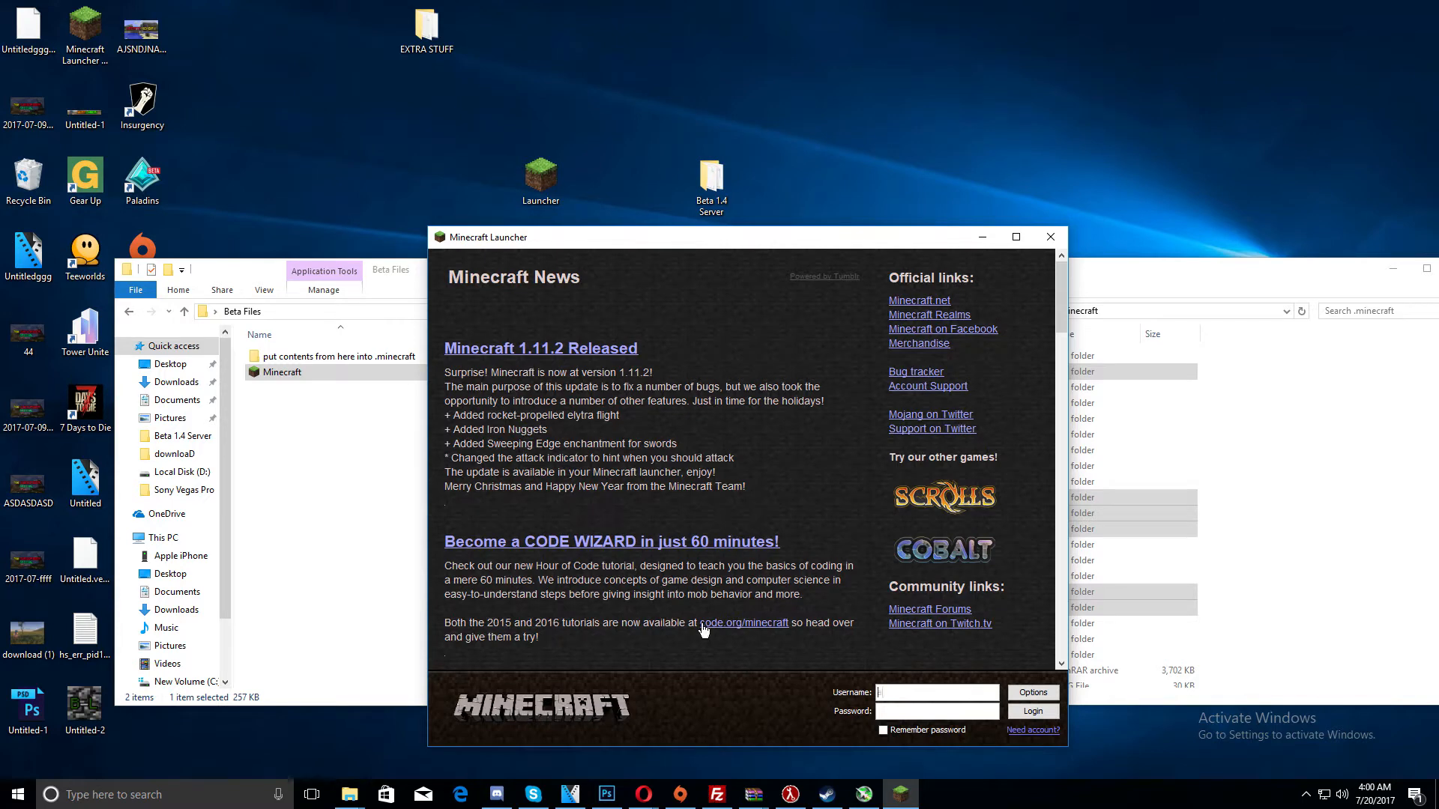
text(wee)
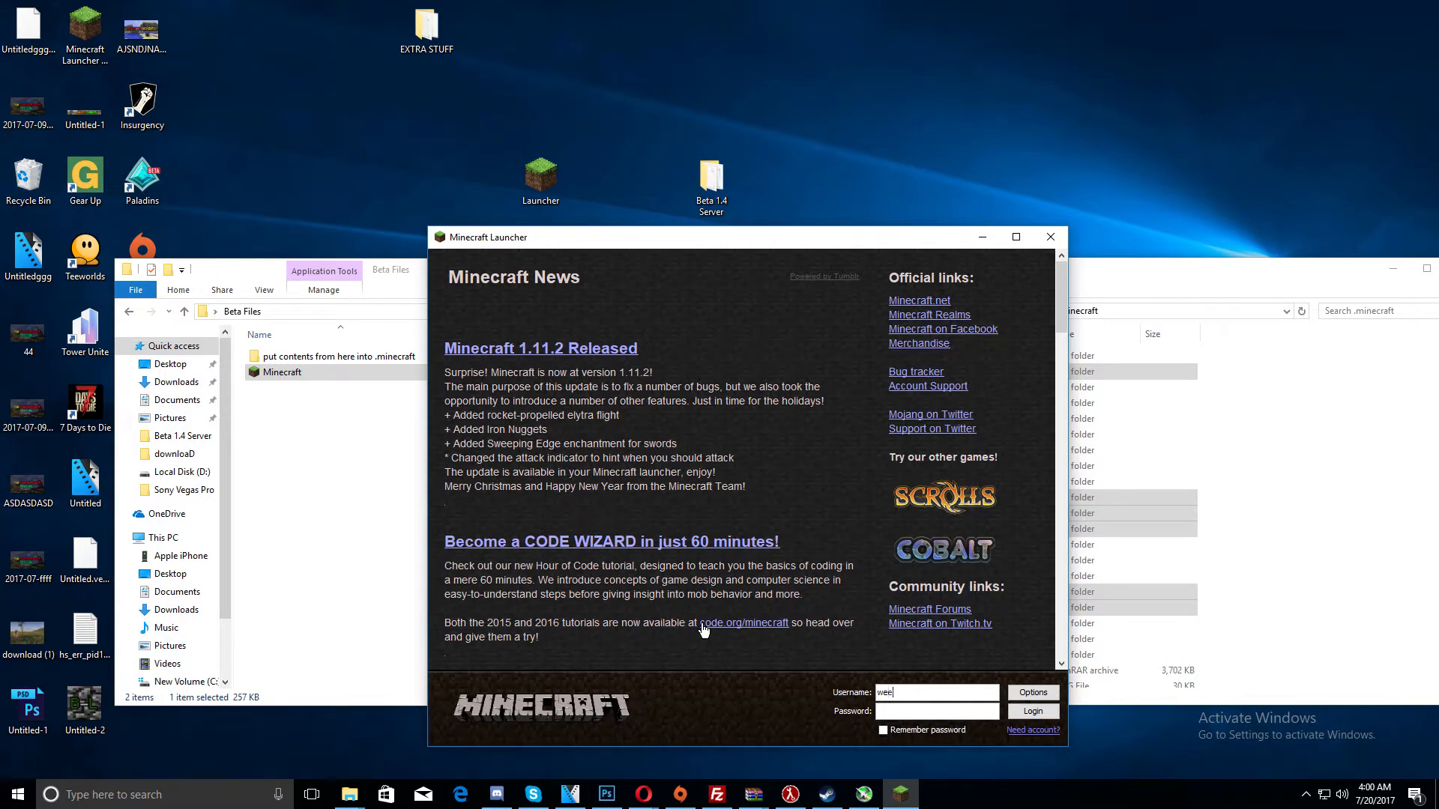
text(sweetzpapa)
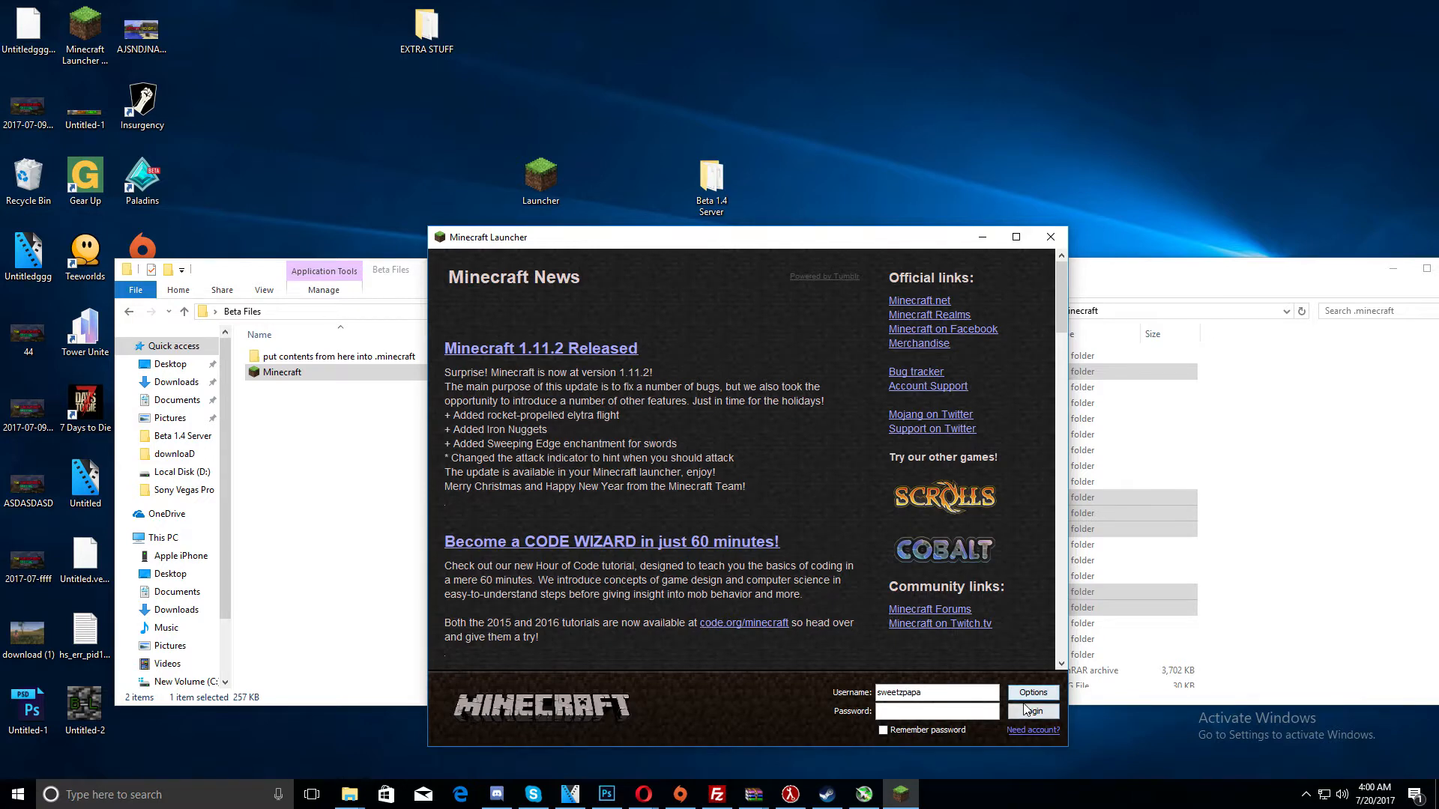
click(1032, 711)
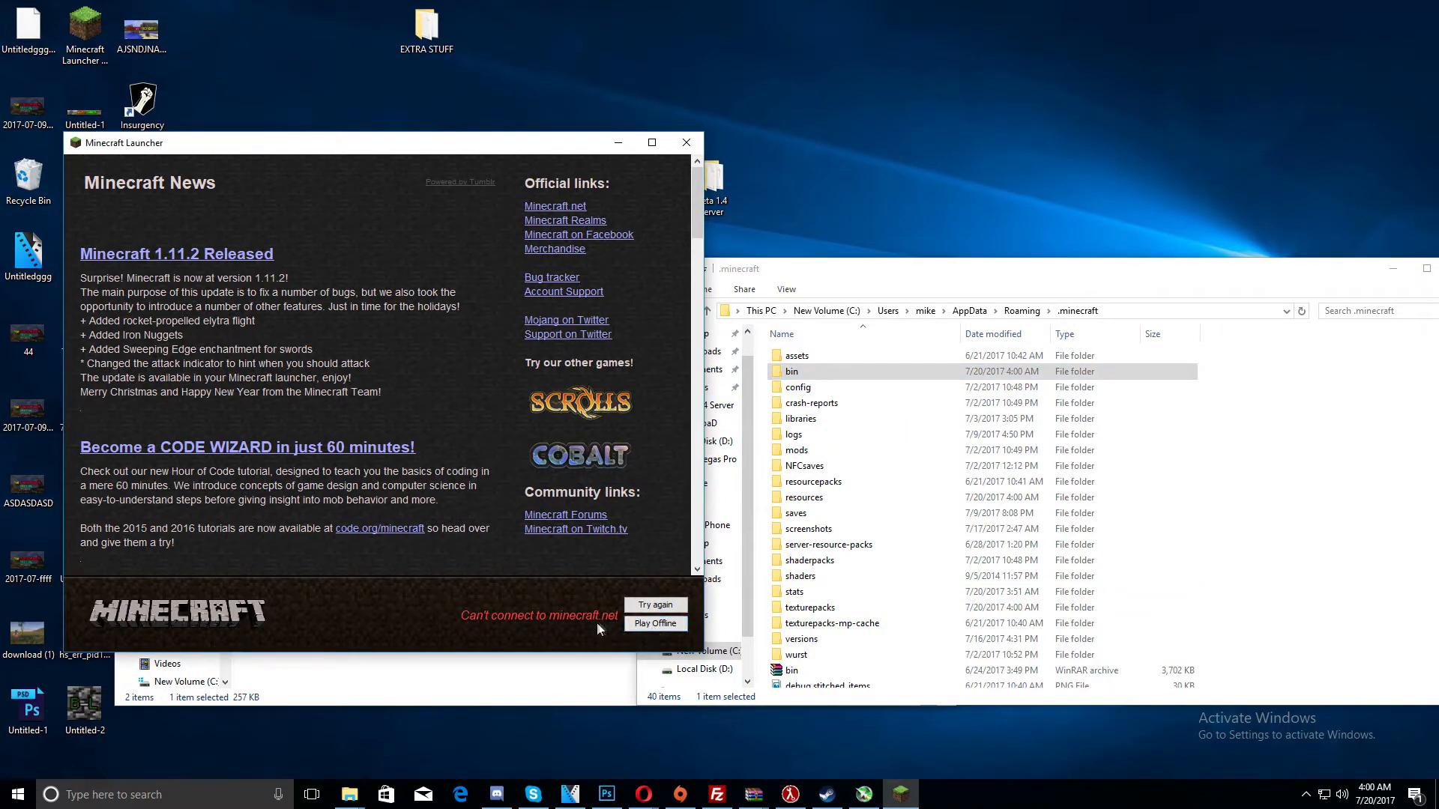
click(655, 623)
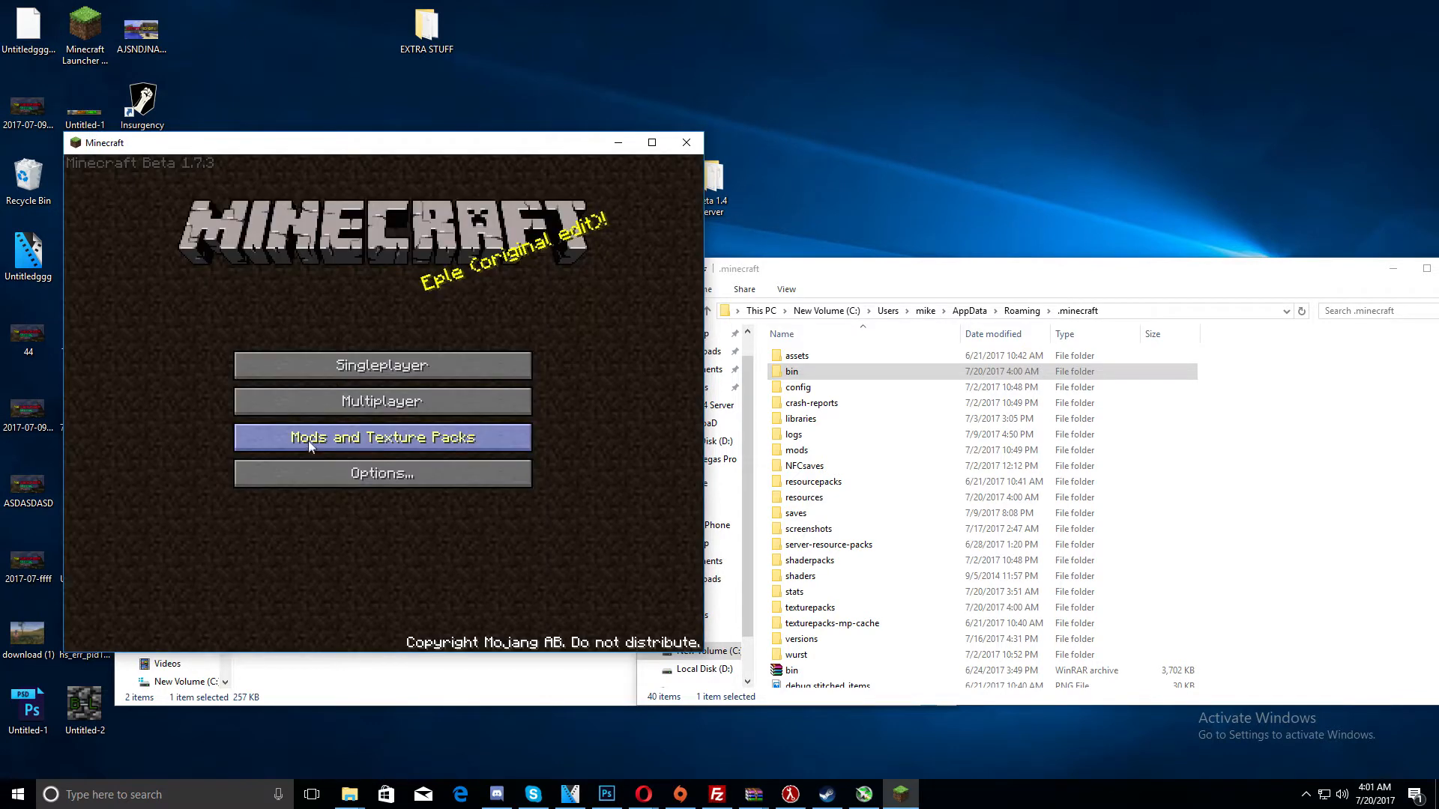
Enter betalands.com in the Multiplayer screen and connect to it
click(381, 401)
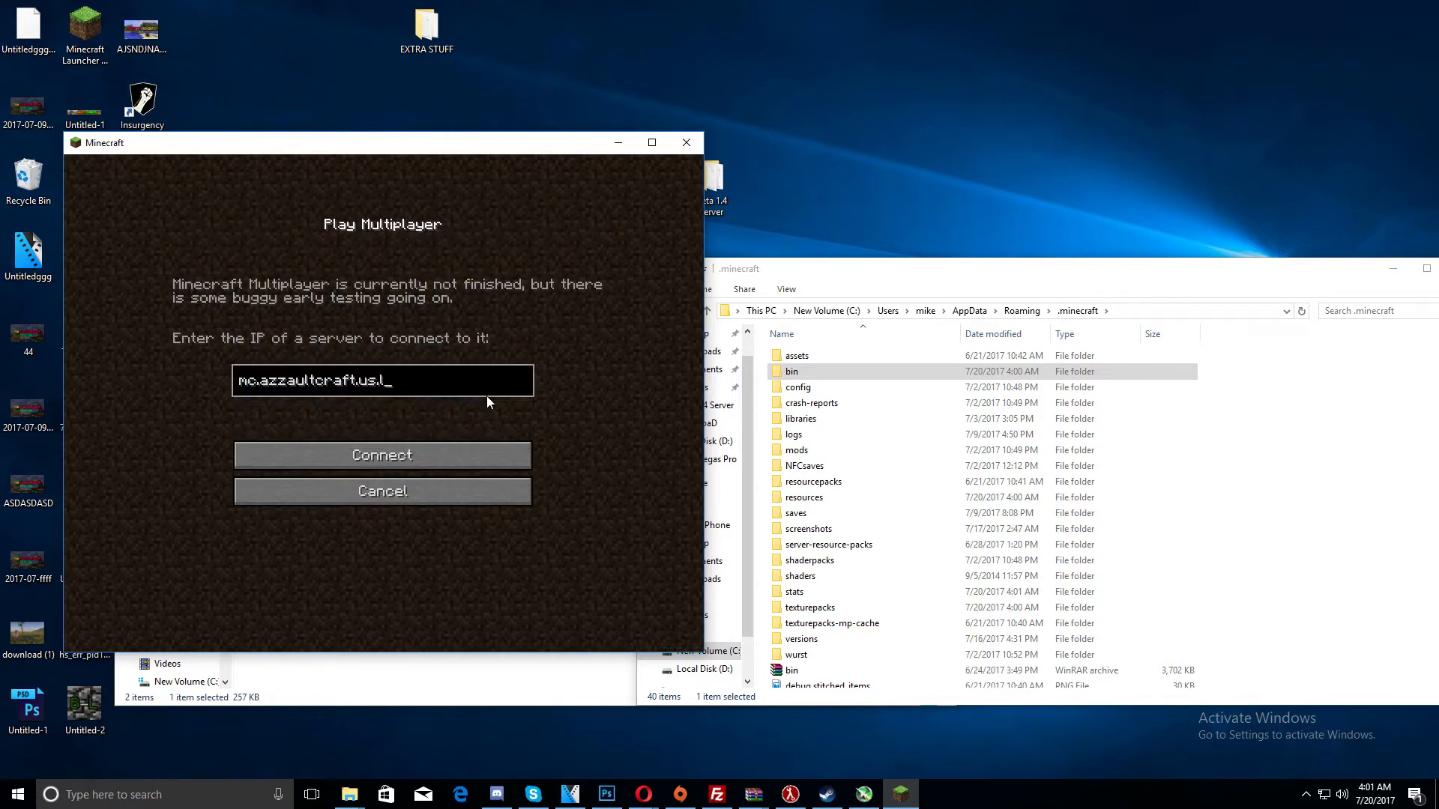
text(bt)
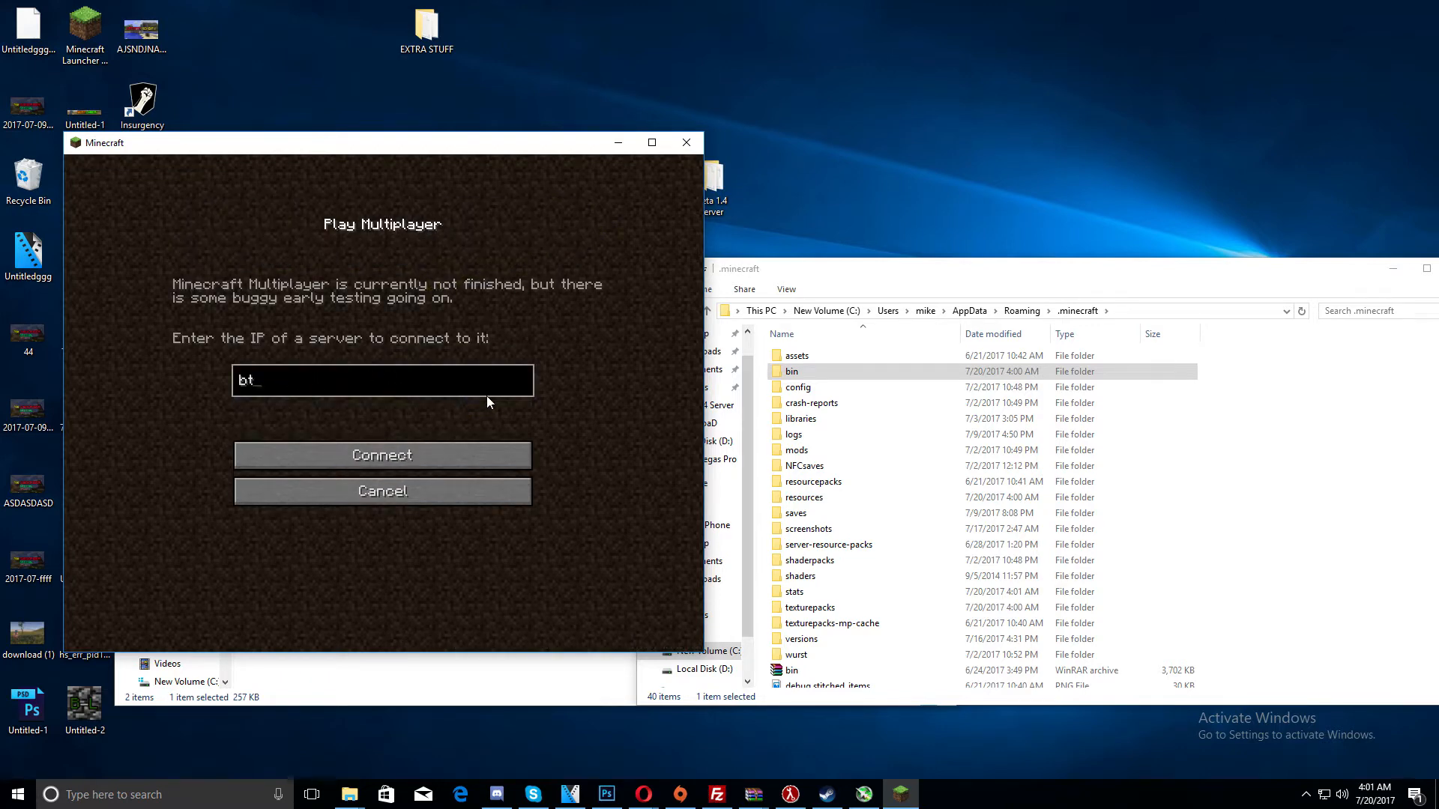
text(betalands.com)
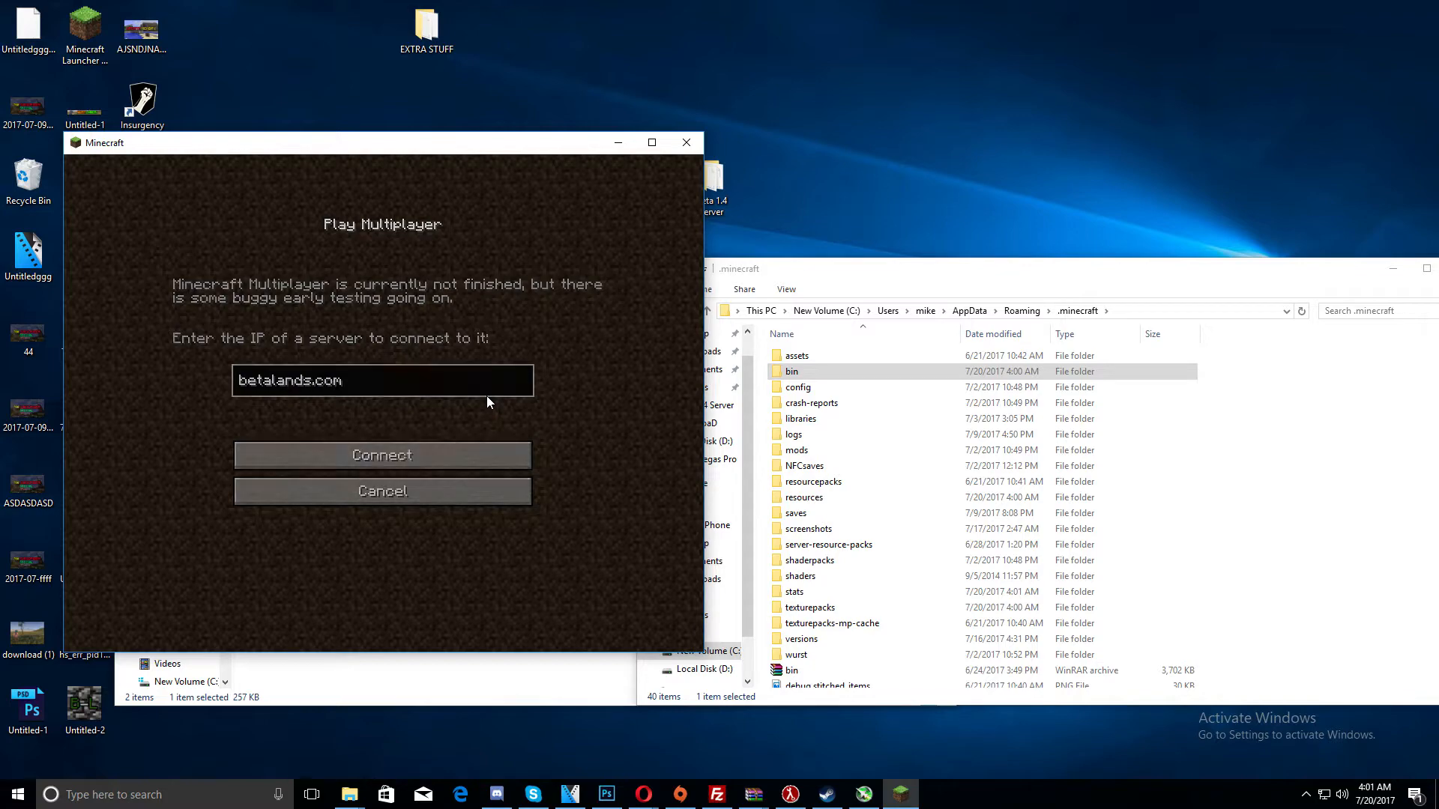
click(381, 454)
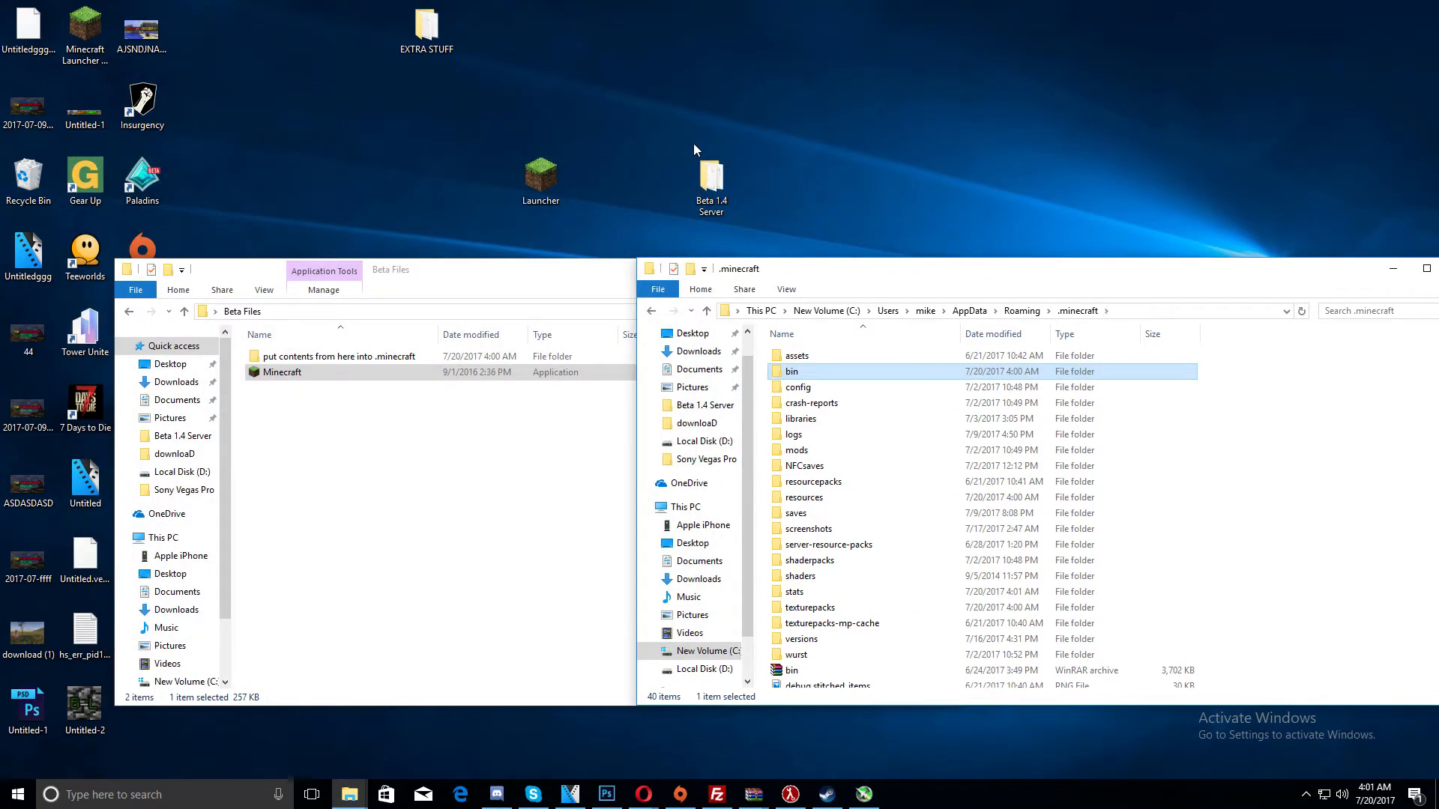
Move the Minecraft.jar archive into the bin folder, replacing the existing Minecraft.jar
click(645, 506)
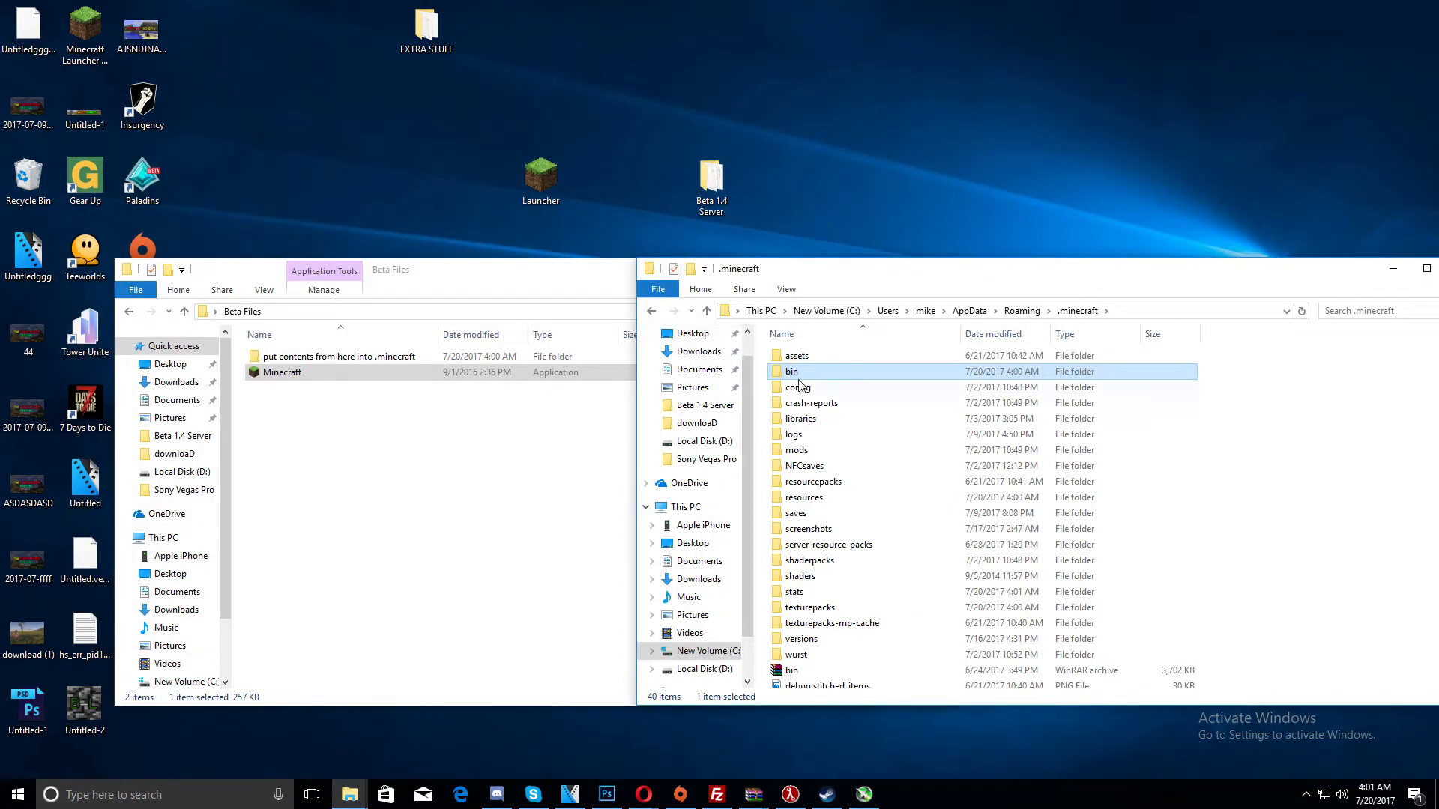
double_click(341, 356)
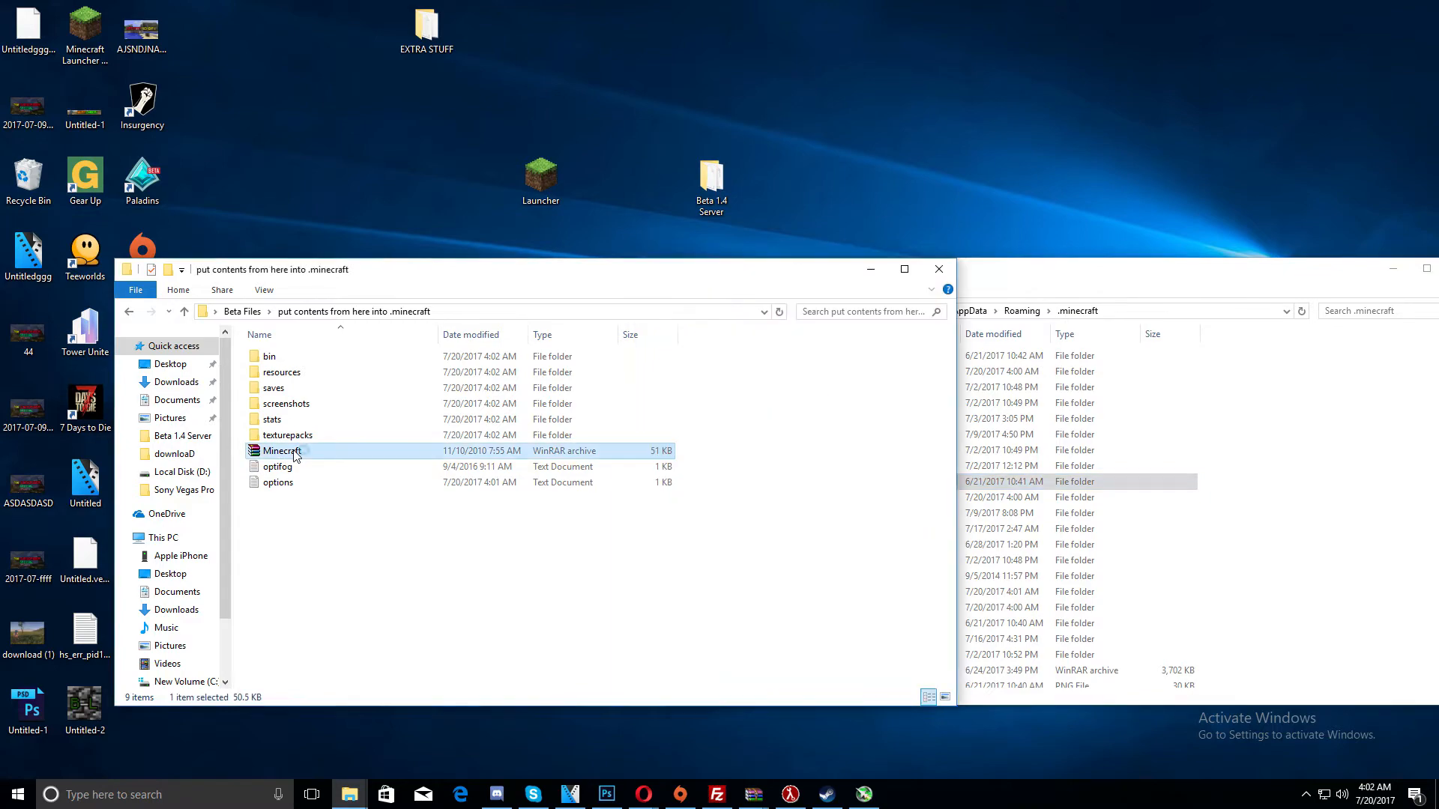
double_click(281, 450)
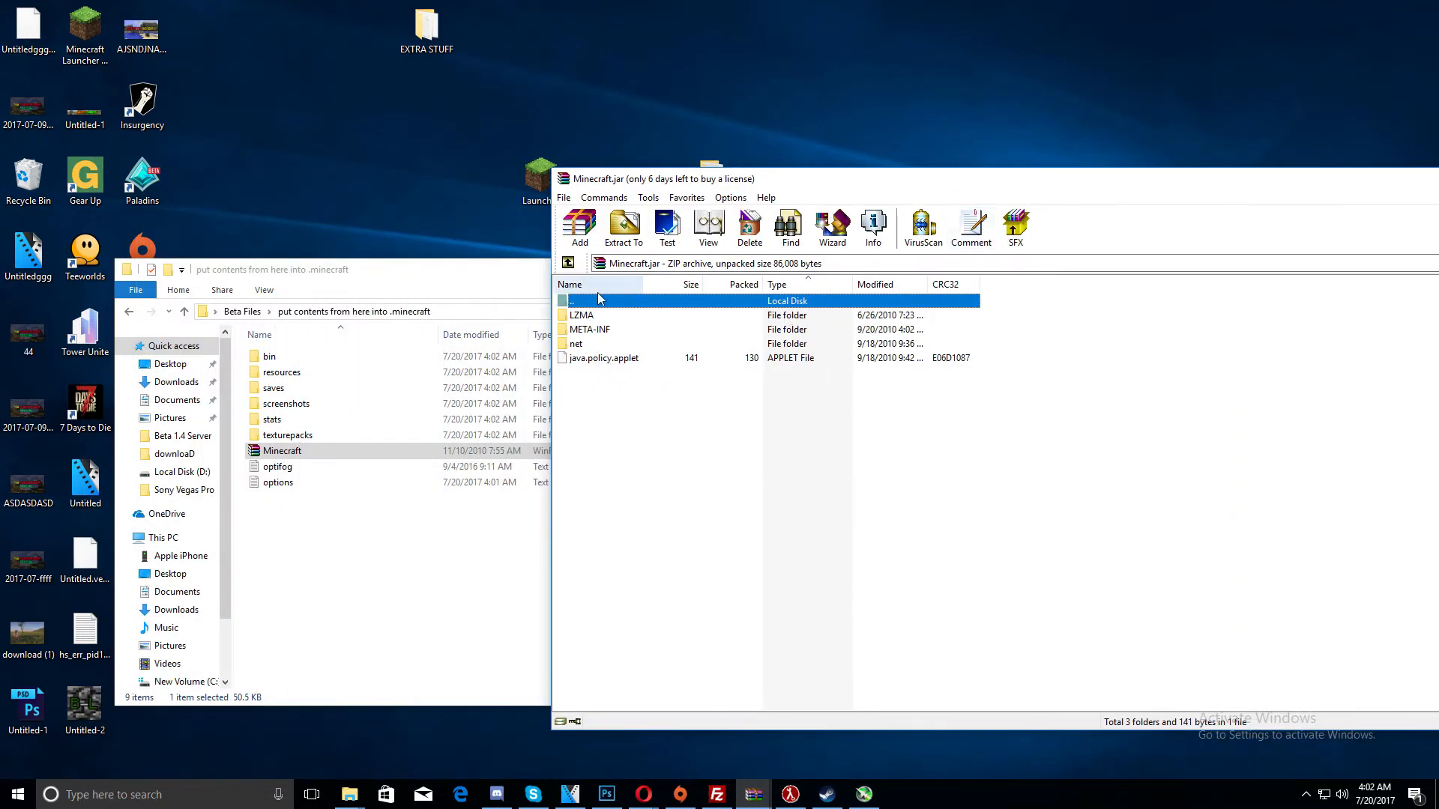
click(584, 315)
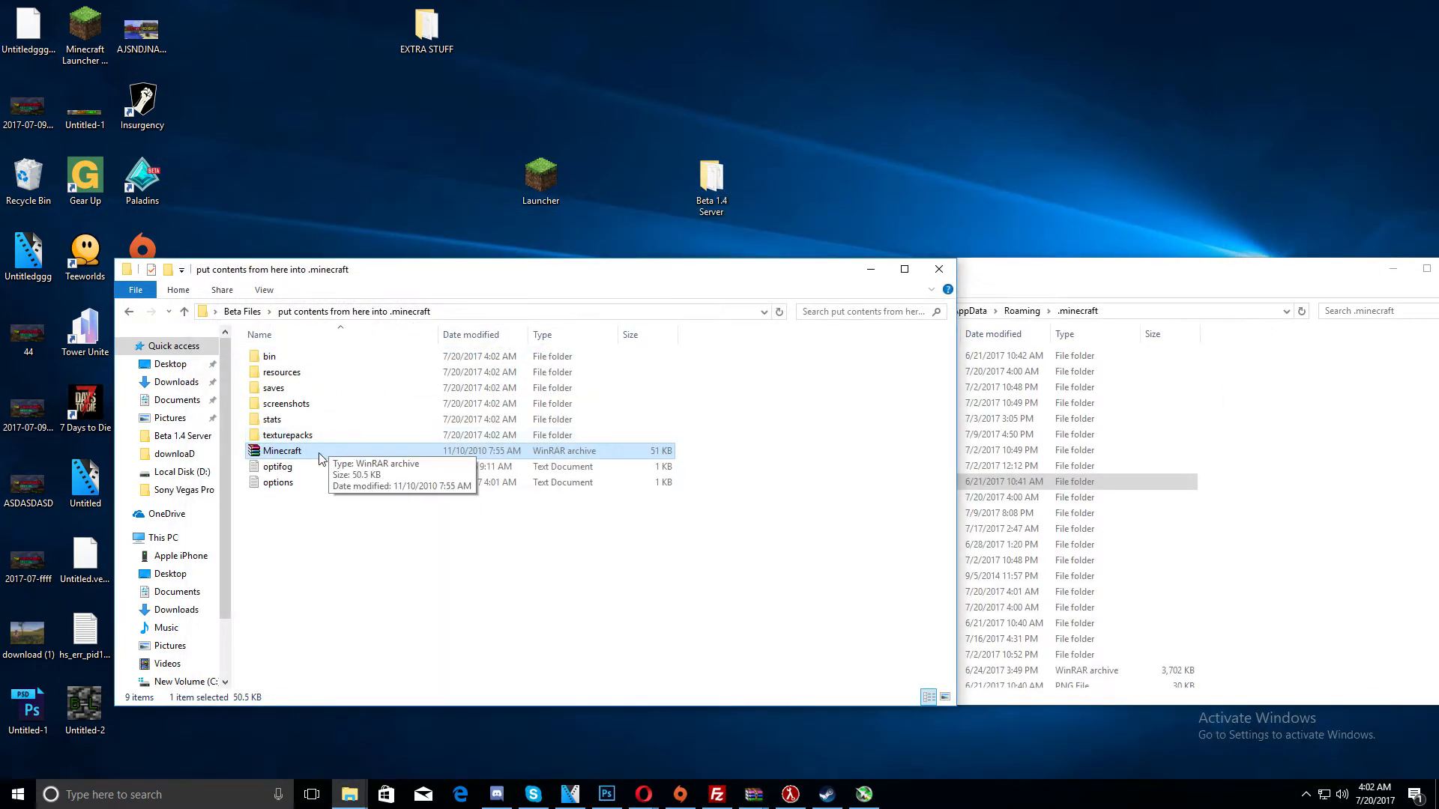
drag(282, 451, 269, 356)
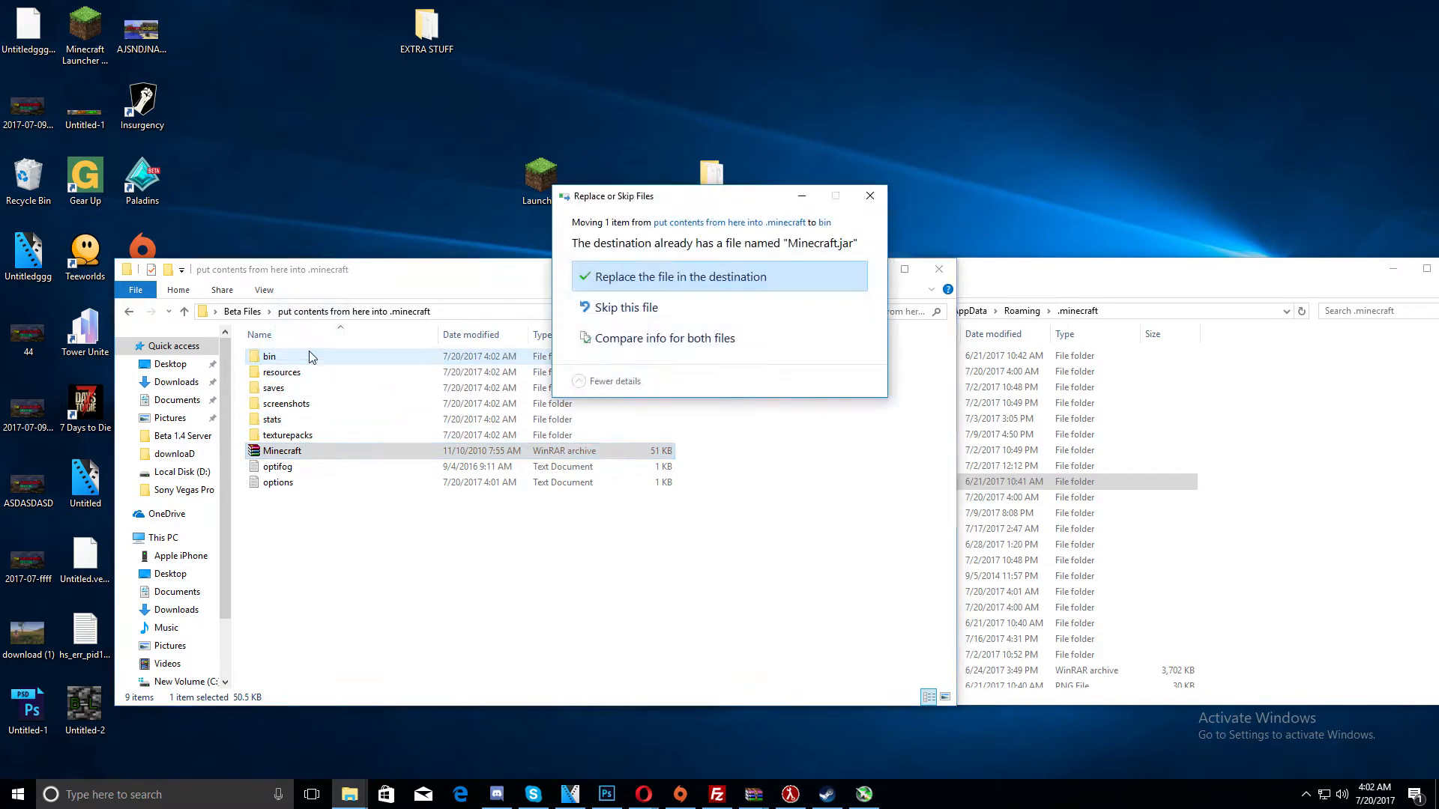
click(677, 276)
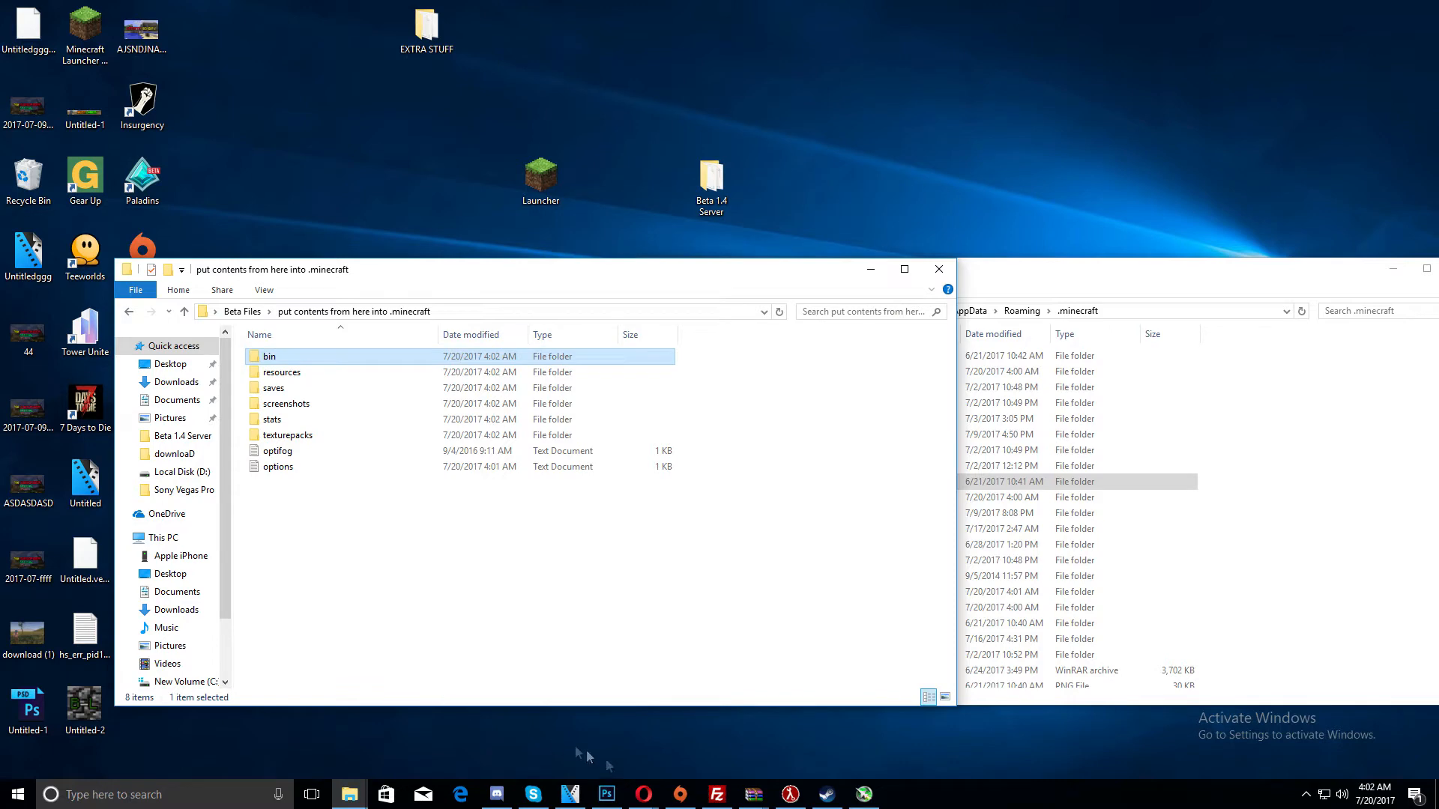
mouse_move(641, 794)
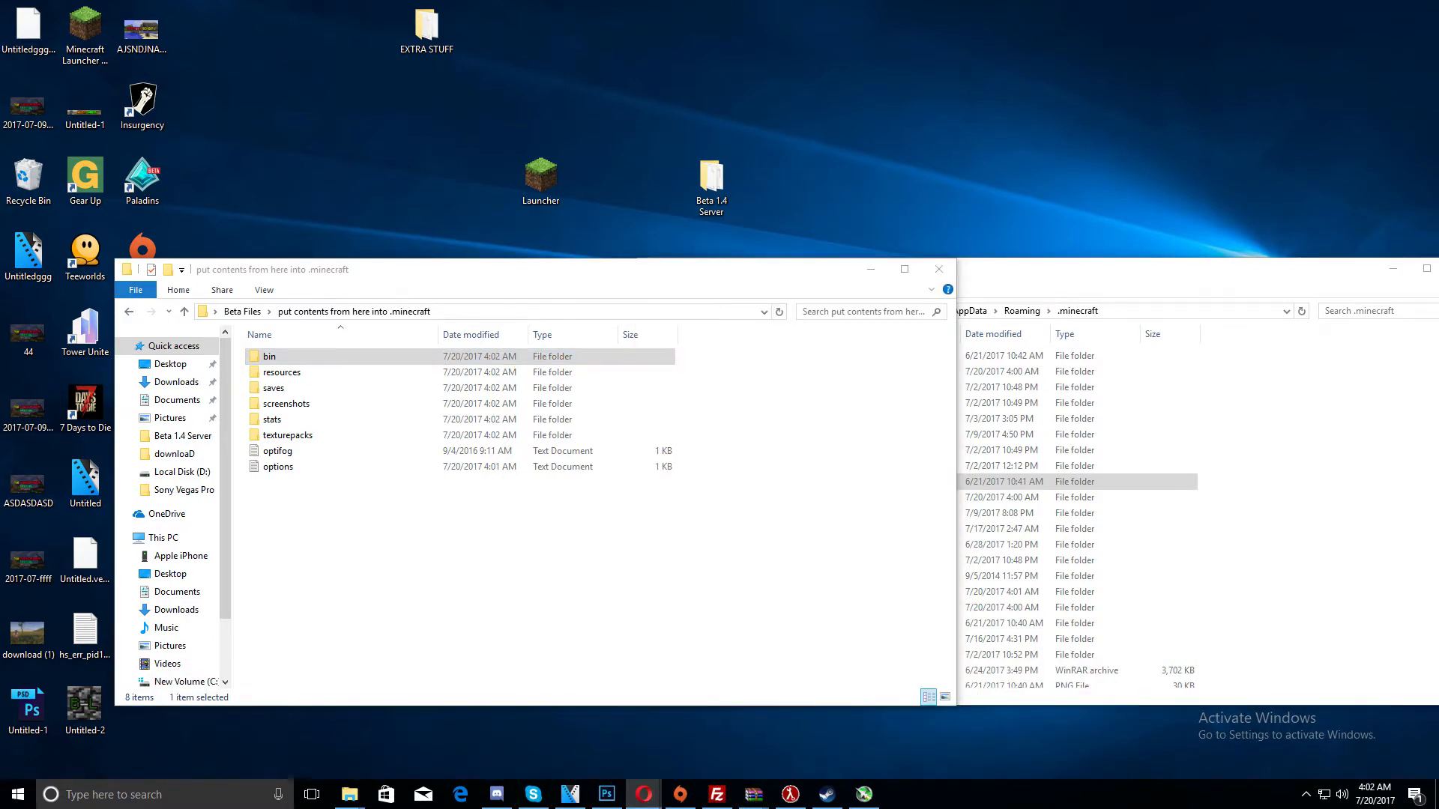
Go to nostalgiaproject.net in Opera
click(643, 794)
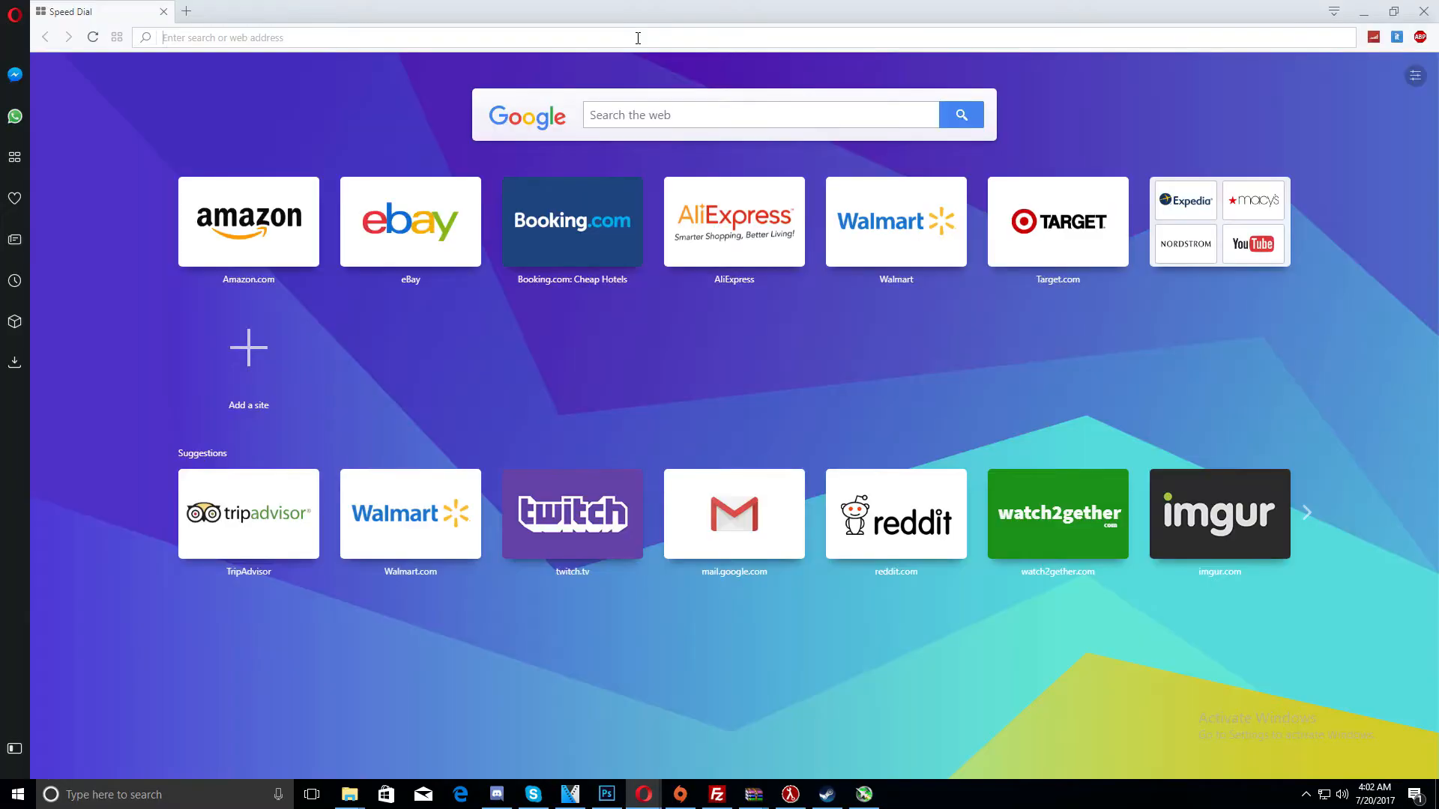
text(nostalgiaproject.net)
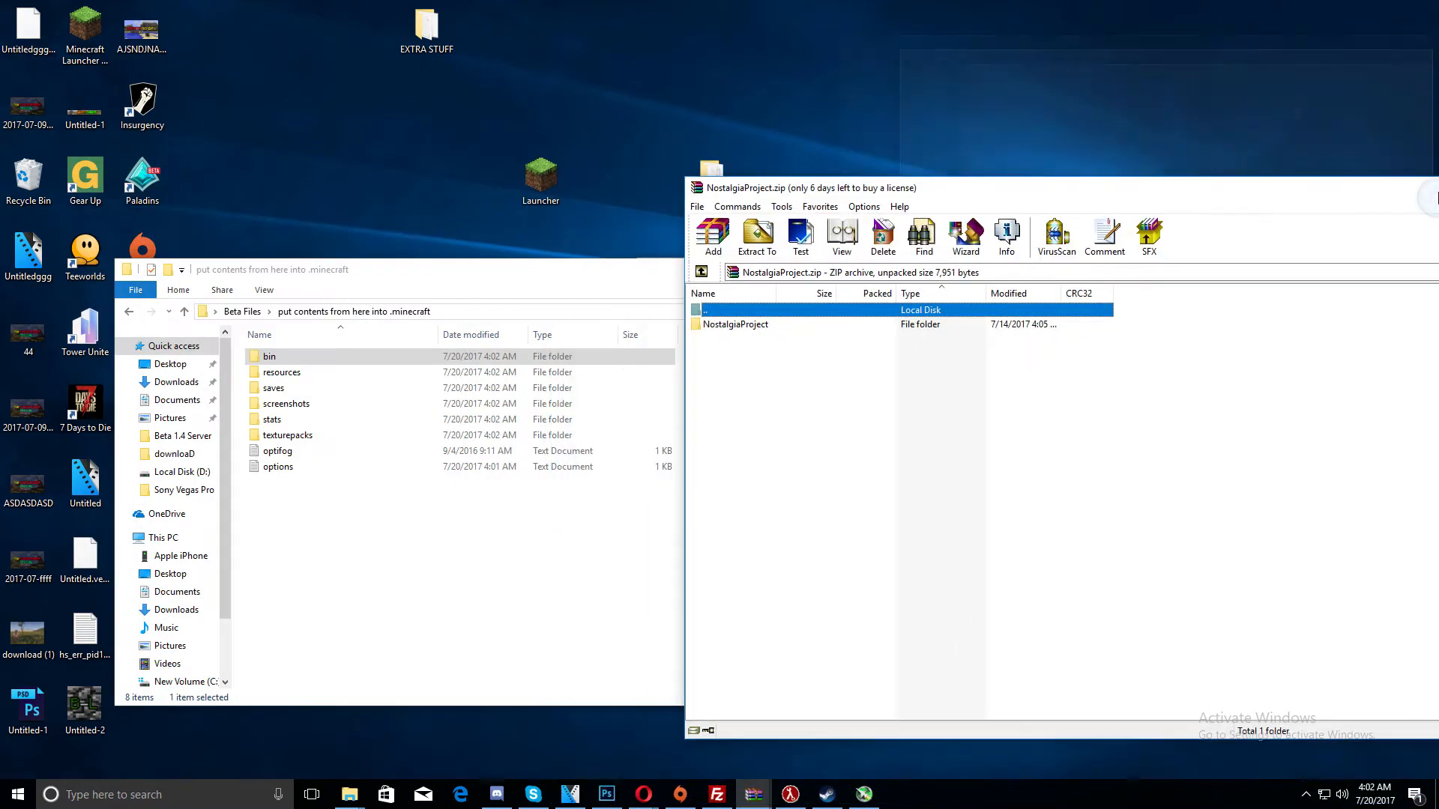
Extract the NostalgiaProject folder to the desktop and open HowToInstall.txt
double_click(736, 324)
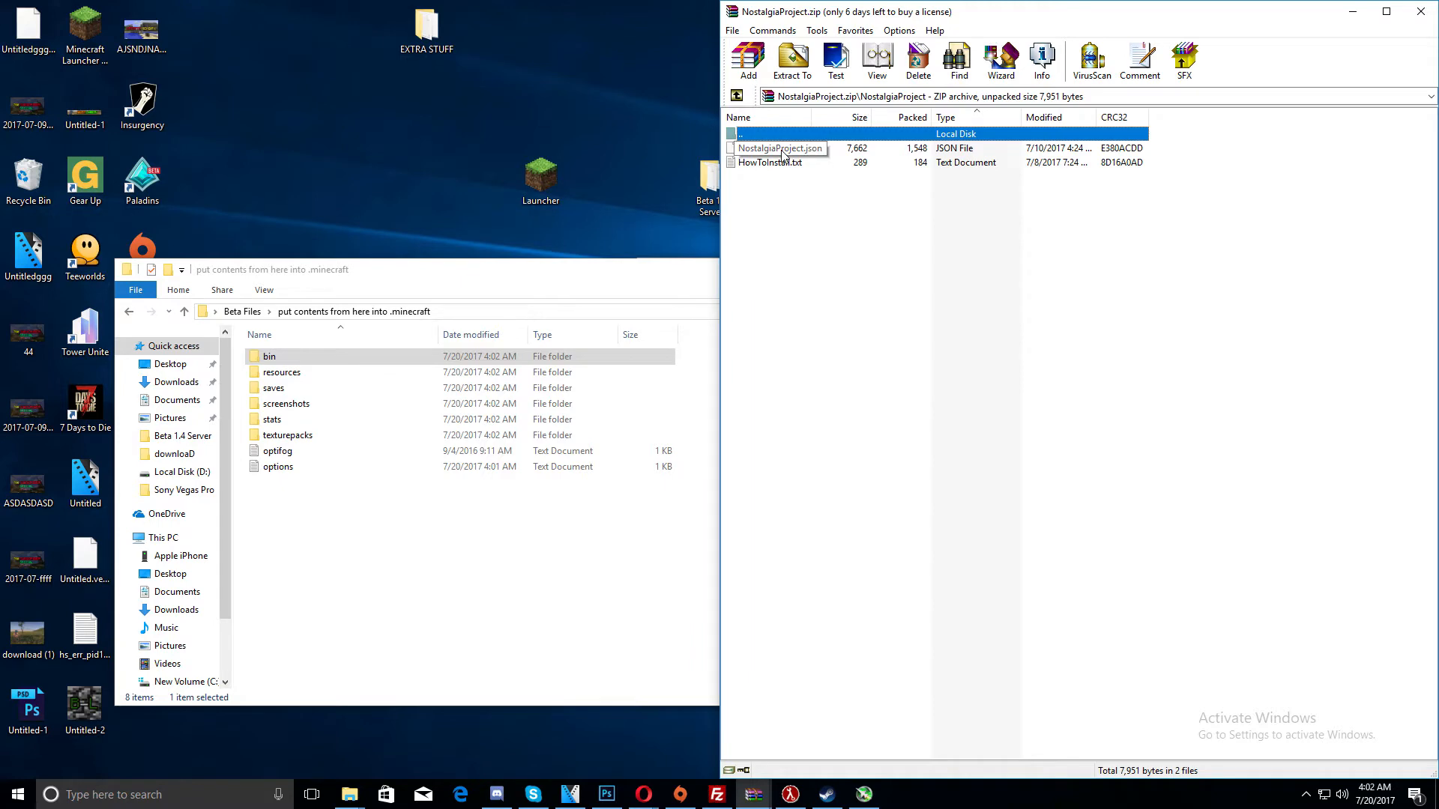
click(741, 133)
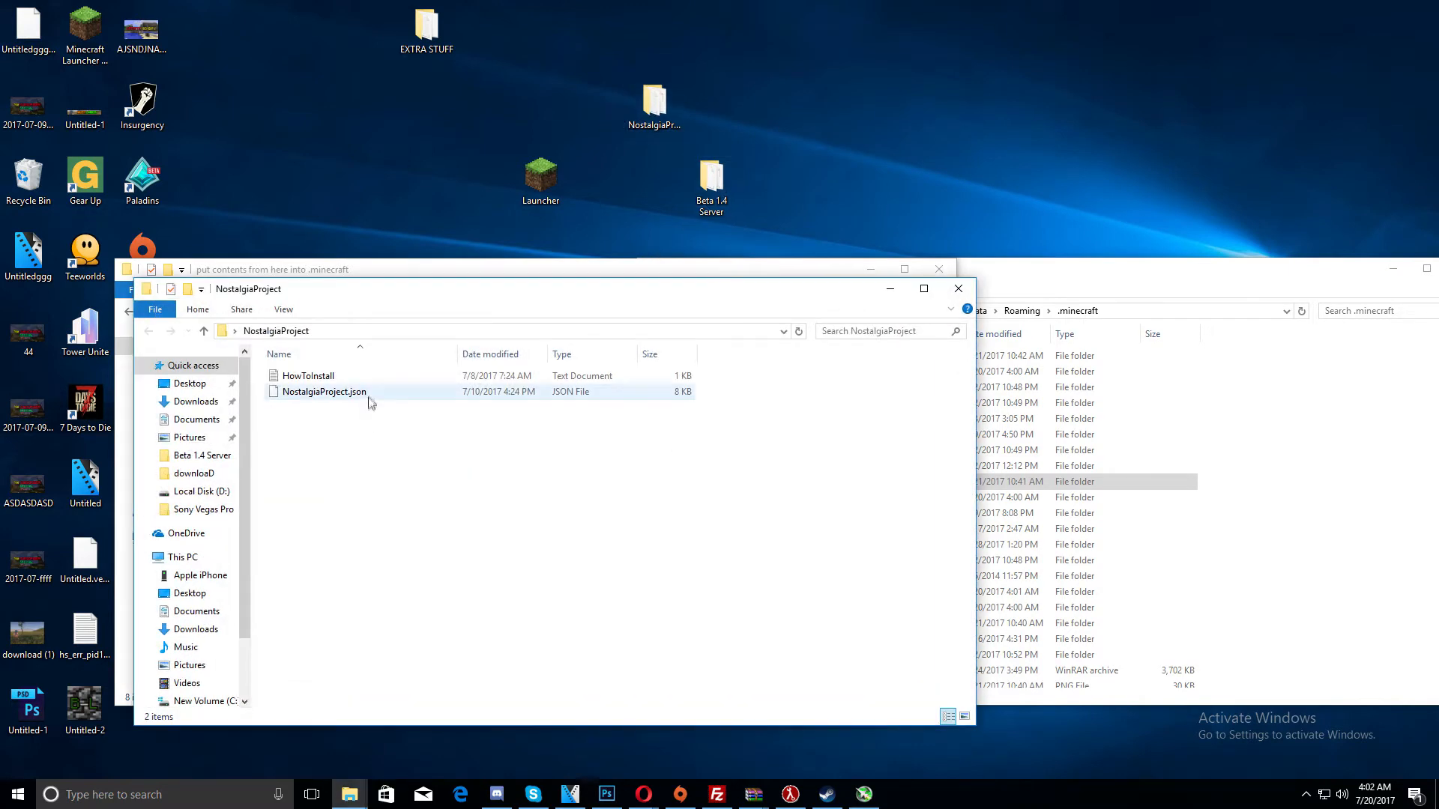
click(310, 375)
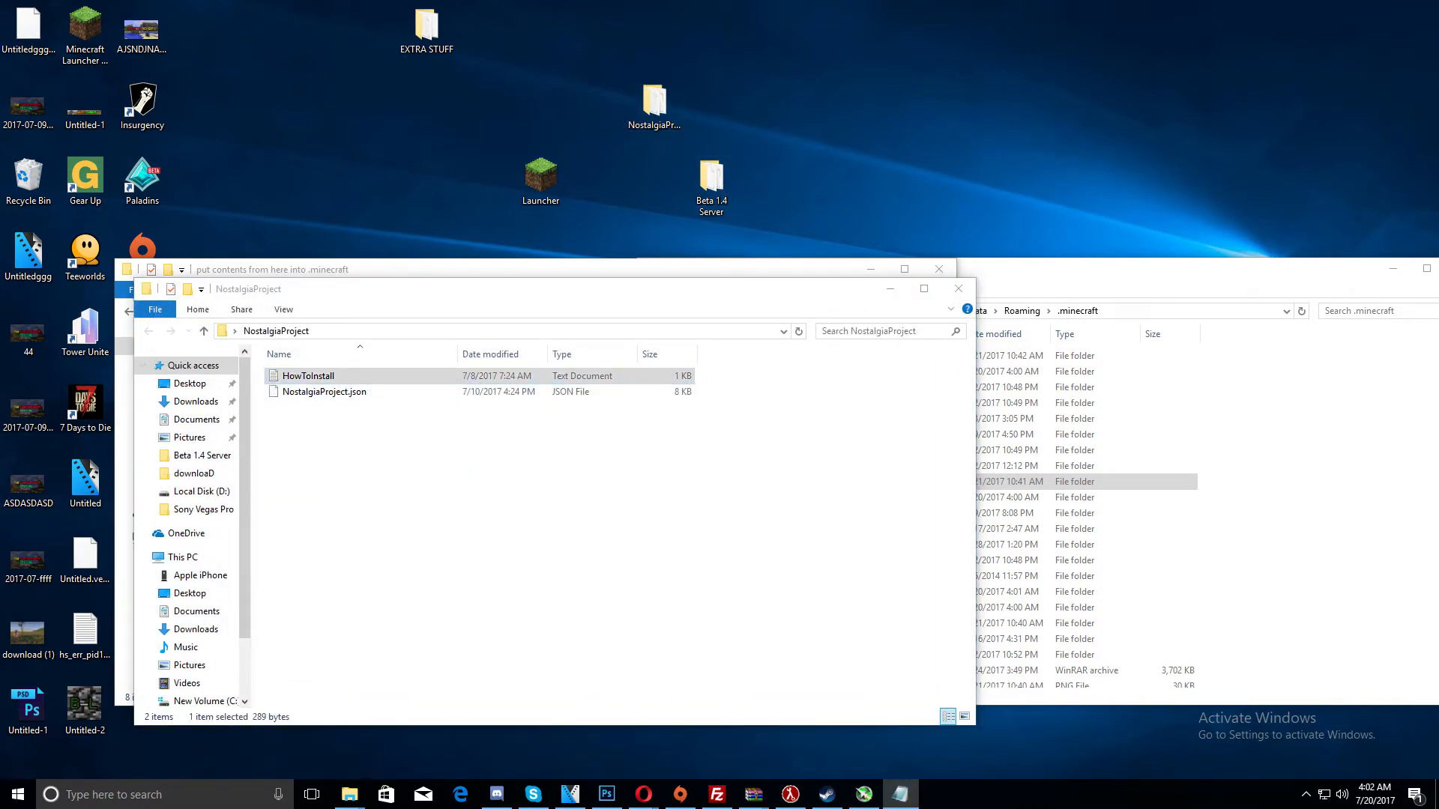
double_click(310, 376)
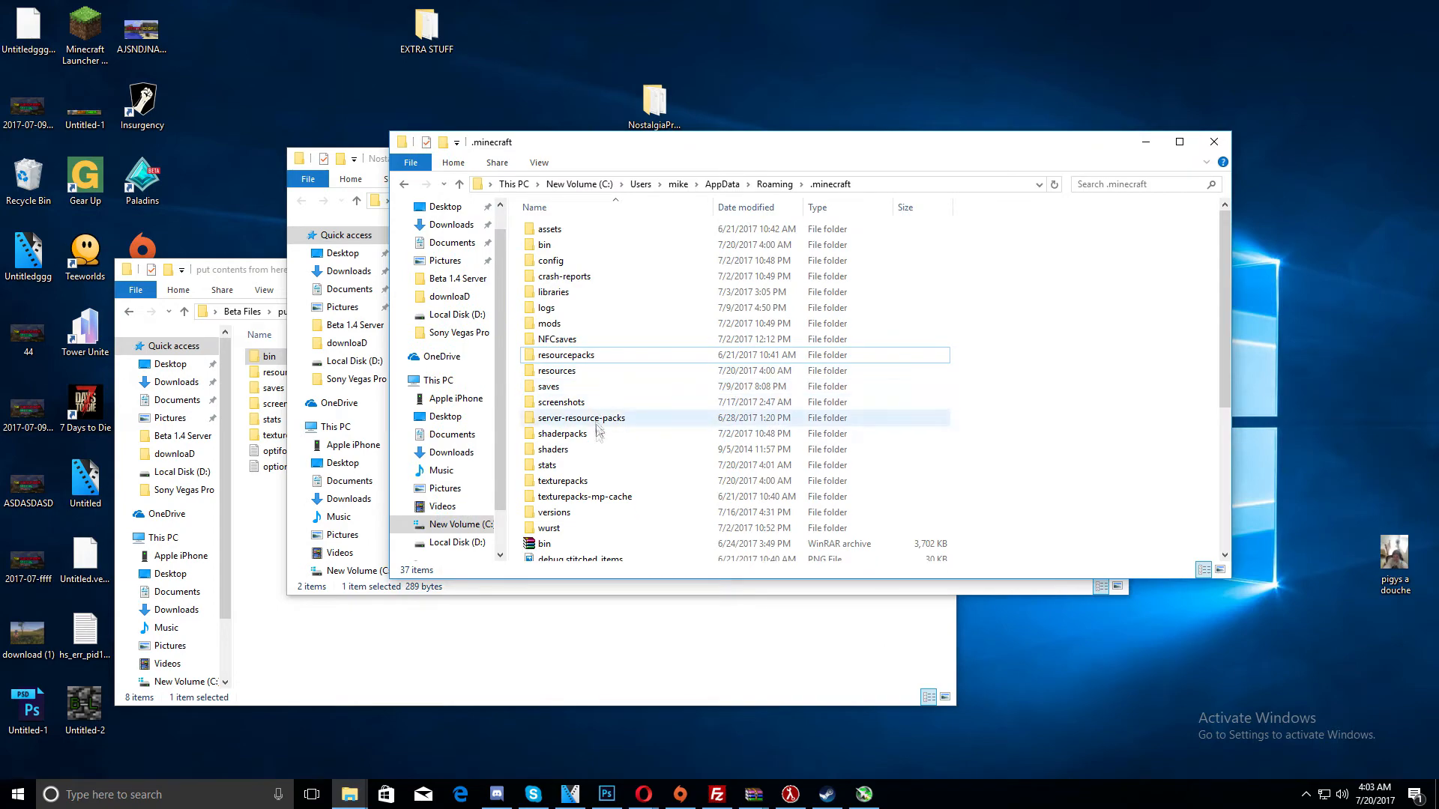
Duplicate the b1.7.3 version folder and rename the copy NostalgiaProject
double_click(554, 512)
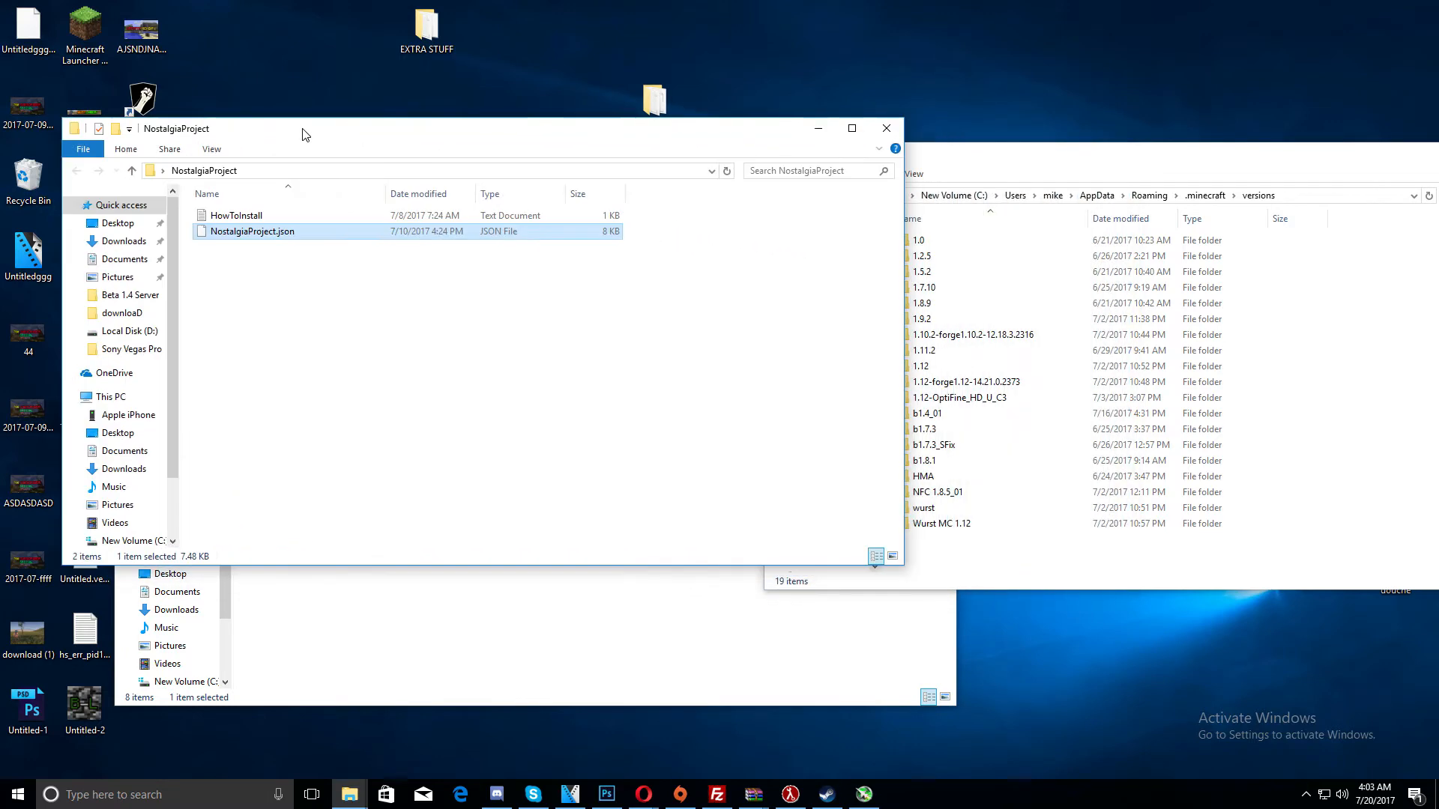
click(973, 335)
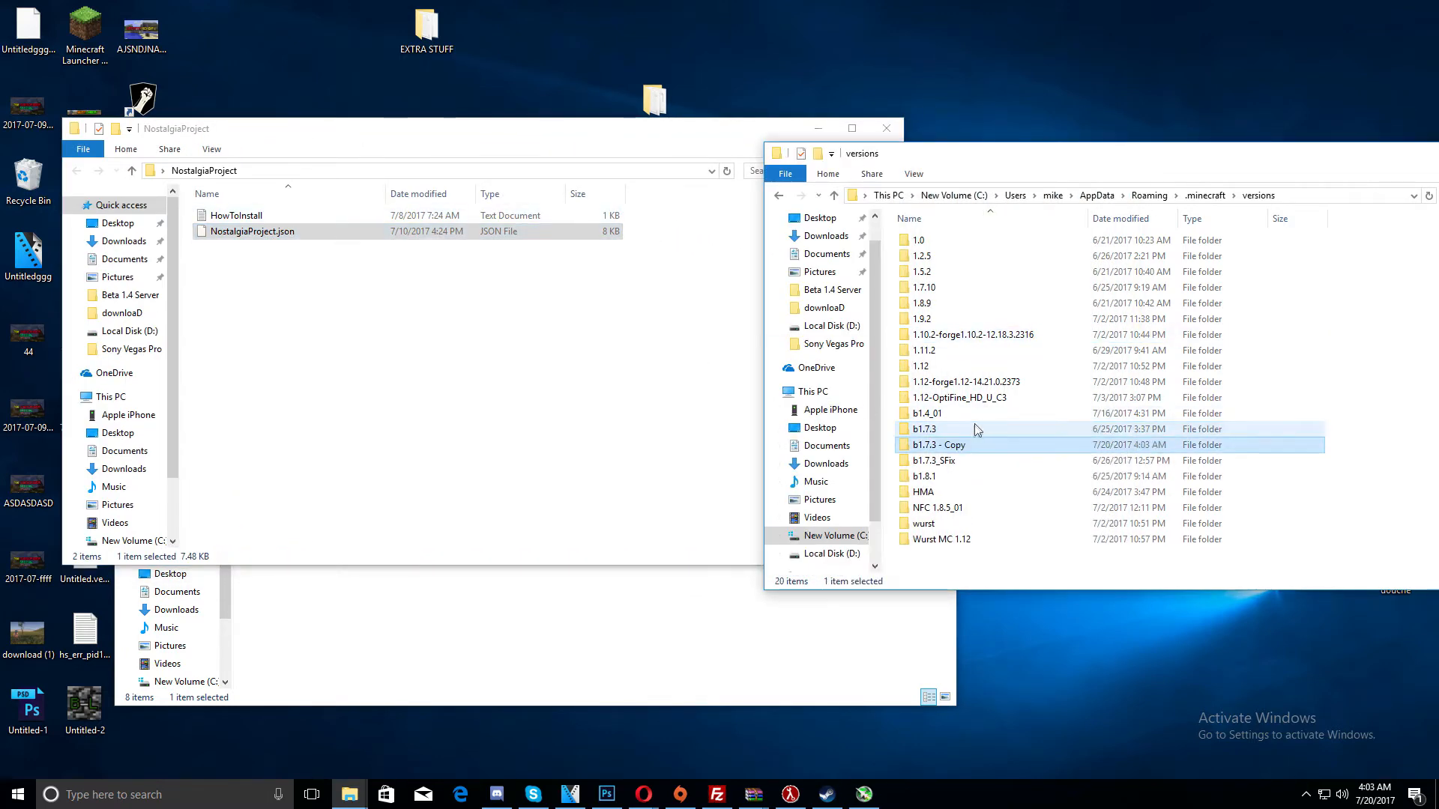
click(938, 445)
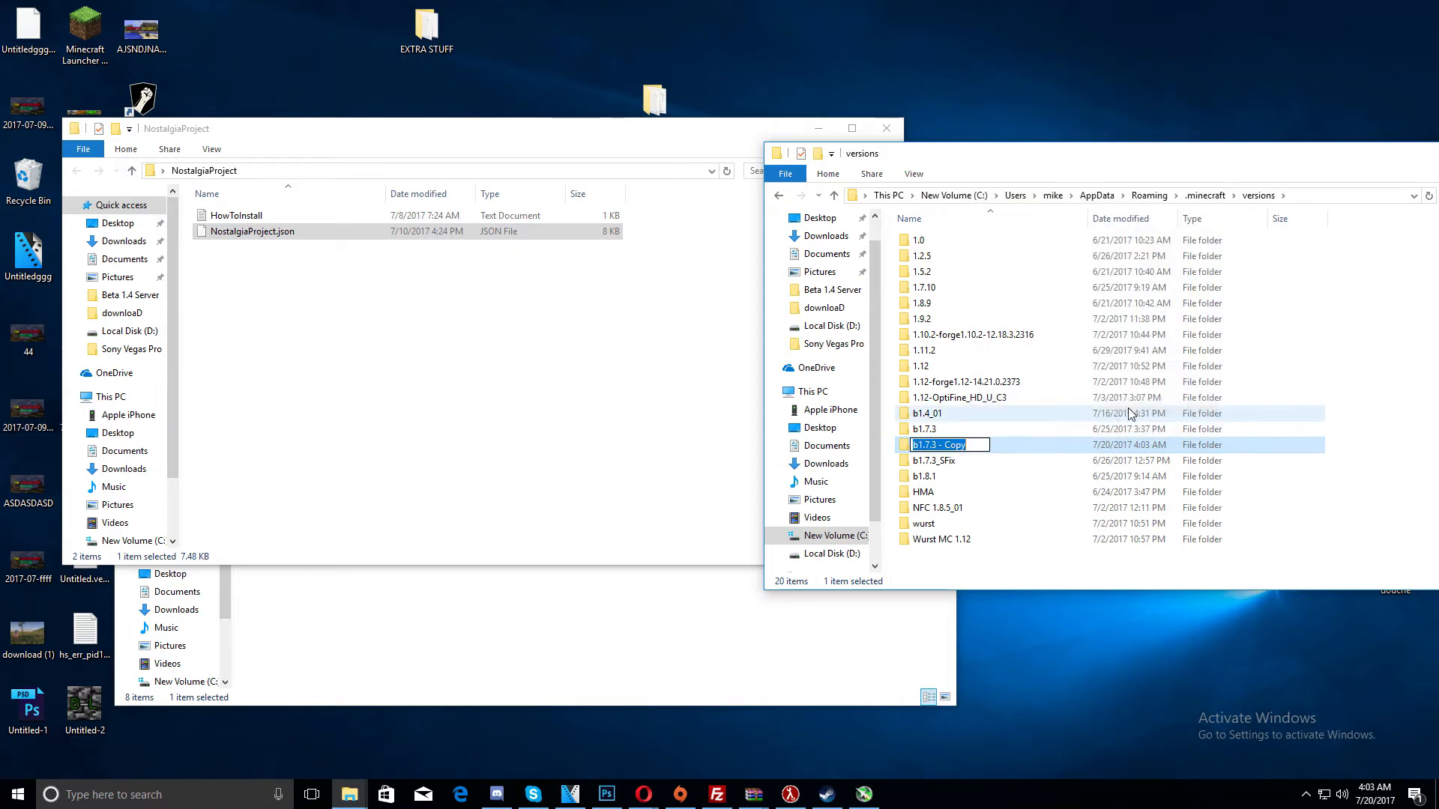
text(NostalgiaProject)
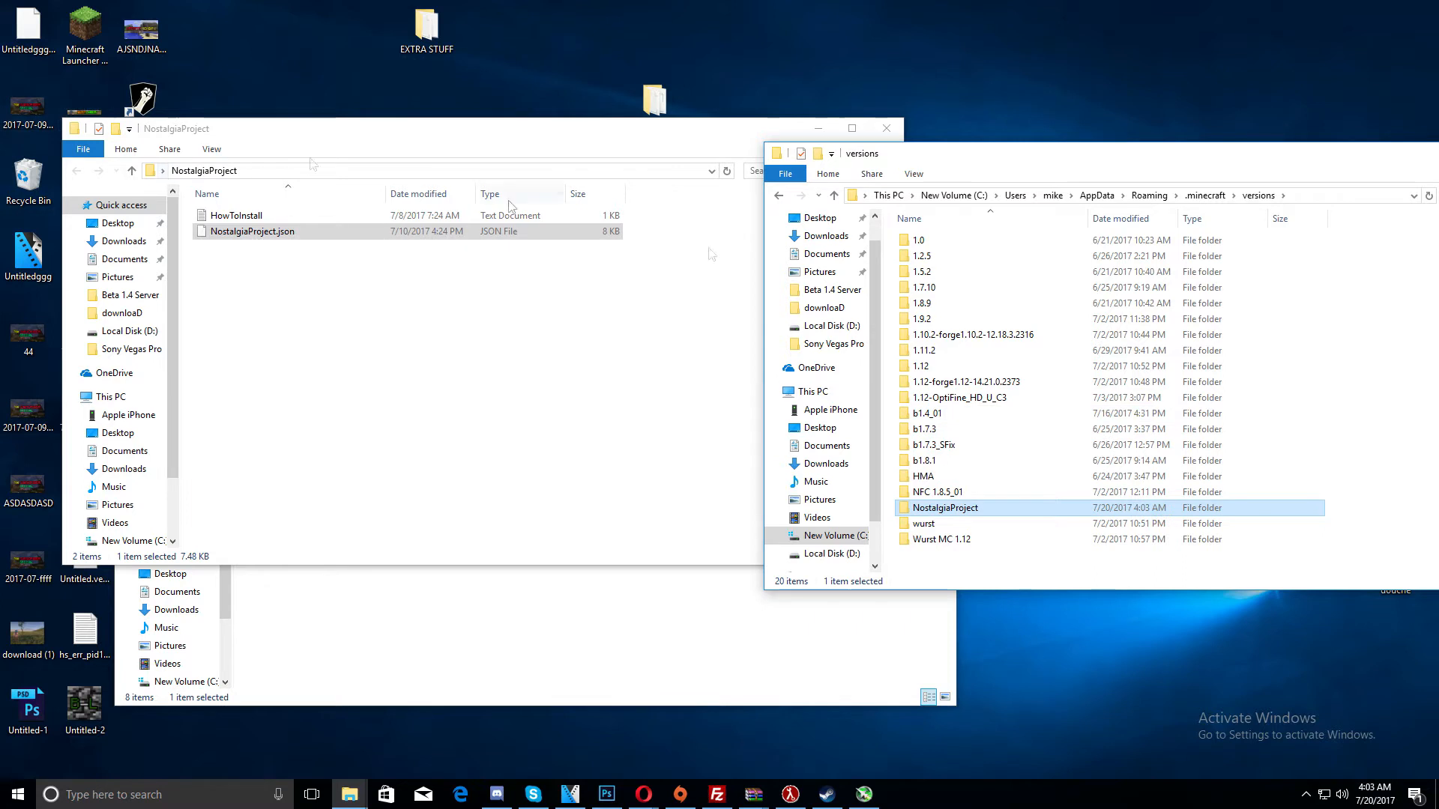
Rename the jar inside the NostalgiaProject version folder to NostalgiaProject
double_click(945, 508)
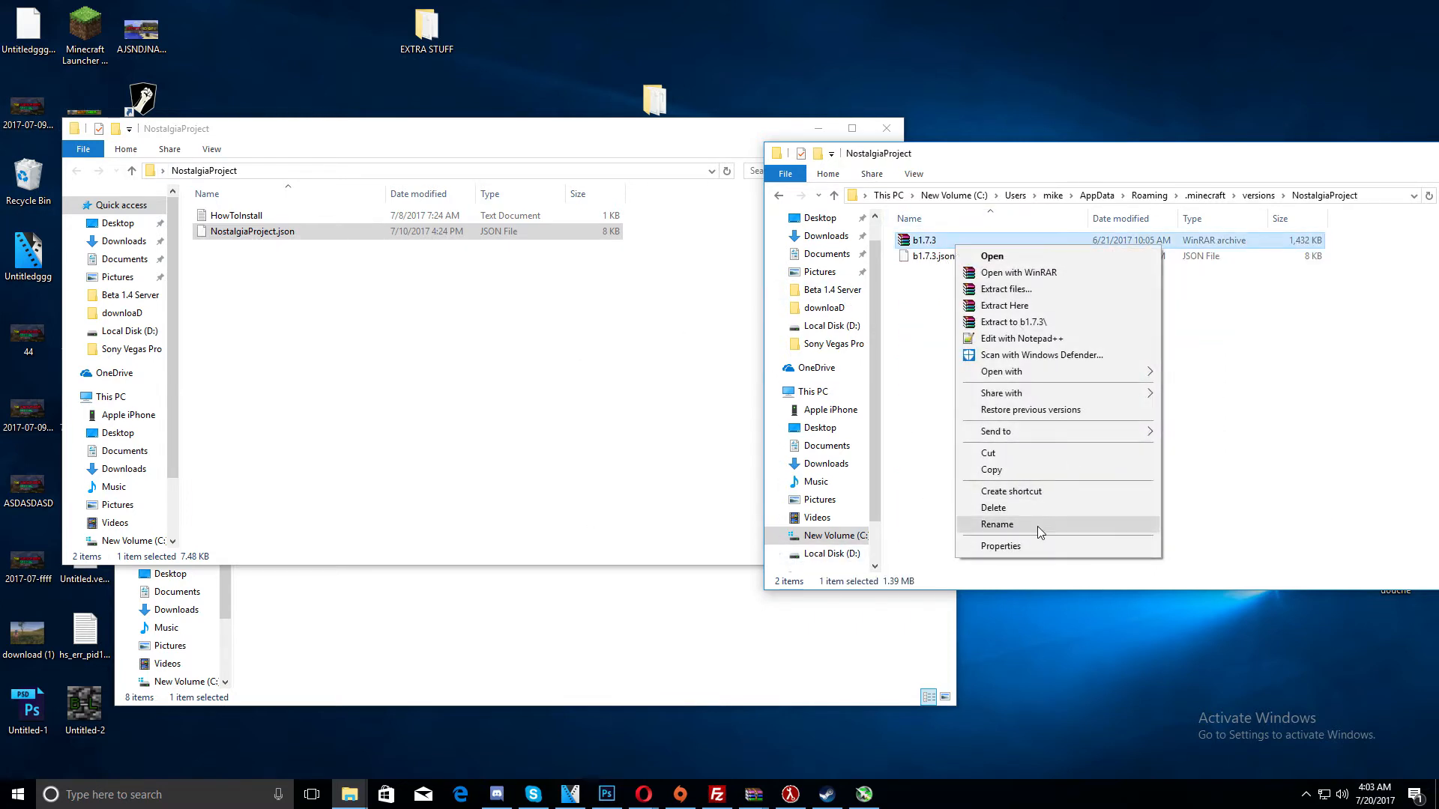
click(996, 524)
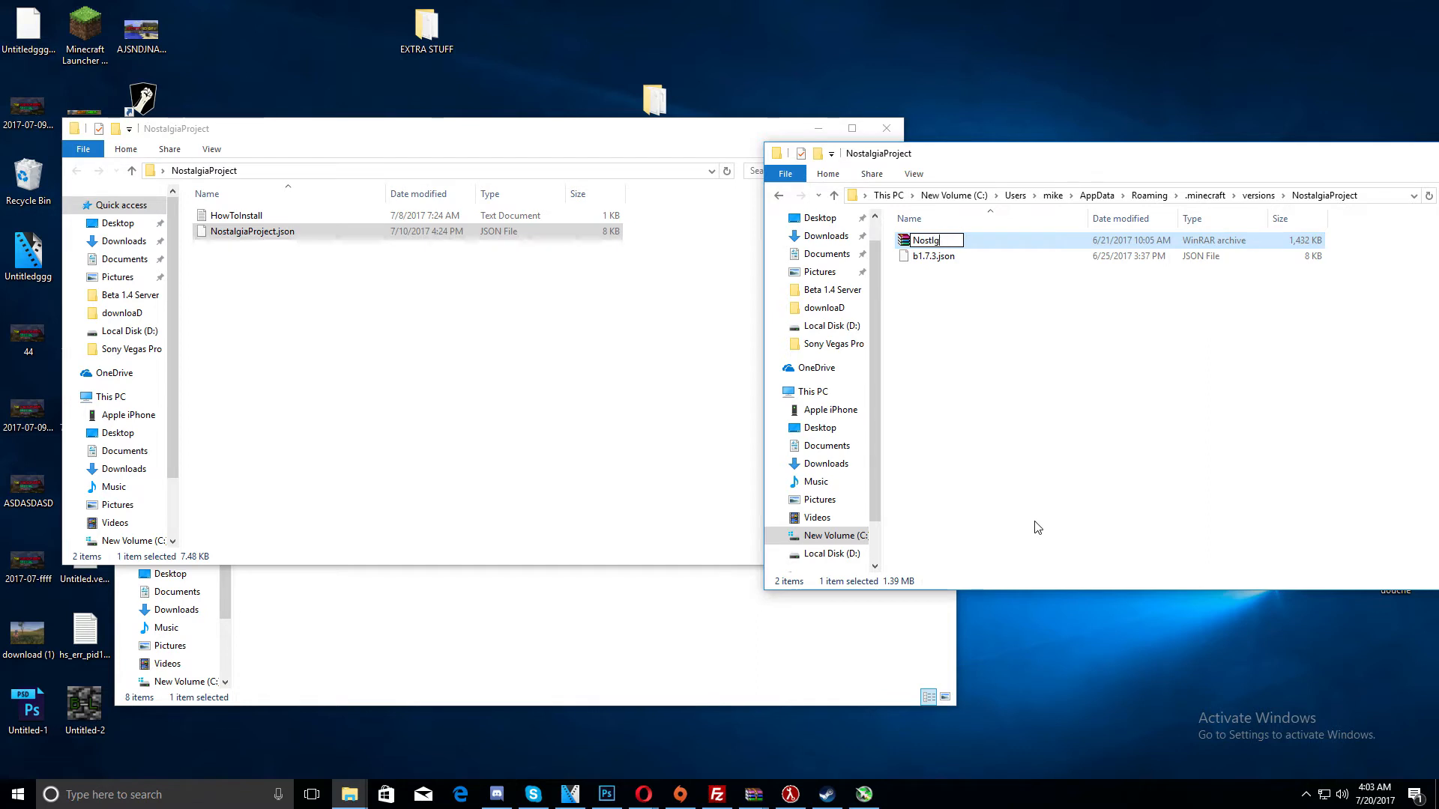
text(NostalgiaProject)
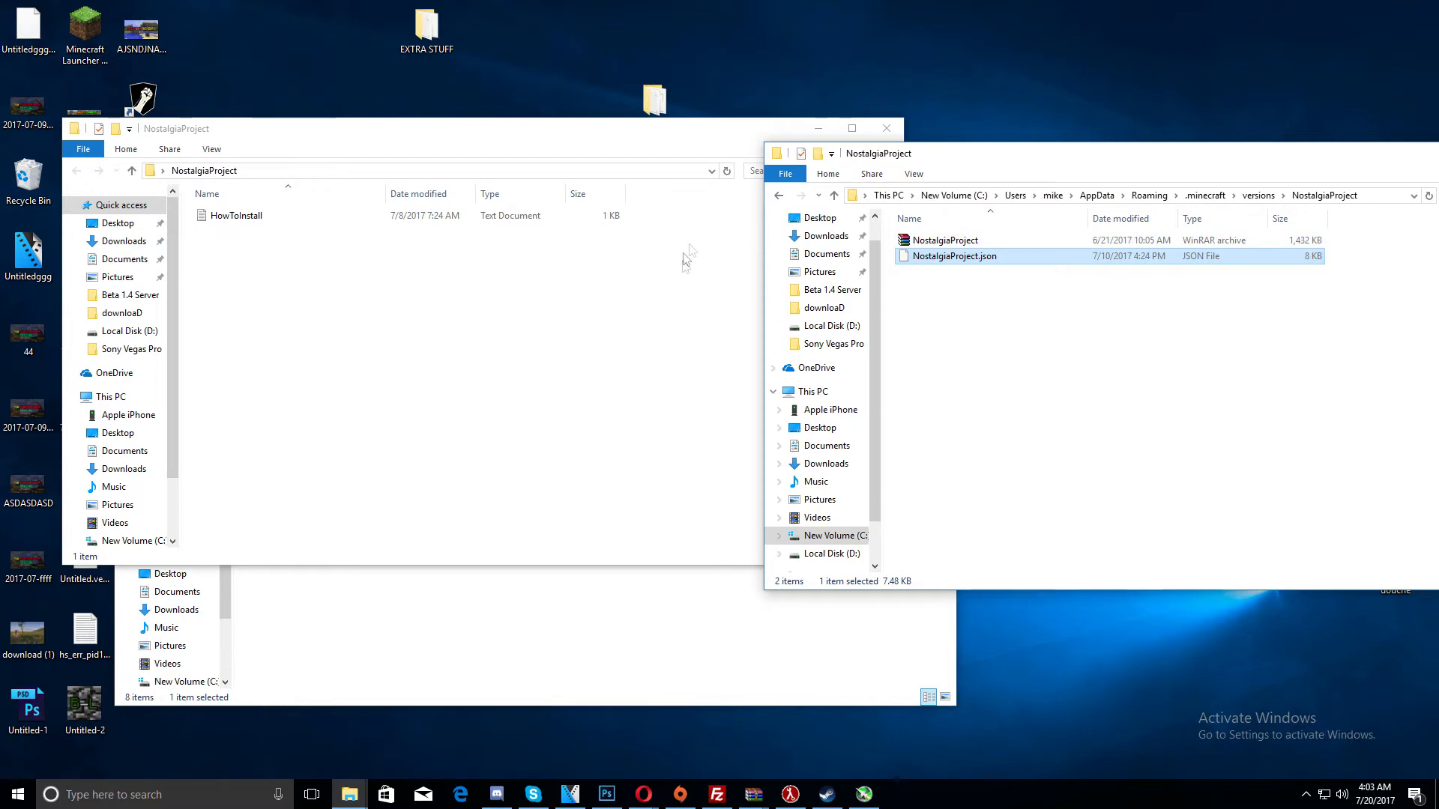
click(14, 794)
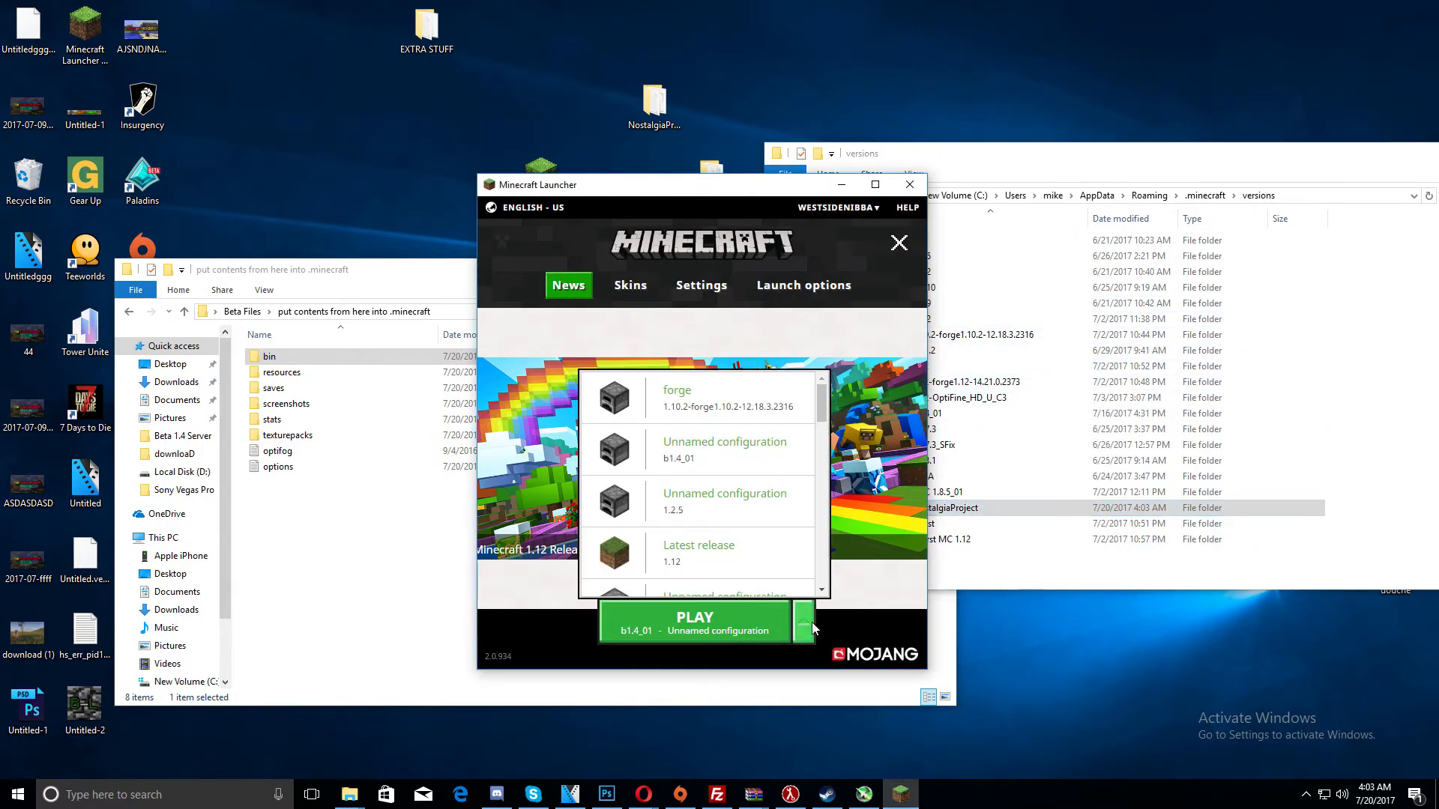
Set the profile version to old_beta b1.1_02, save it, and pick the profile to play
click(803, 285)
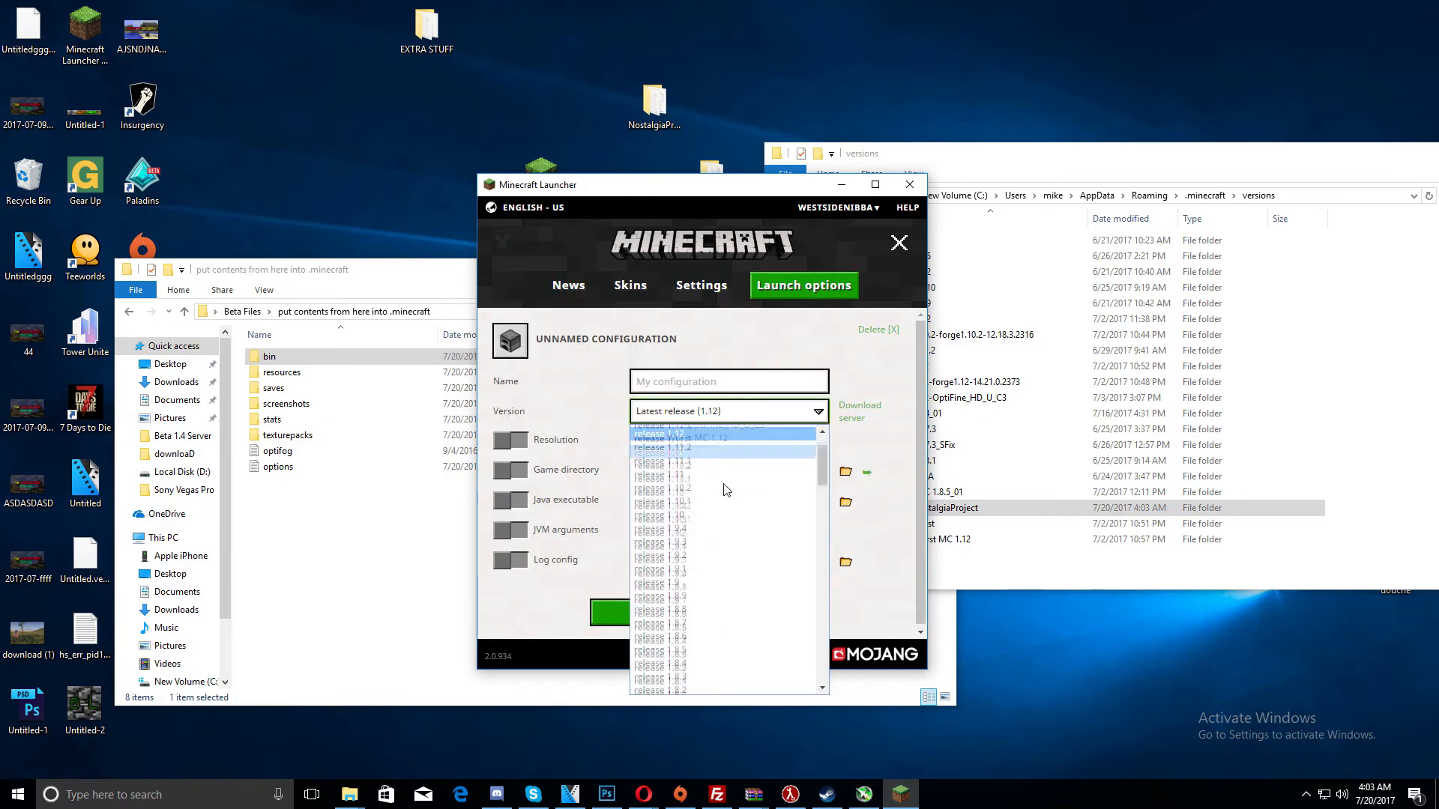
scroll(down, 3)
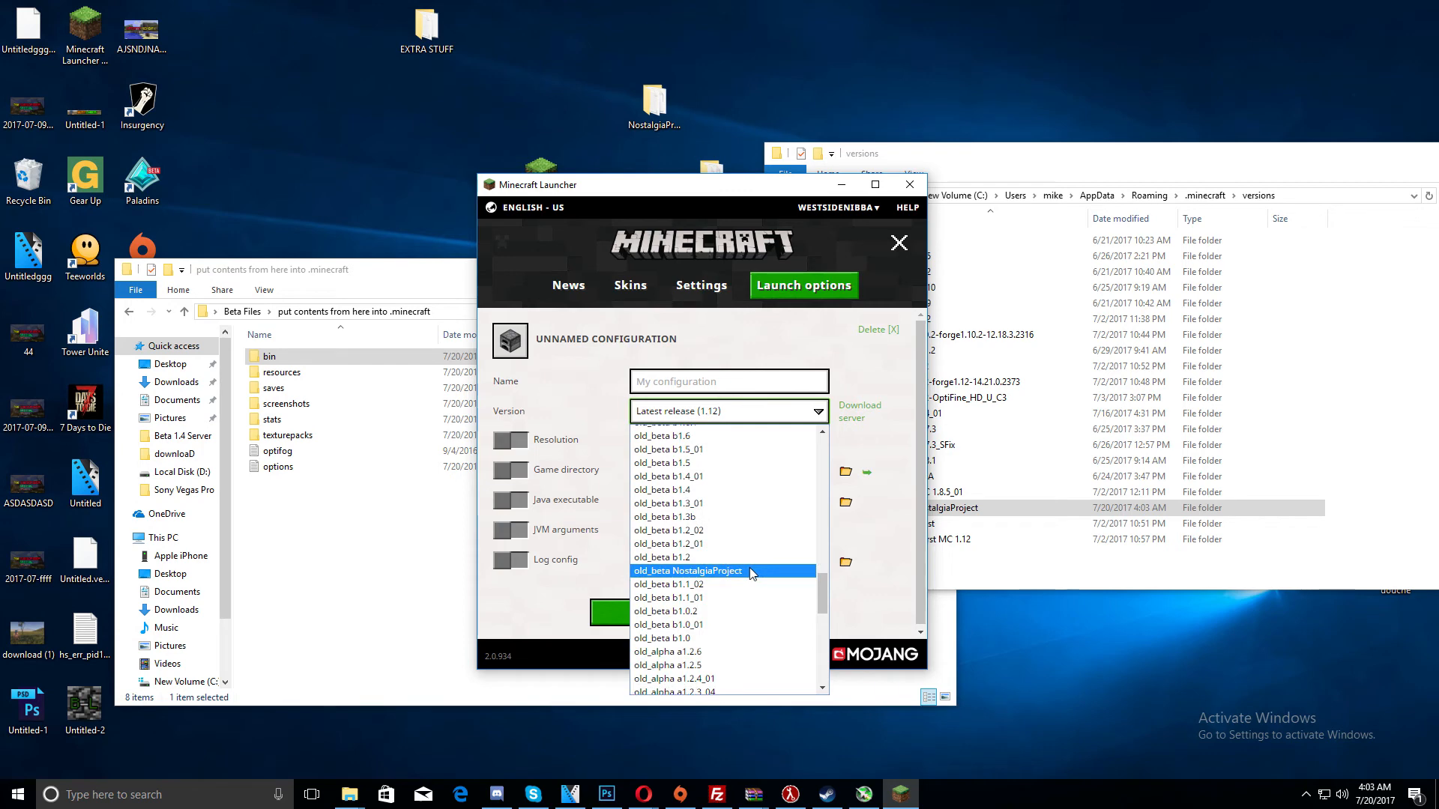
click(668, 585)
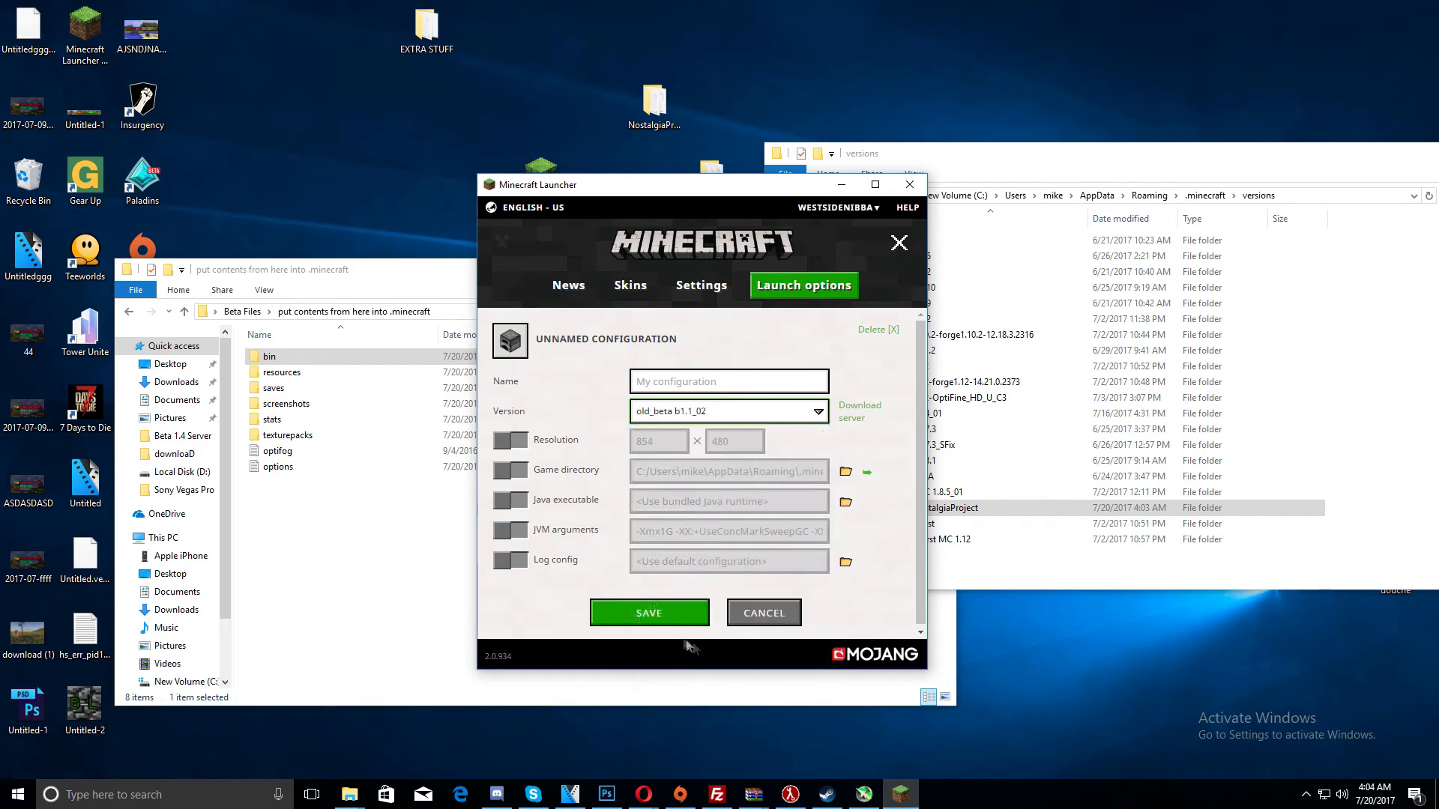
click(650, 612)
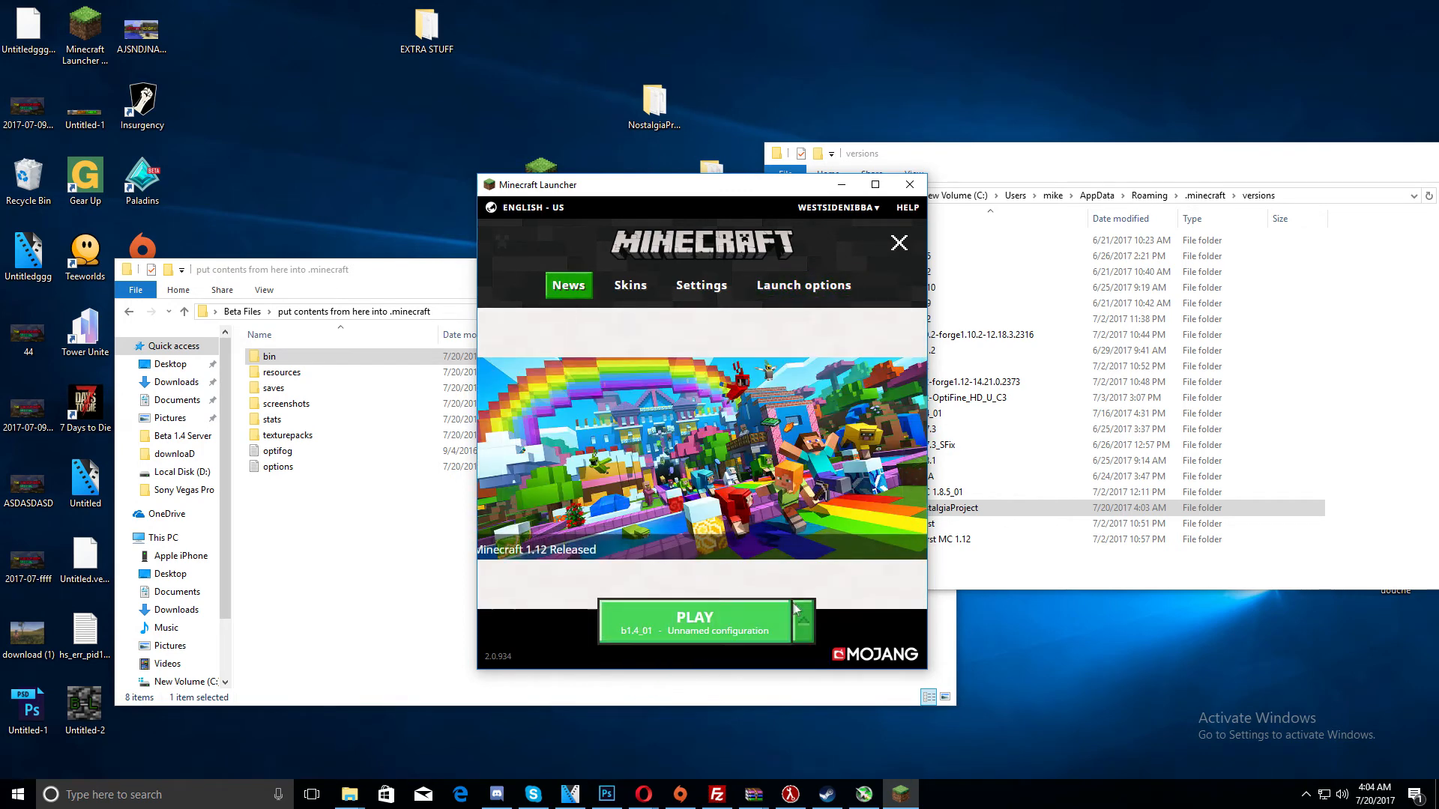
click(799, 630)
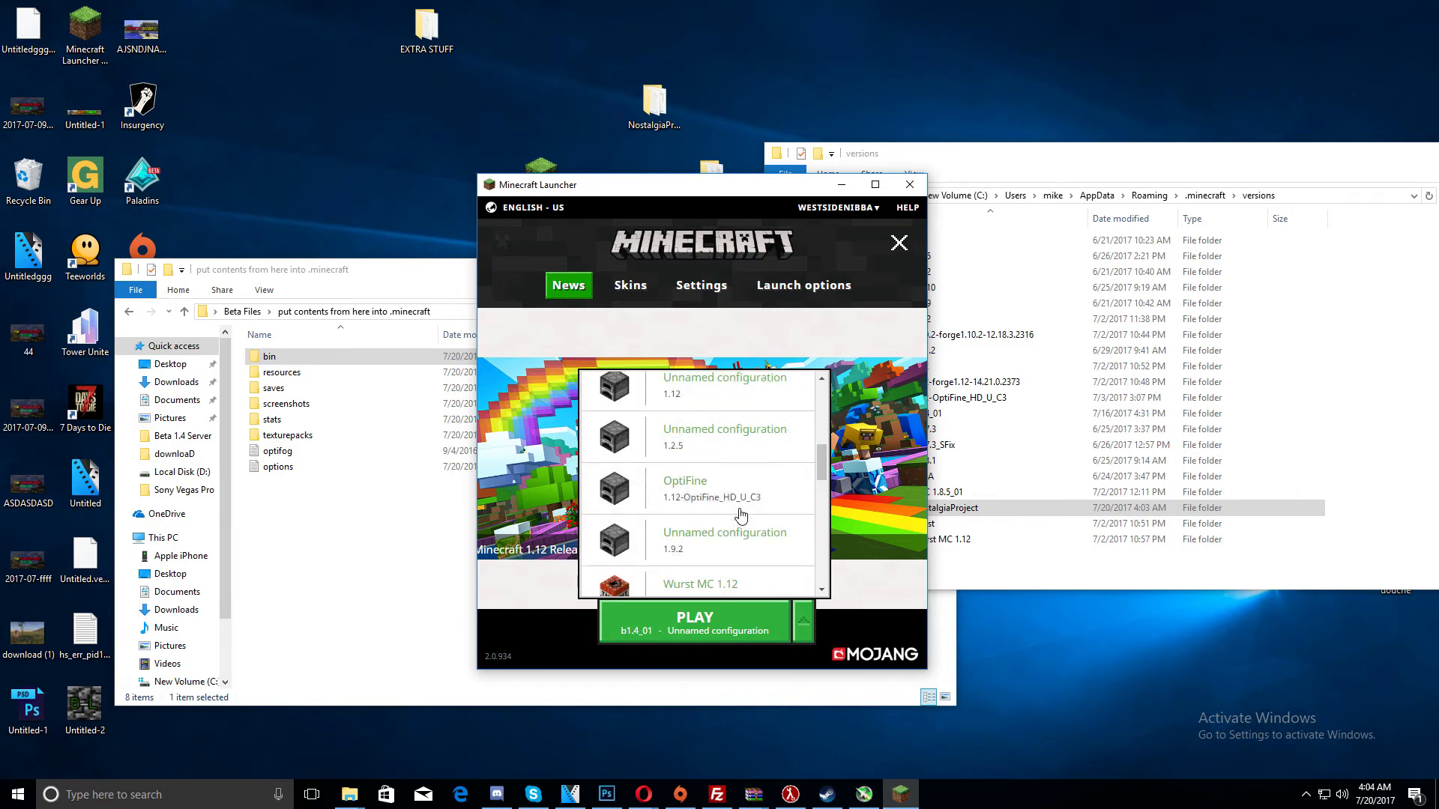
scroll(down, 3)
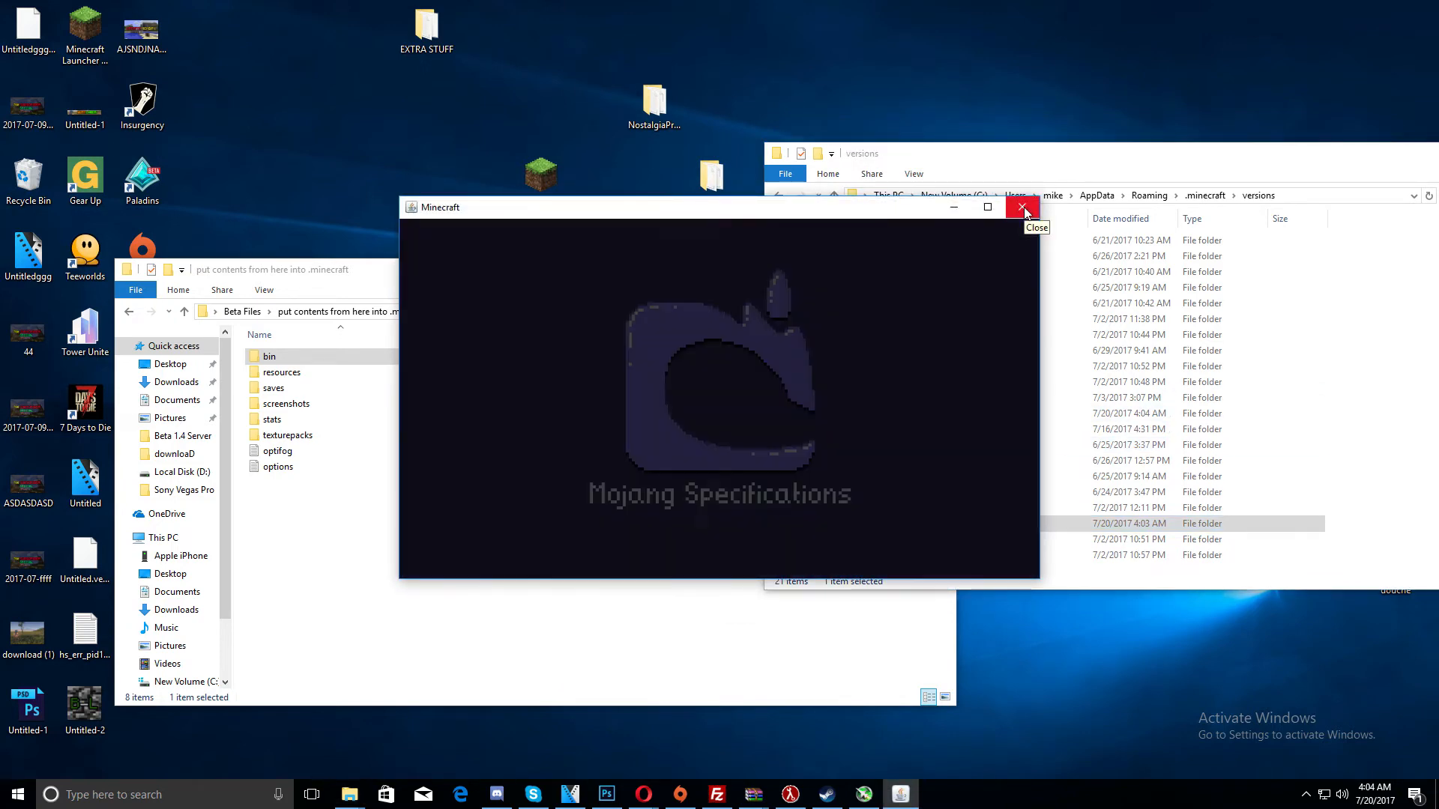
Close the game, check the b1.1_02 folder, then select the NostalgiaProject version archive
click(1021, 207)
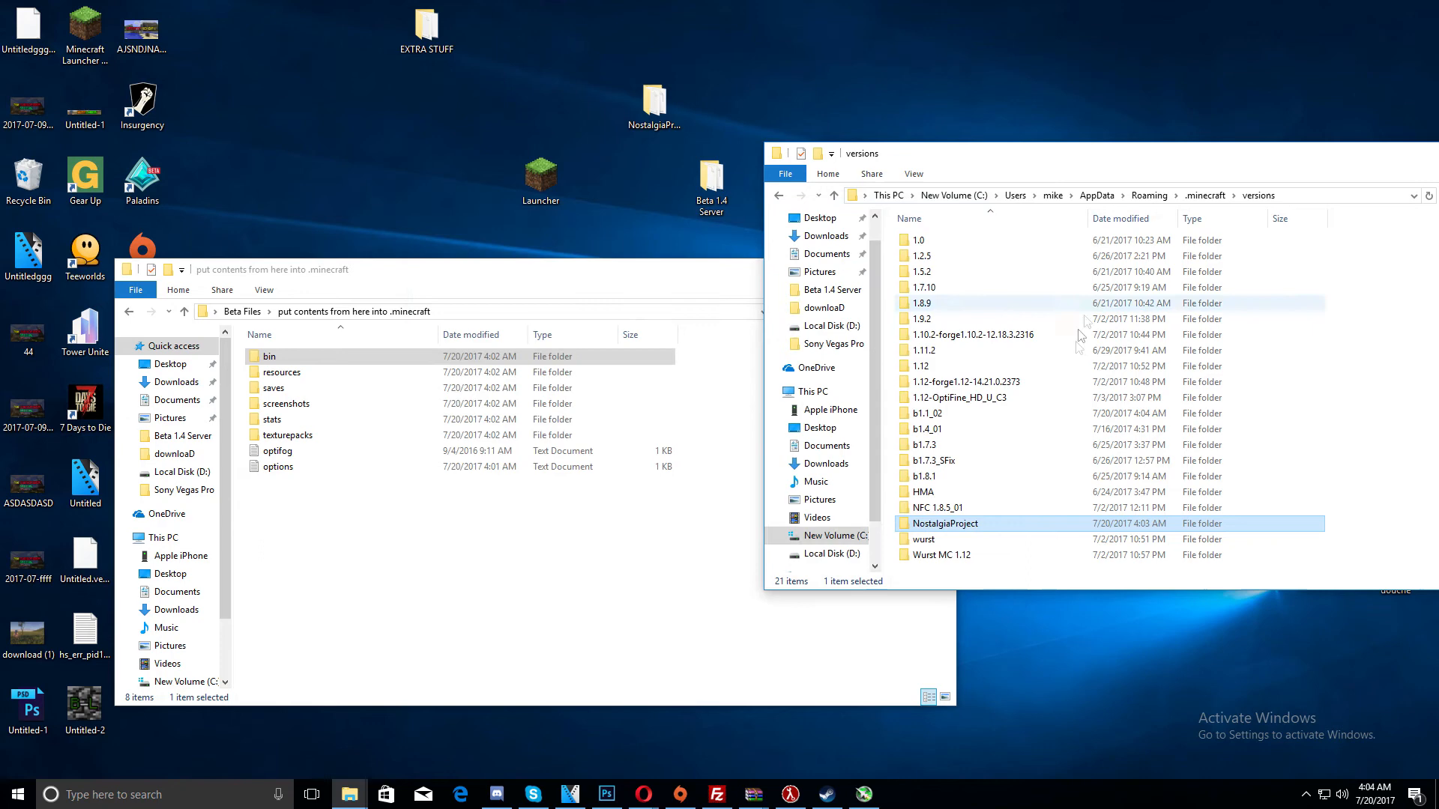
click(928, 444)
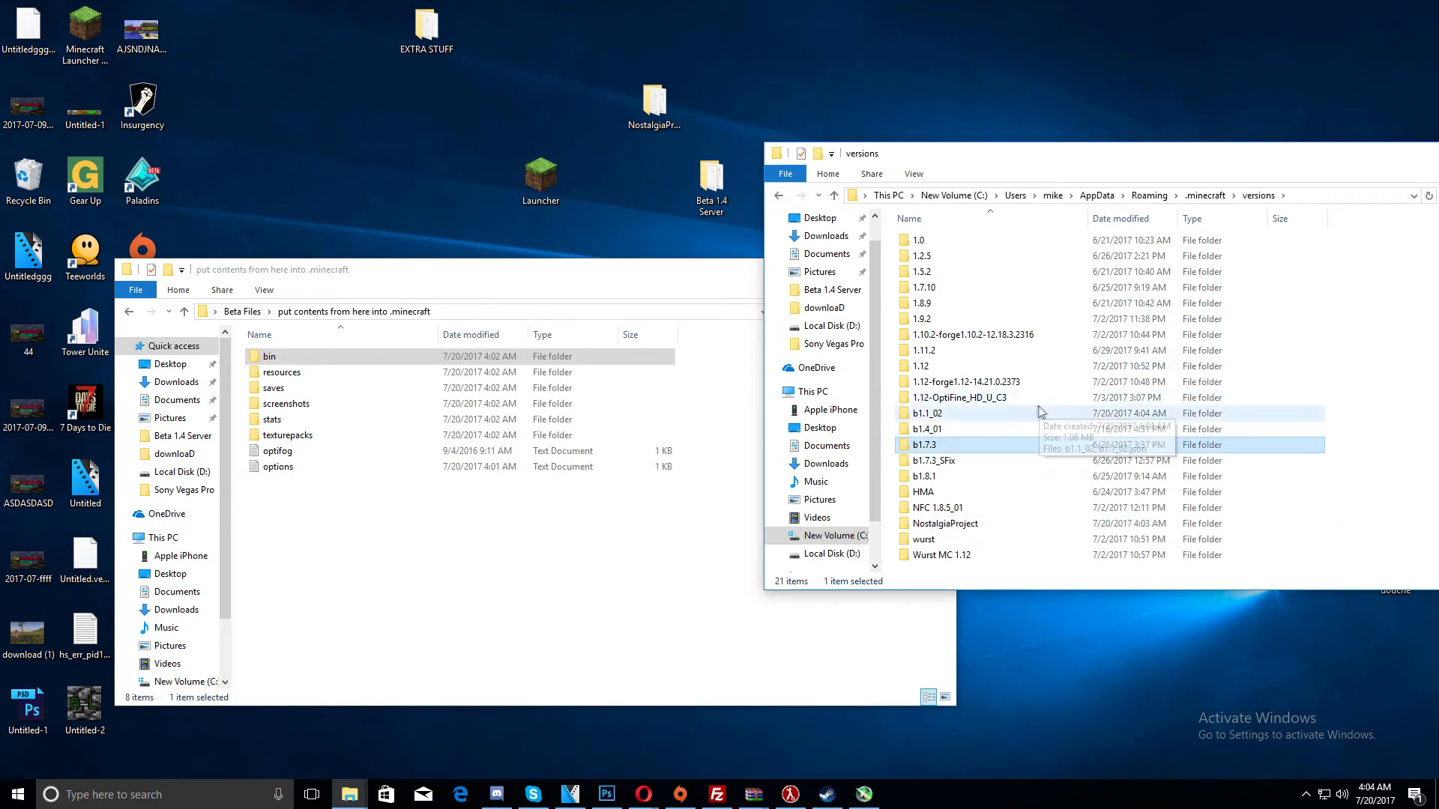
double_click(927, 413)
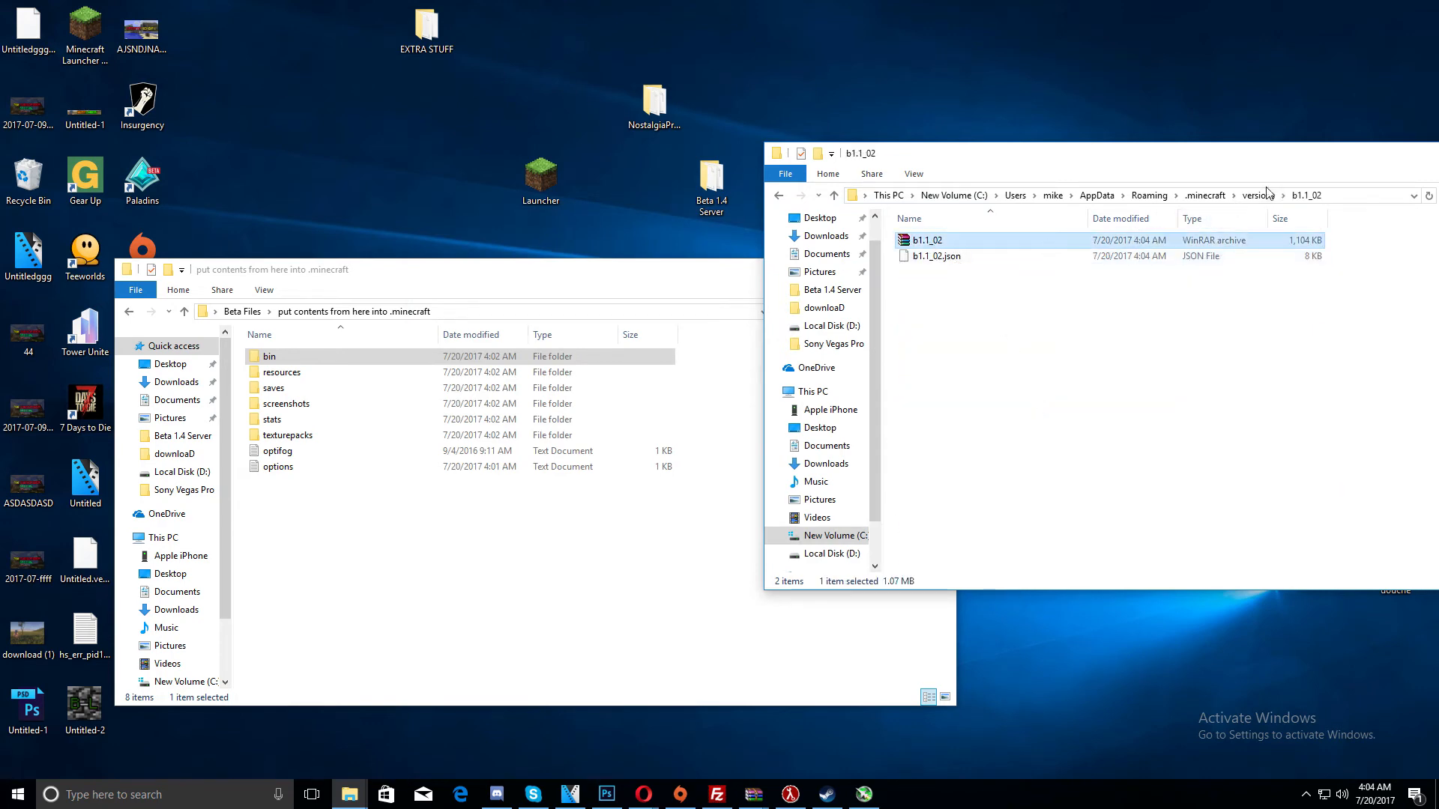
click(834, 195)
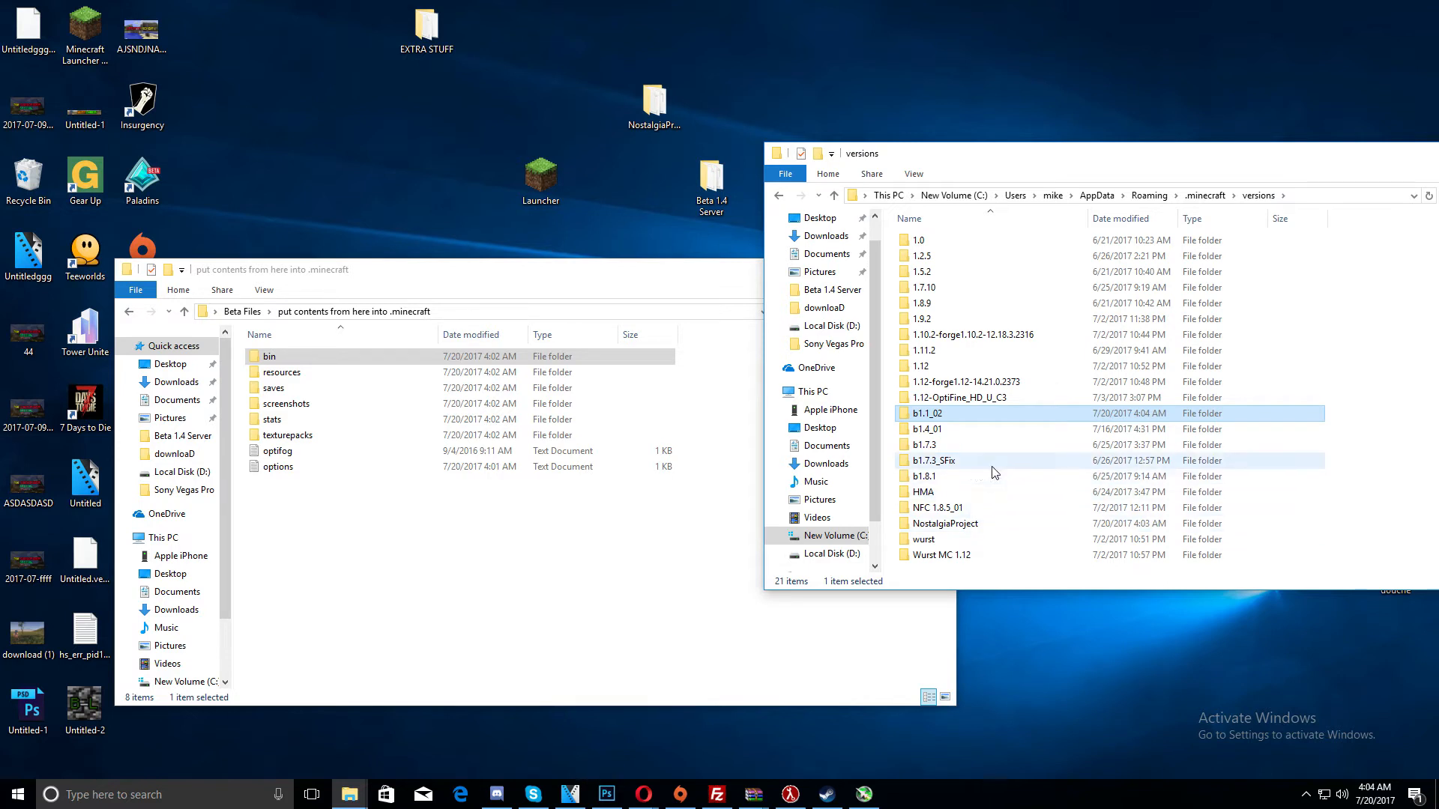
mouse_move(986, 523)
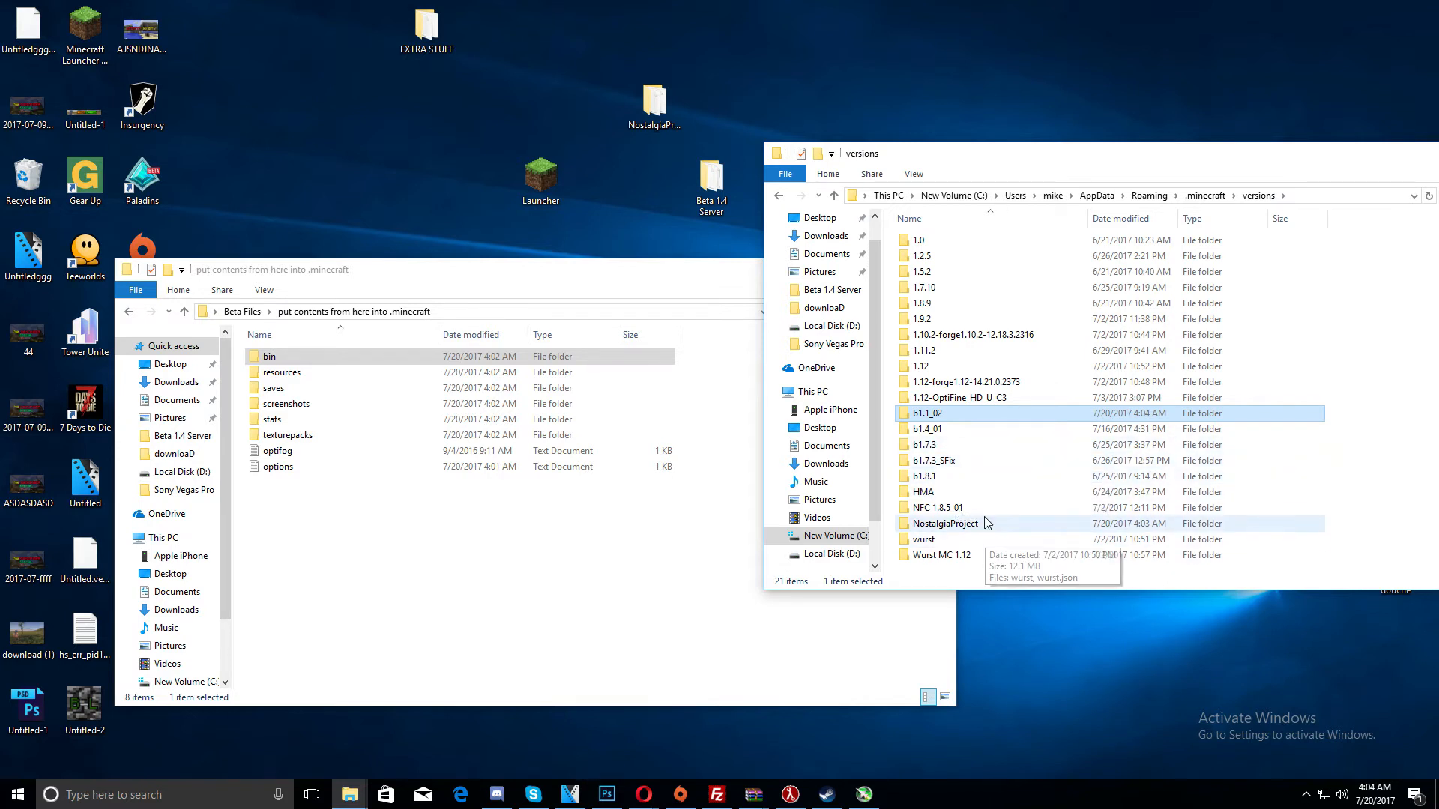
double_click(943, 523)
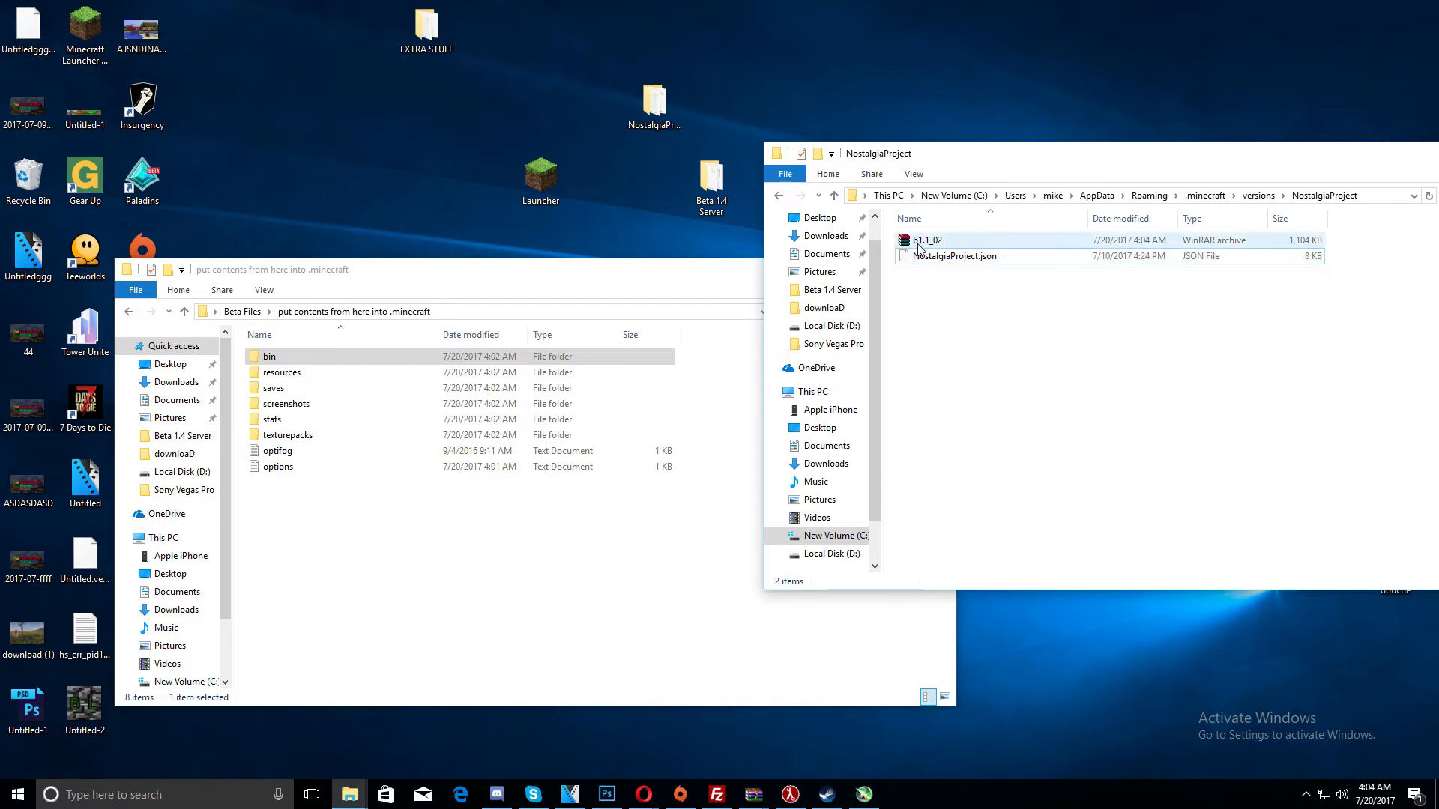
click(927, 240)
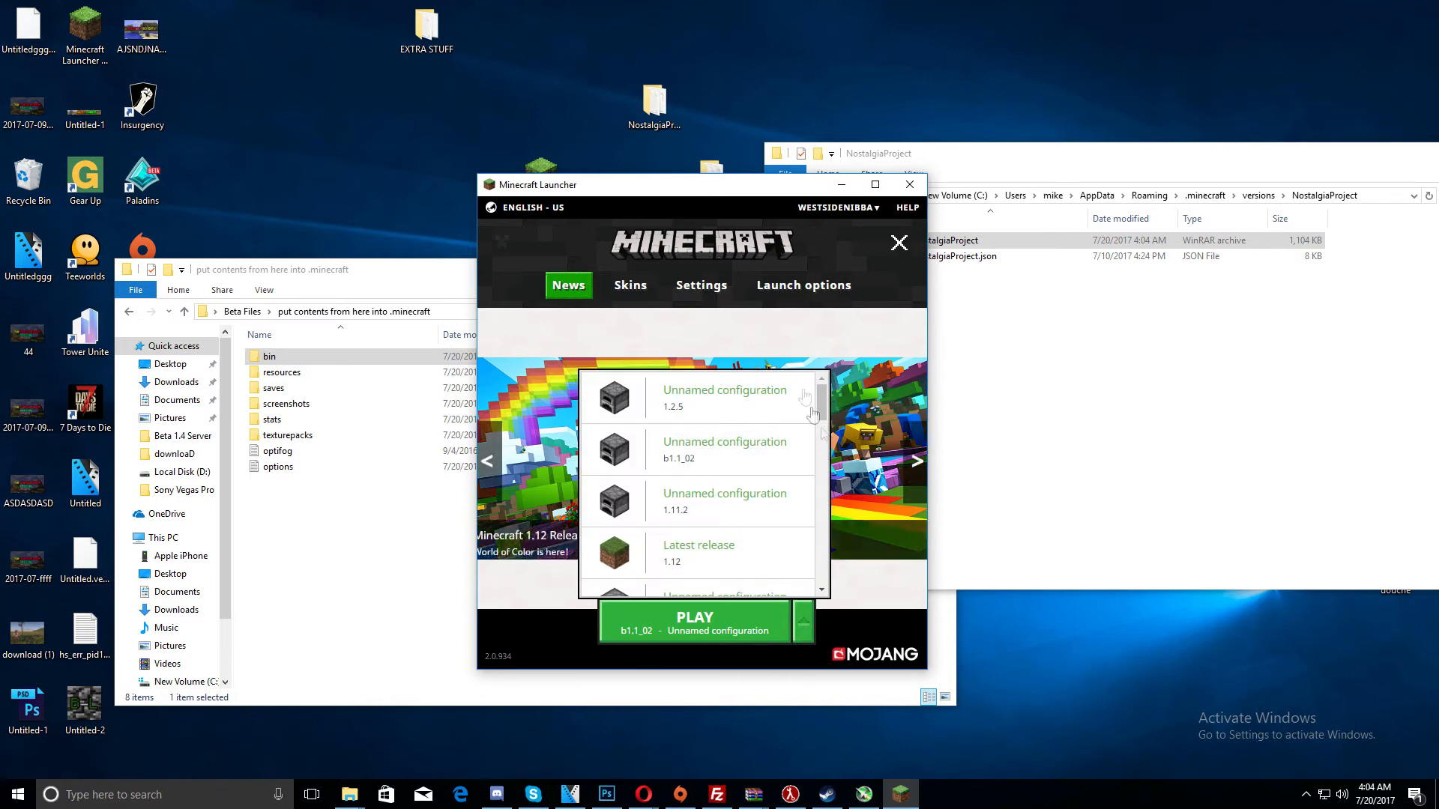
Scroll to the b1.1_02 configuration and check its version in Launch options
scroll(down, 3)
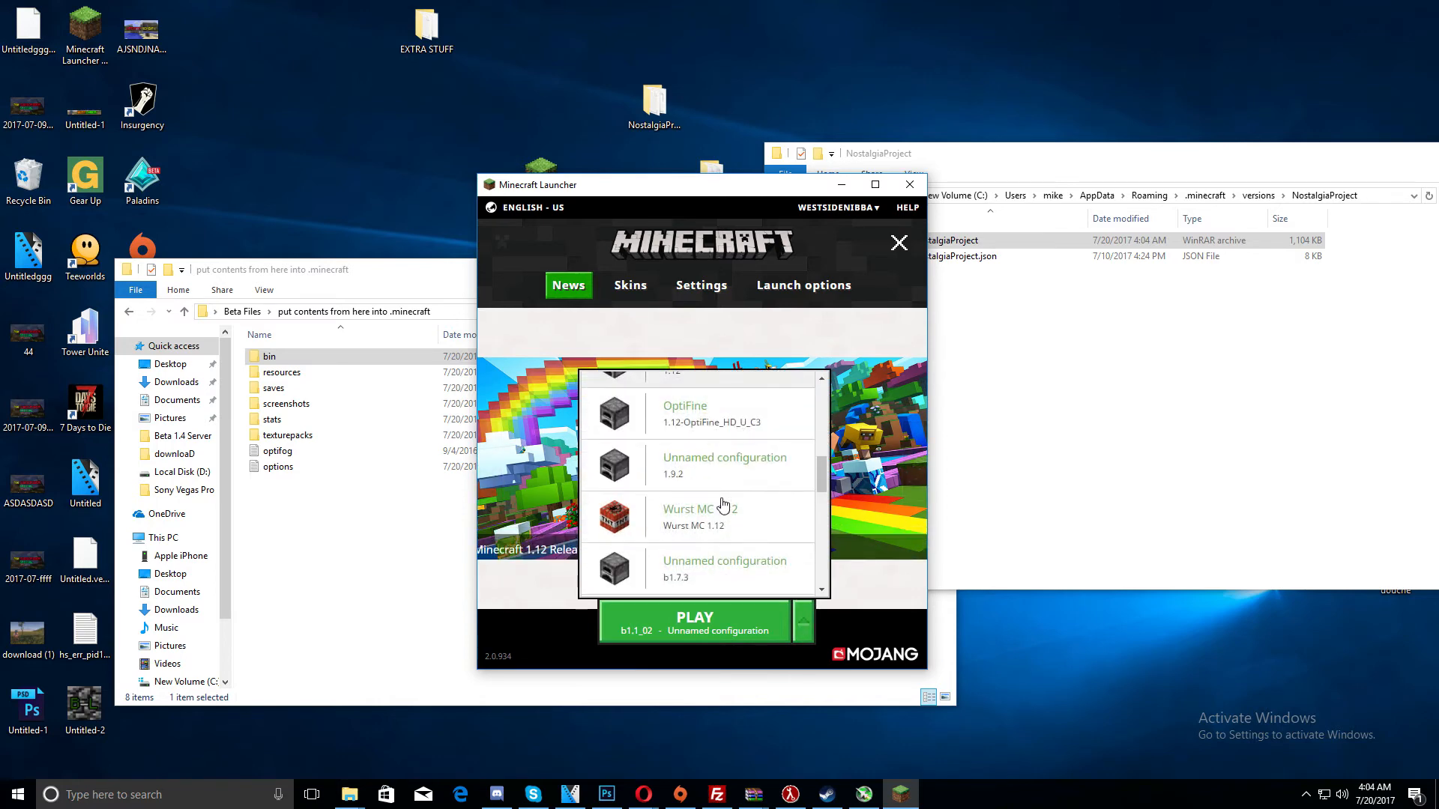
scroll(down, 3)
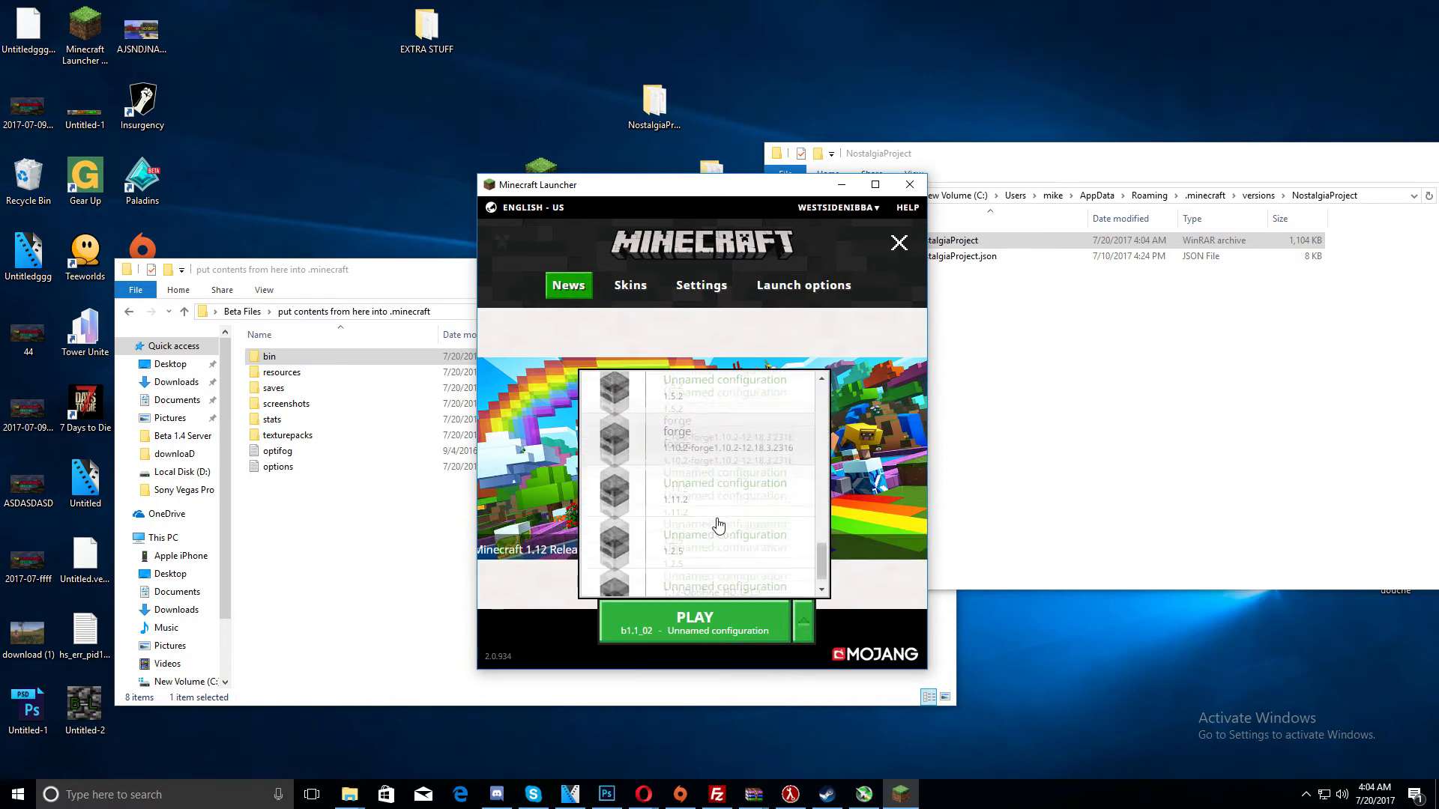
click(802, 286)
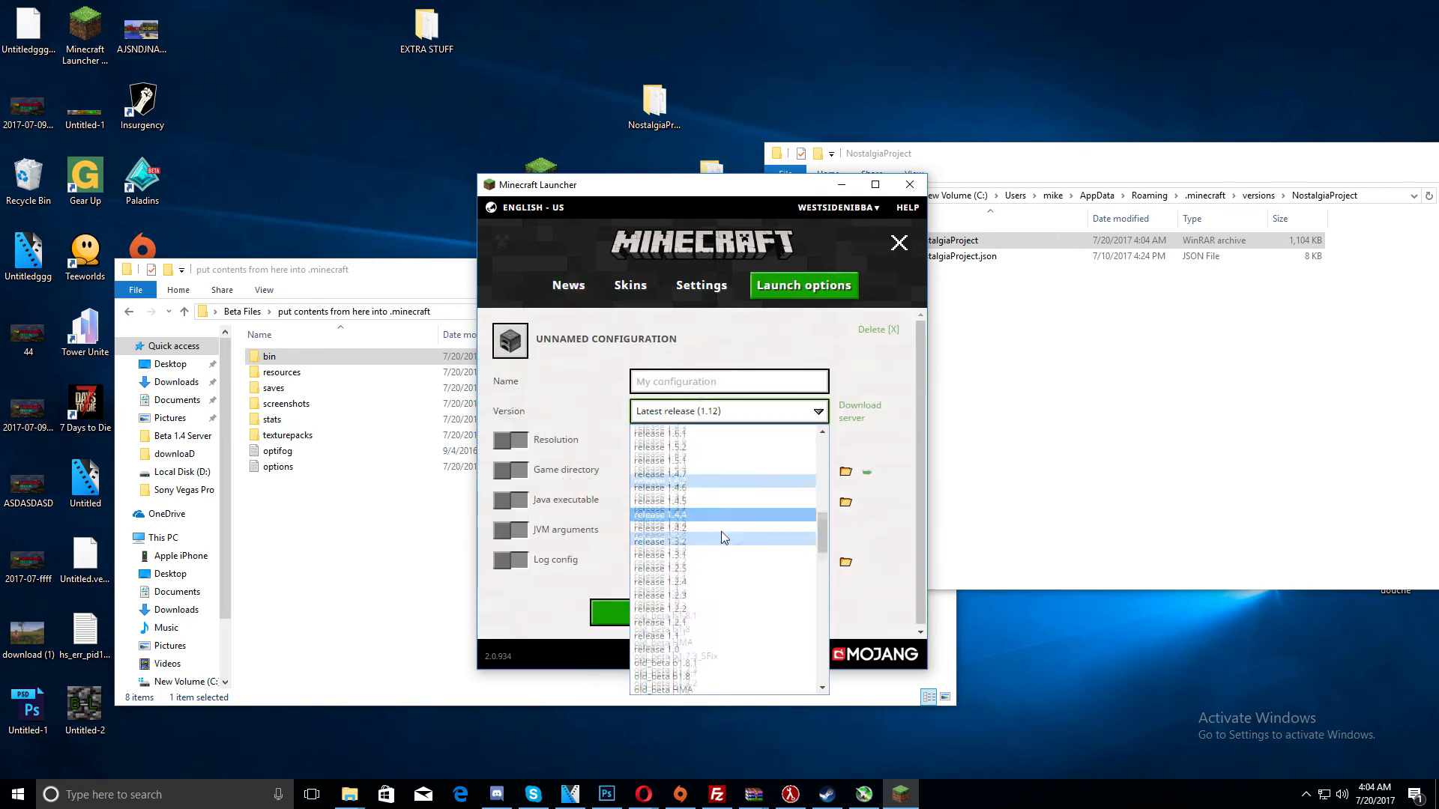
scroll(down, 3)
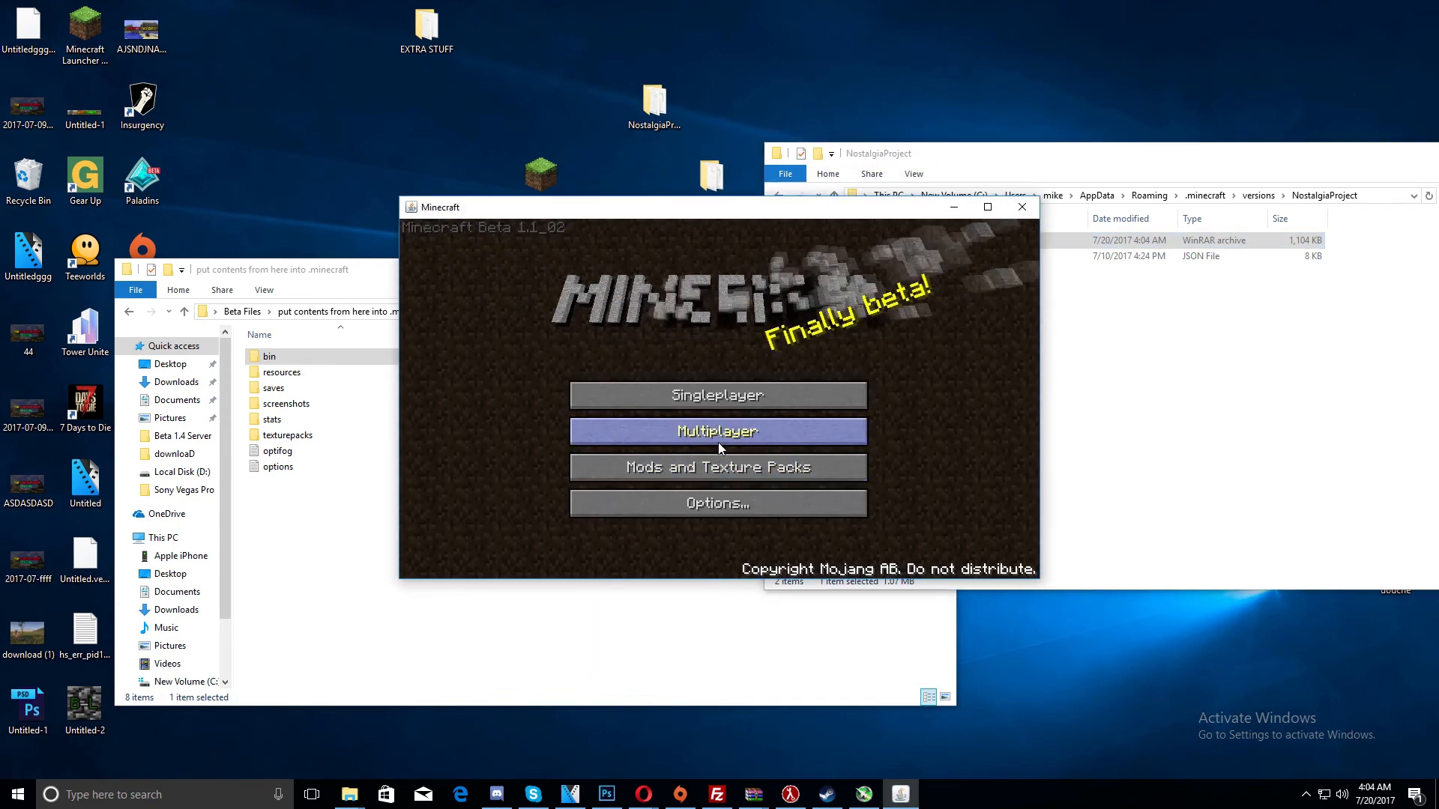
Join play.nostalgiaproject.net through Multiplayer, then pause and disconnect from the server
click(717, 431)
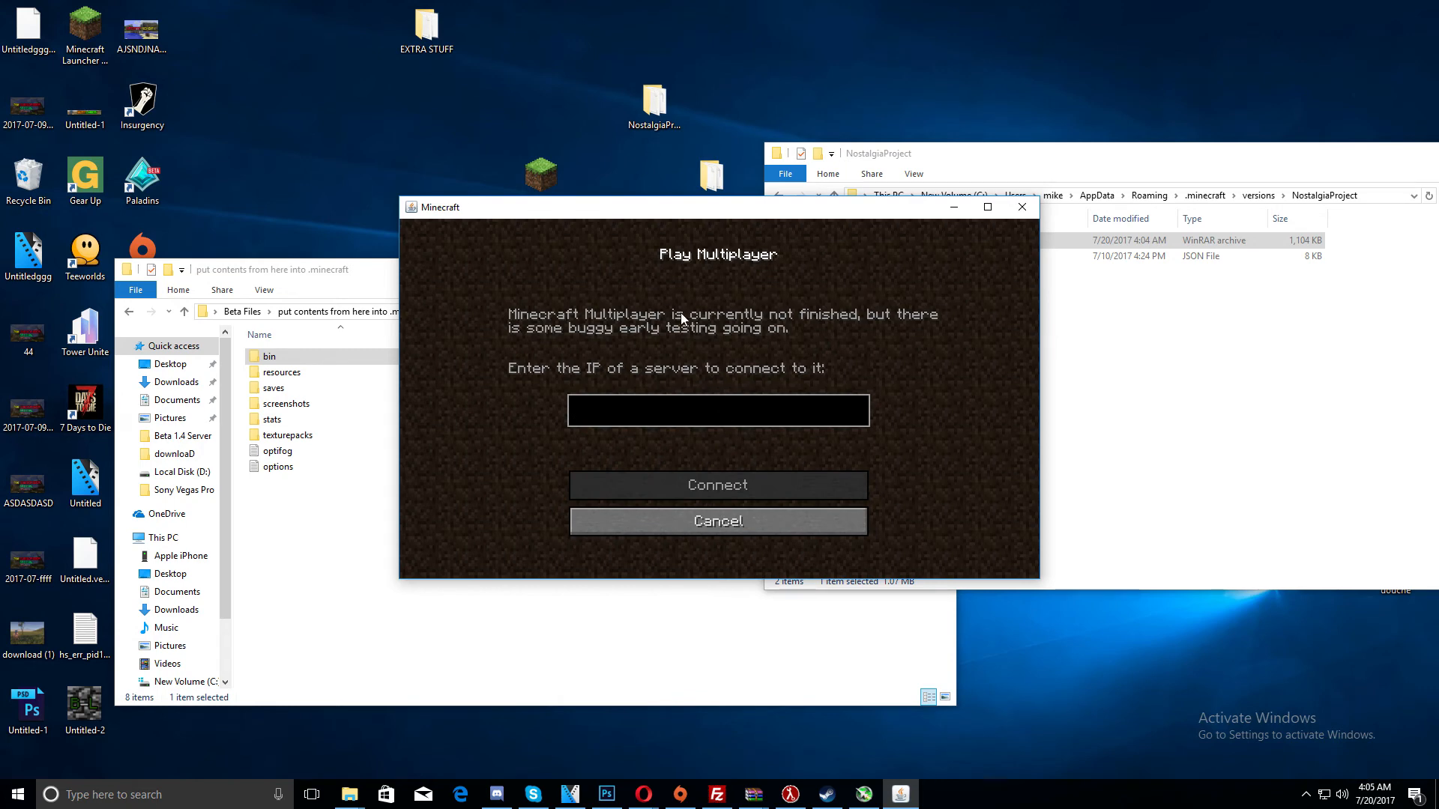
text(nostalgiaproj)
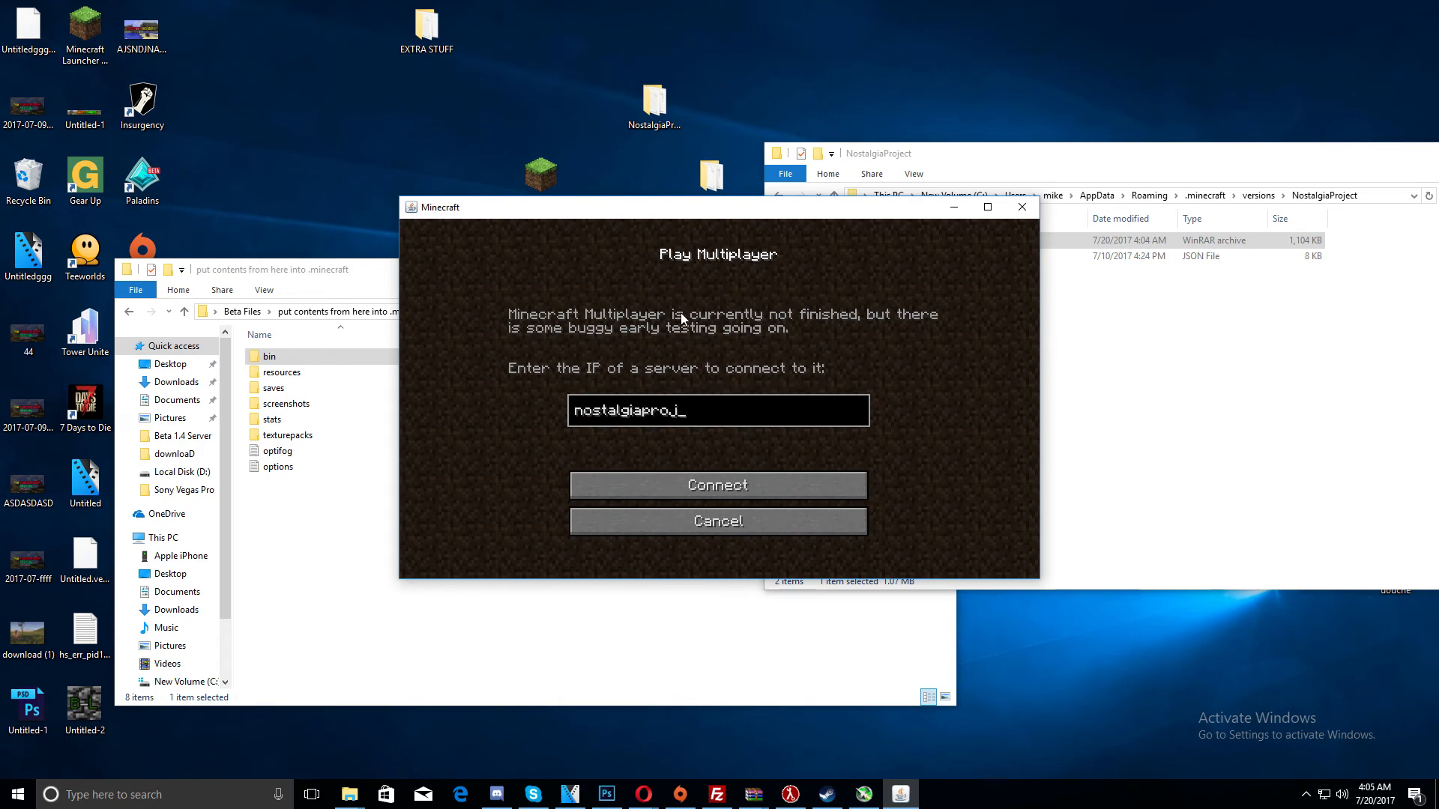
click(718, 485)
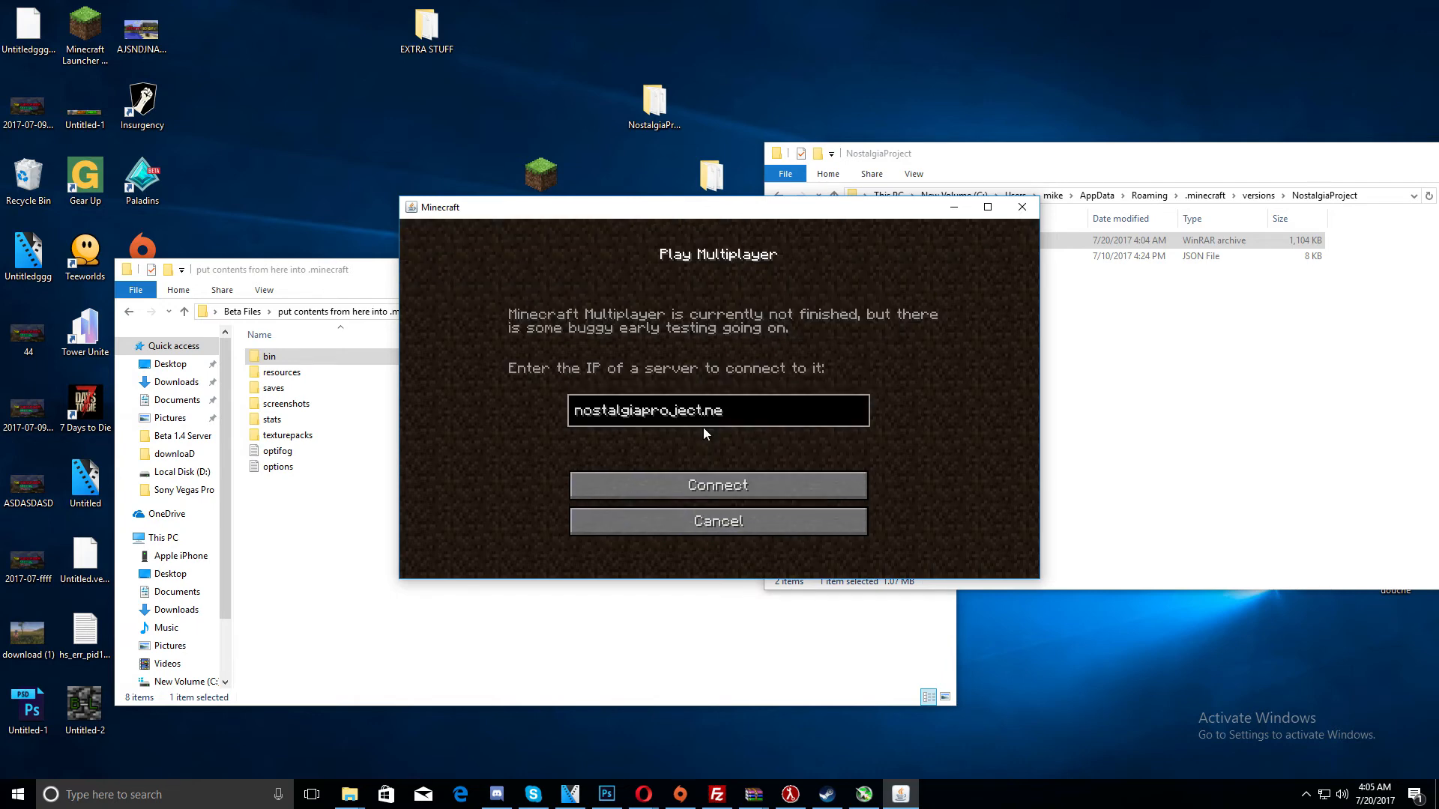
text(play.nostl)
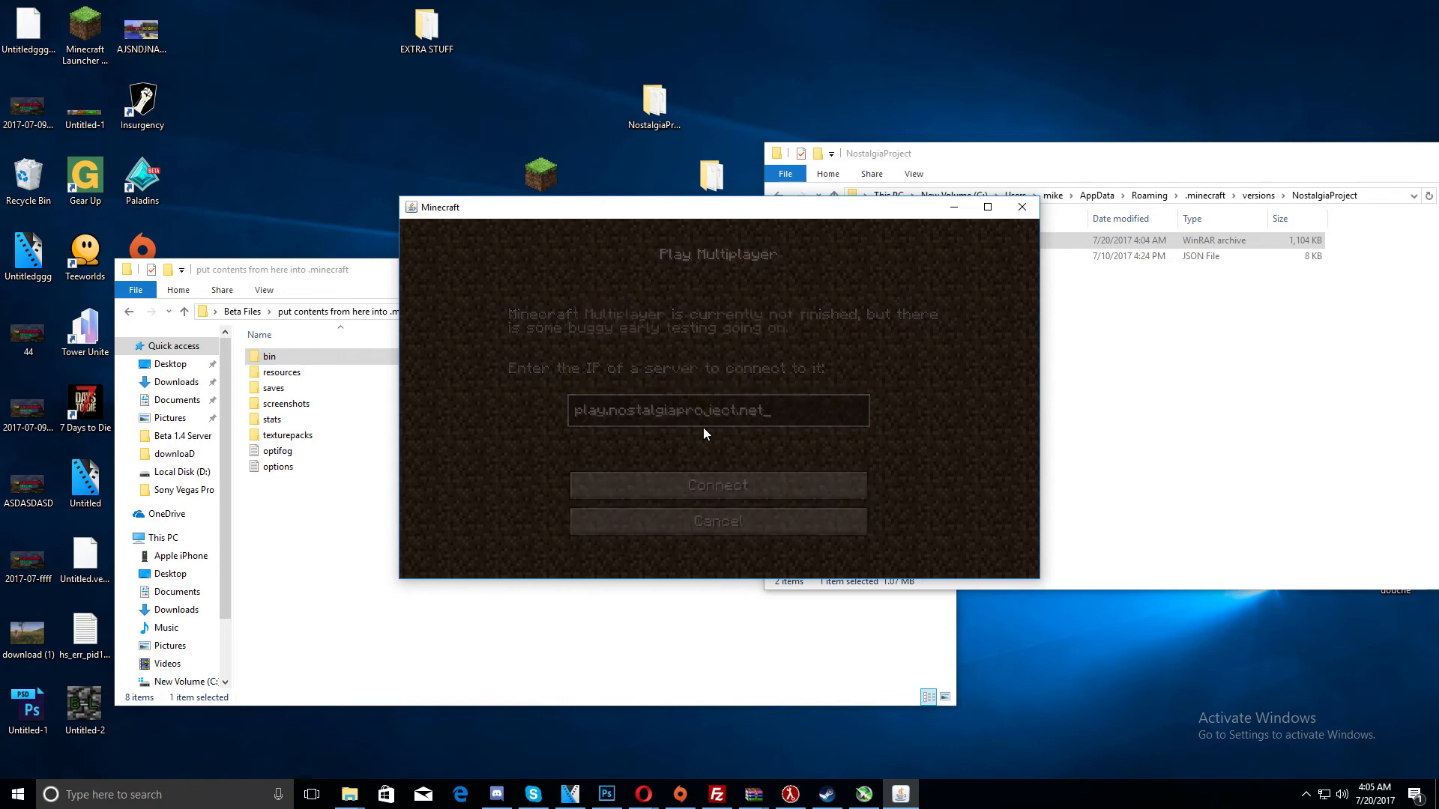
click(718, 485)
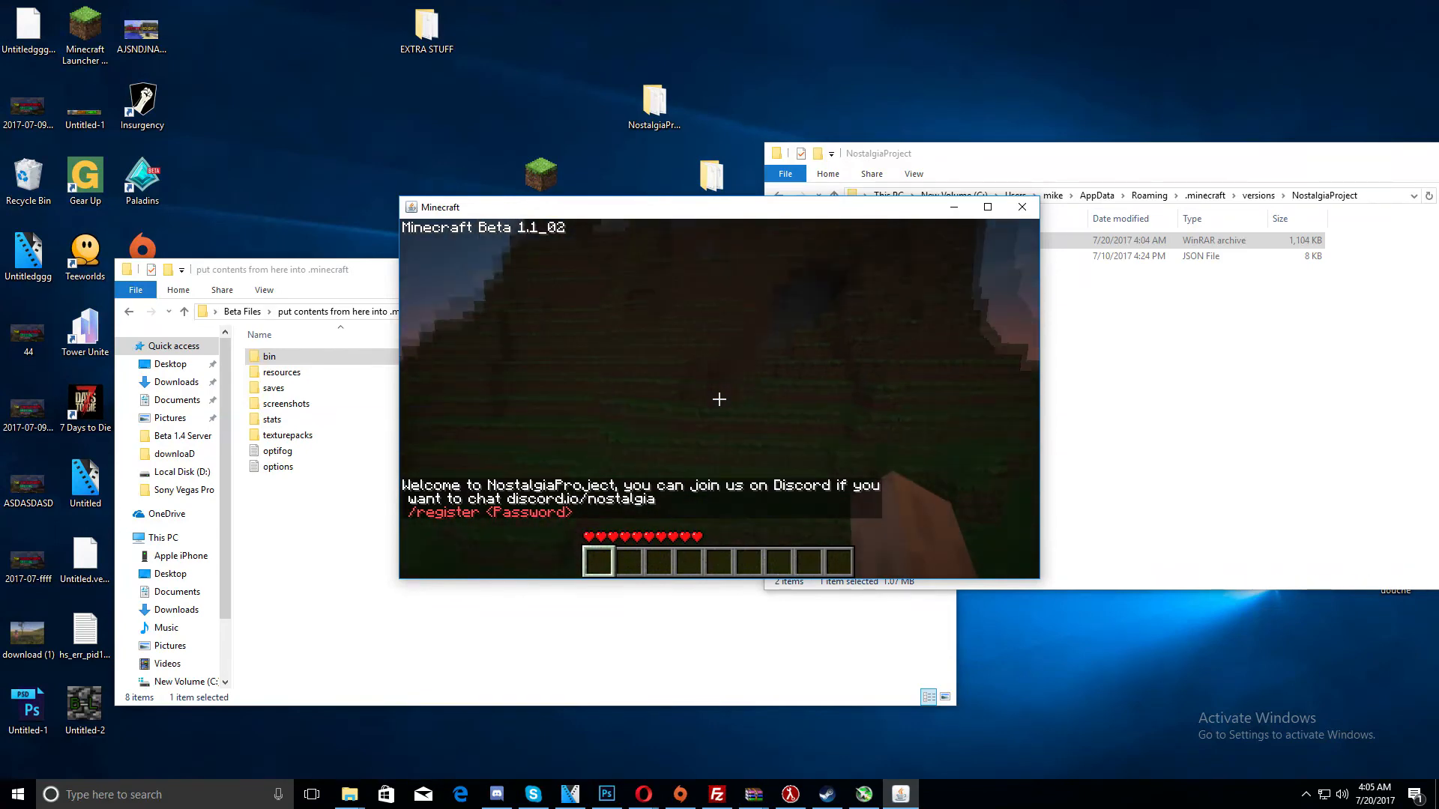
key(Escape)
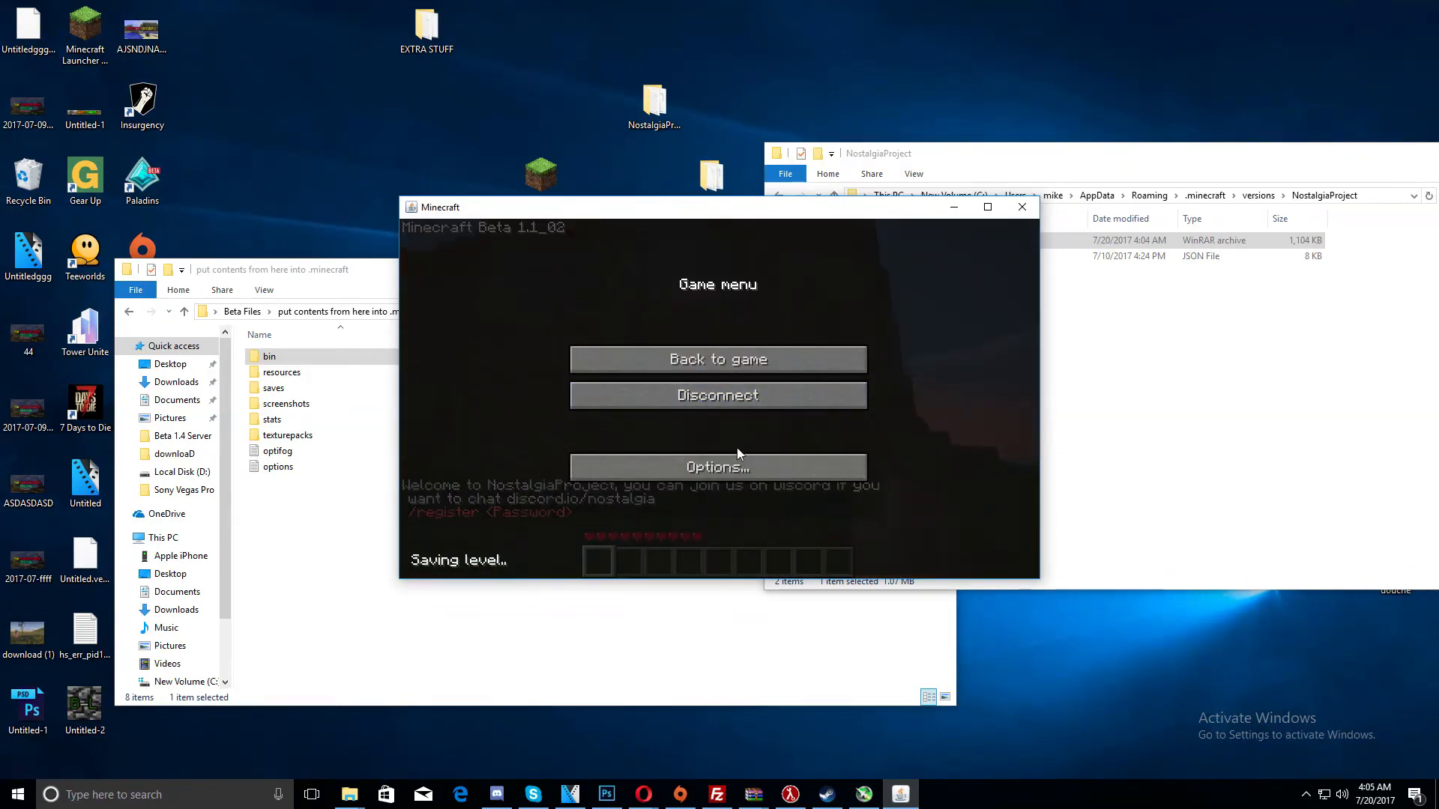
click(717, 395)
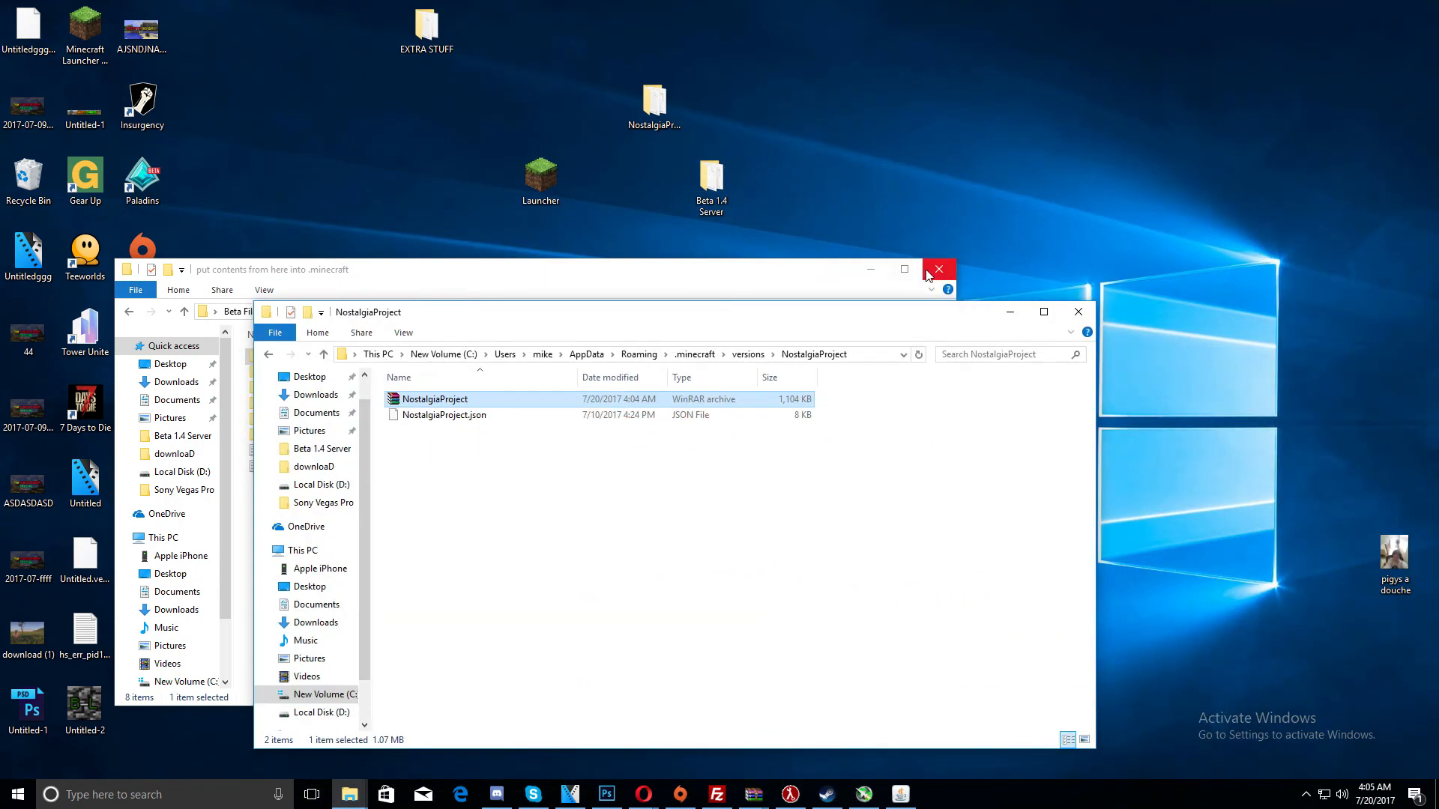
Close the Beta Files window and the remaining File Explorer window
click(937, 269)
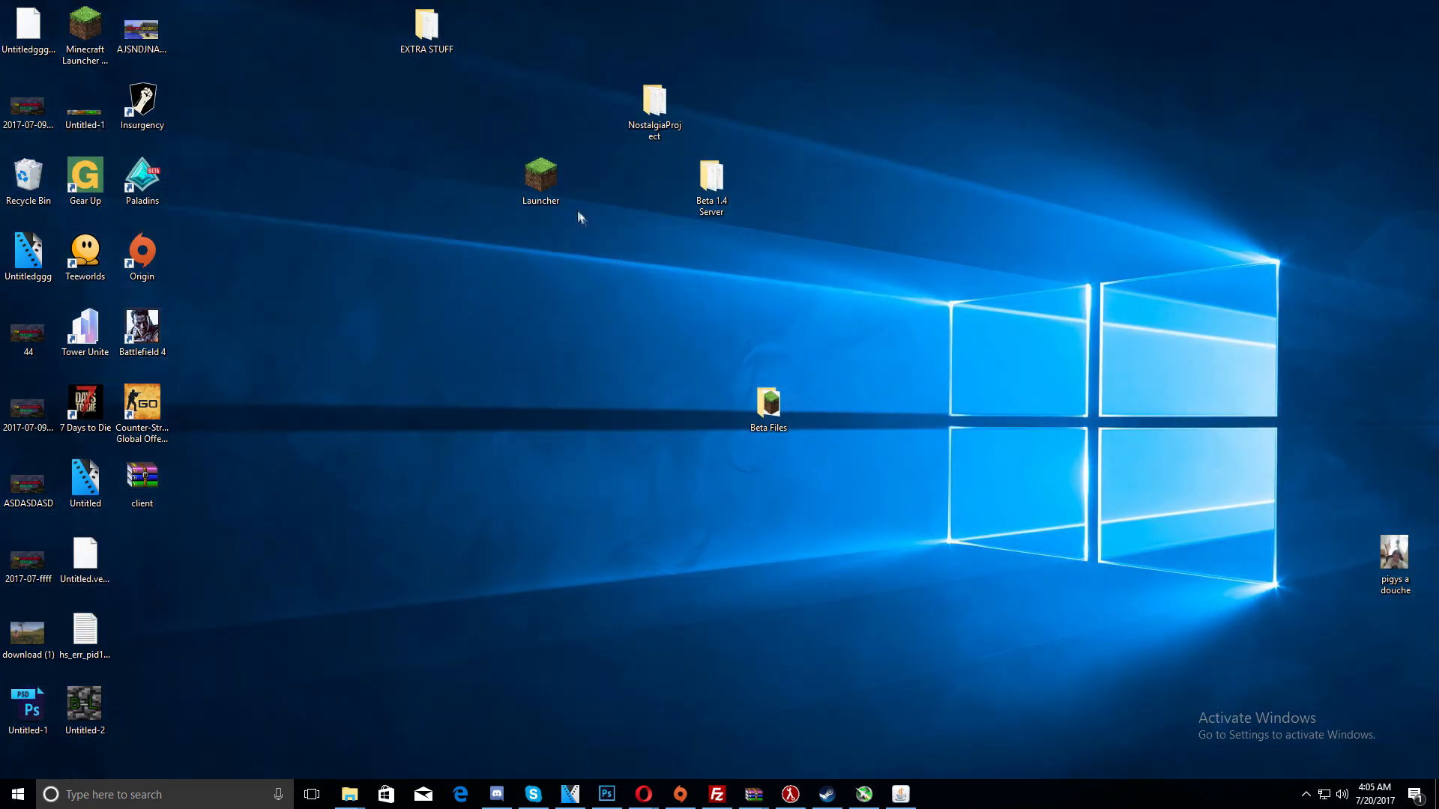
click(654, 110)
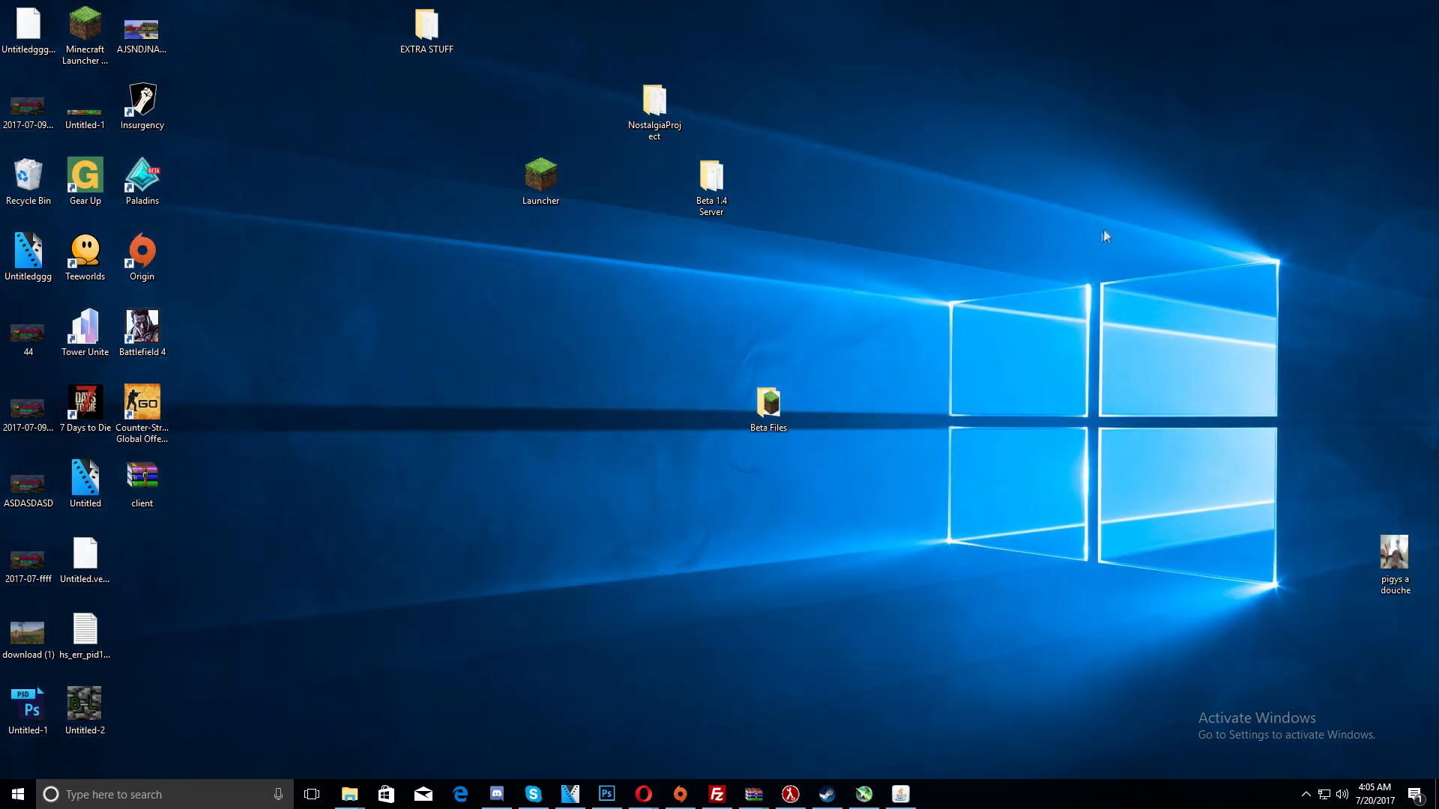
mouse_move(1112, 391)
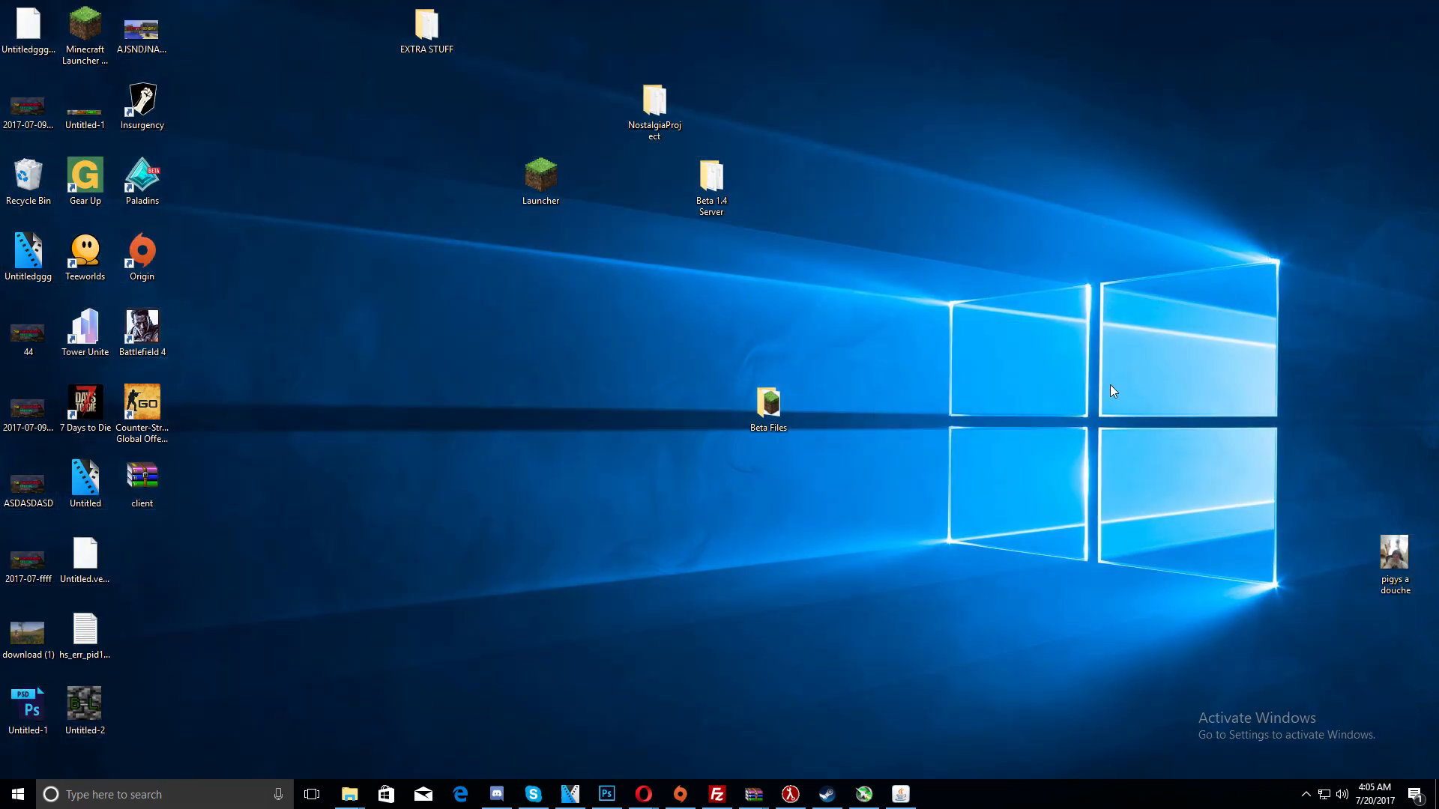
mouse_move(1108, 410)
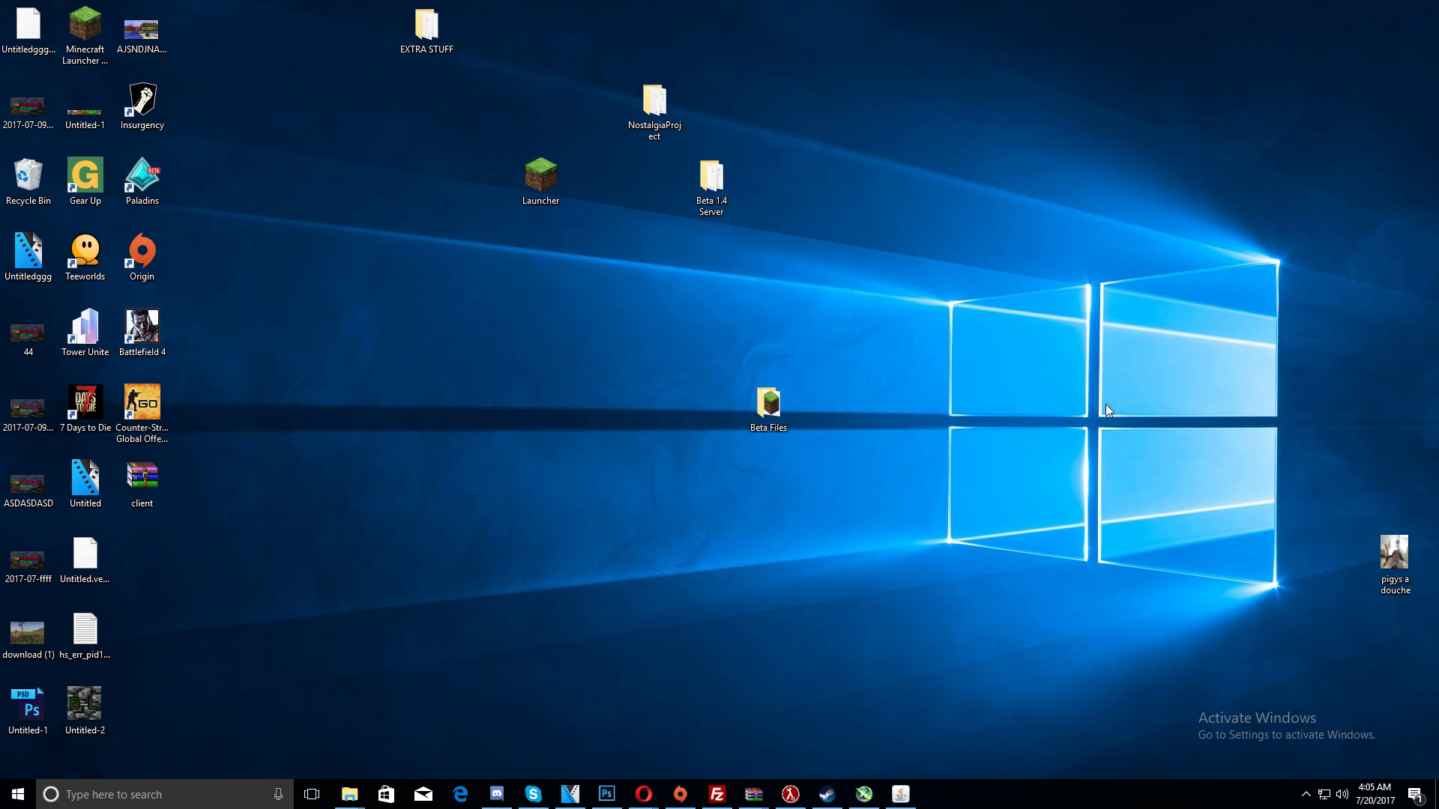
mouse_move(1087, 442)
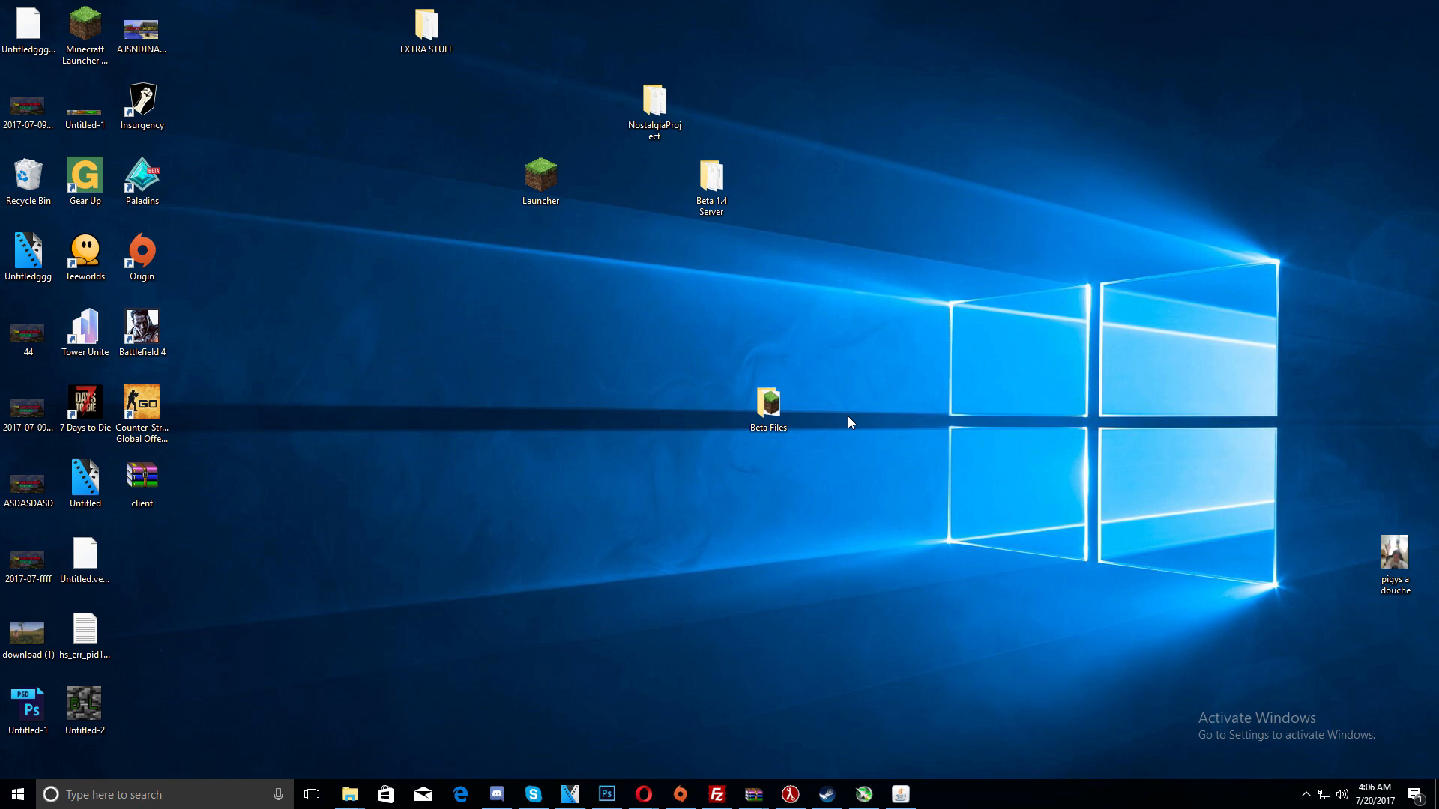
mouse_move(842, 407)
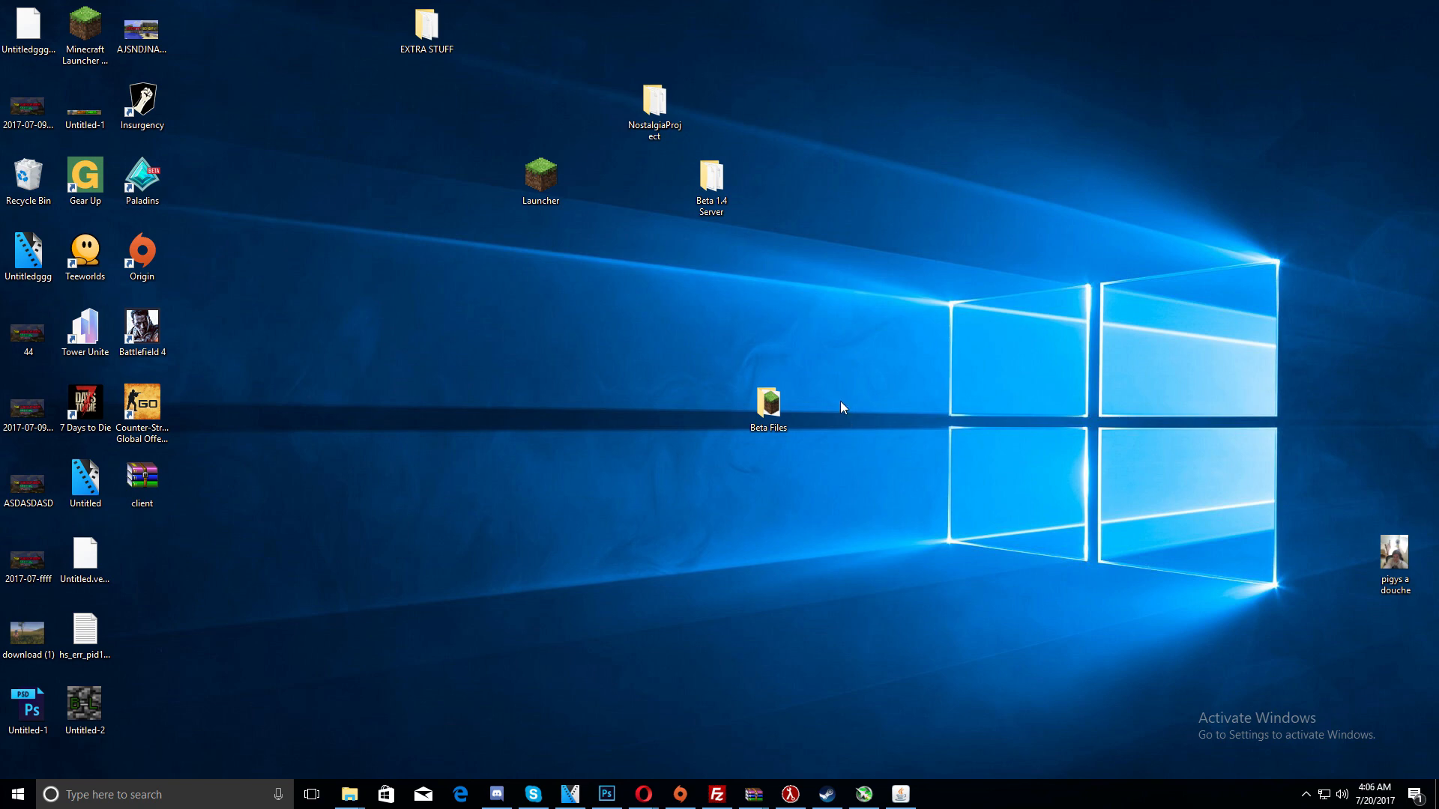
mouse_move(835, 403)
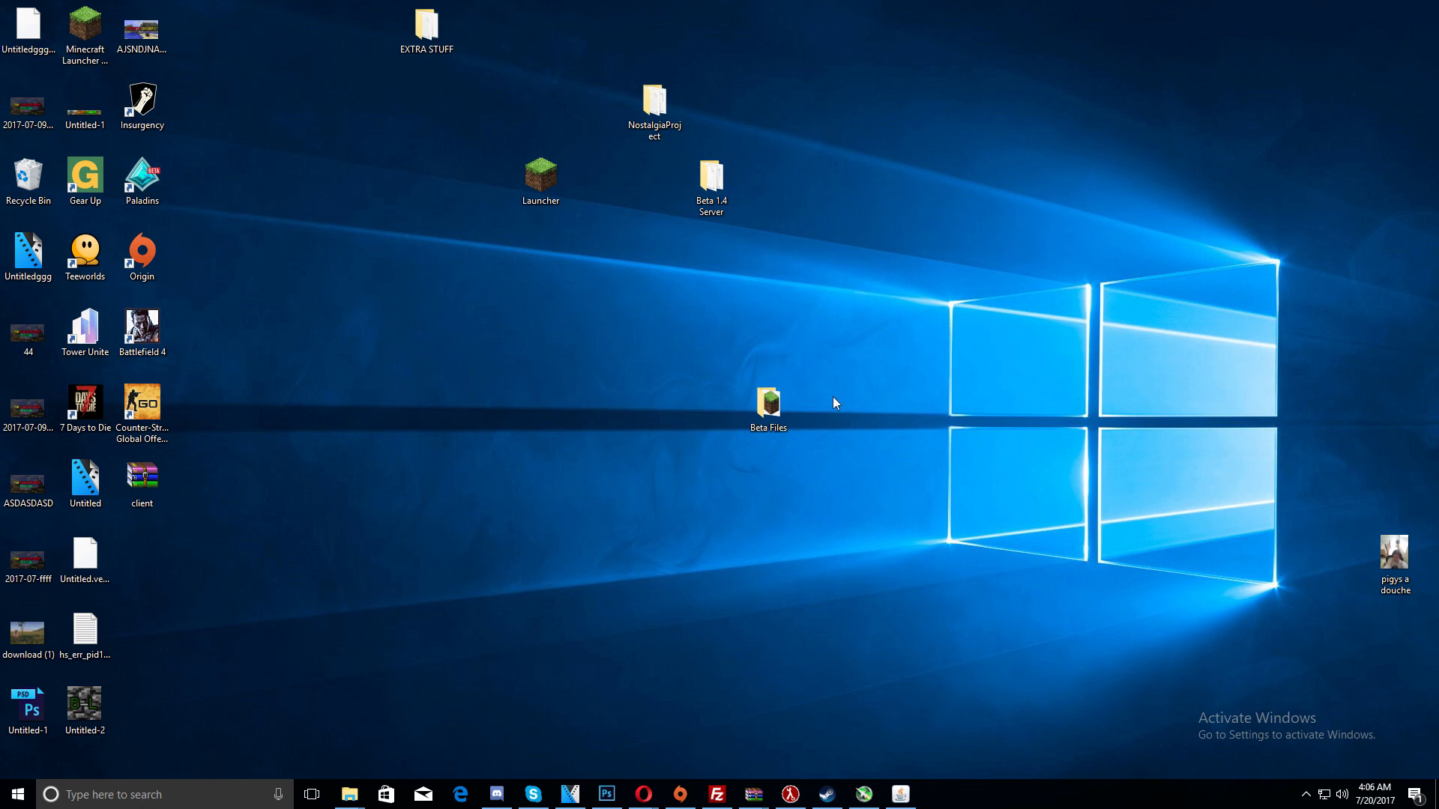